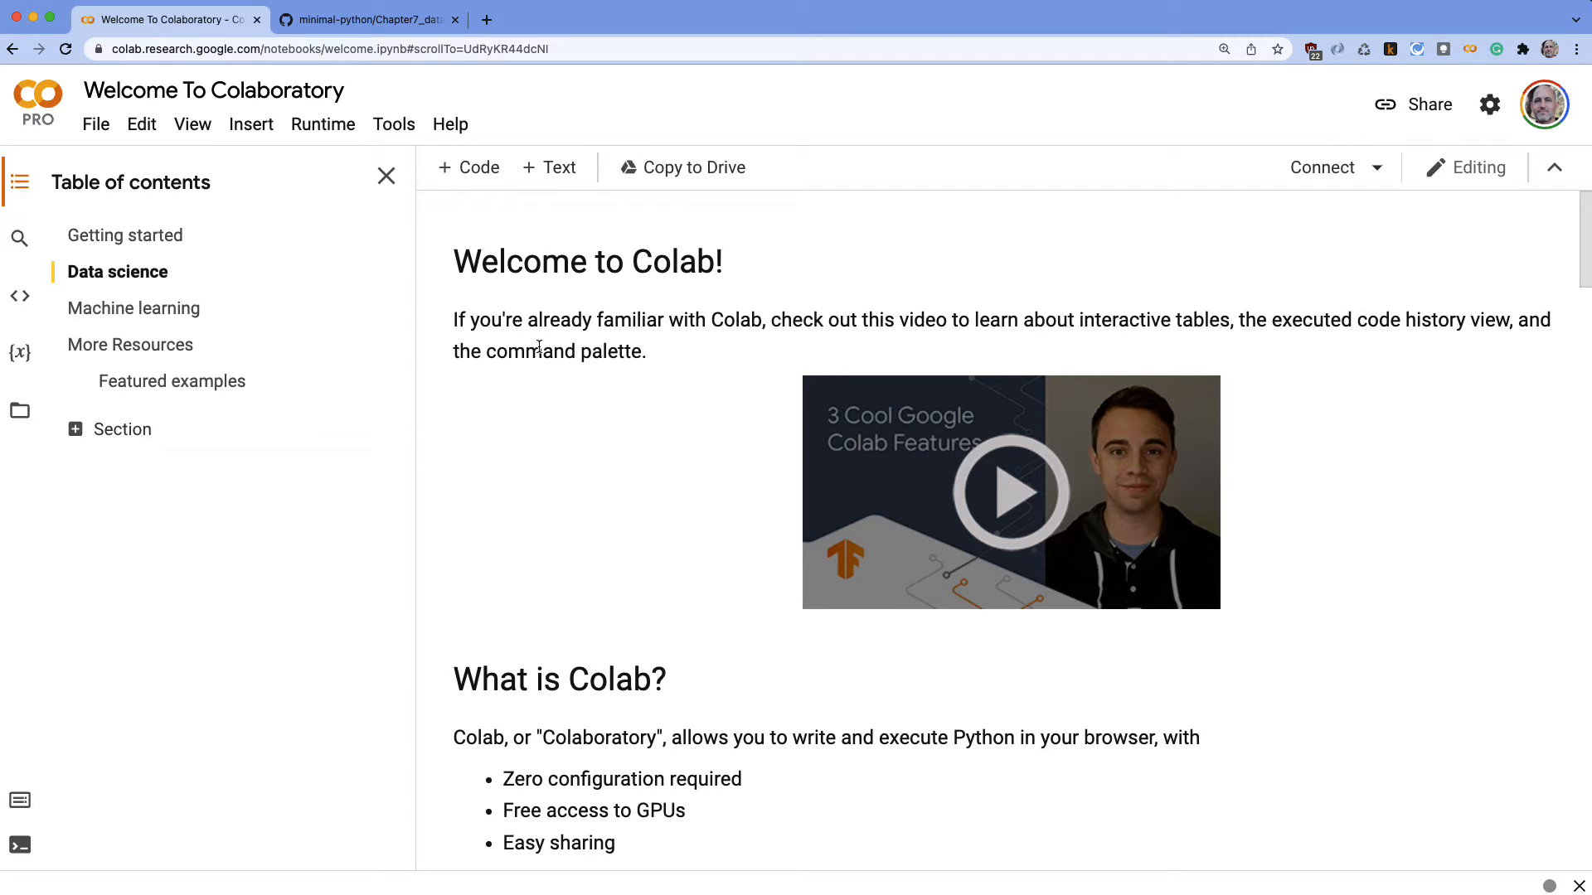
mouse_move(149, 261)
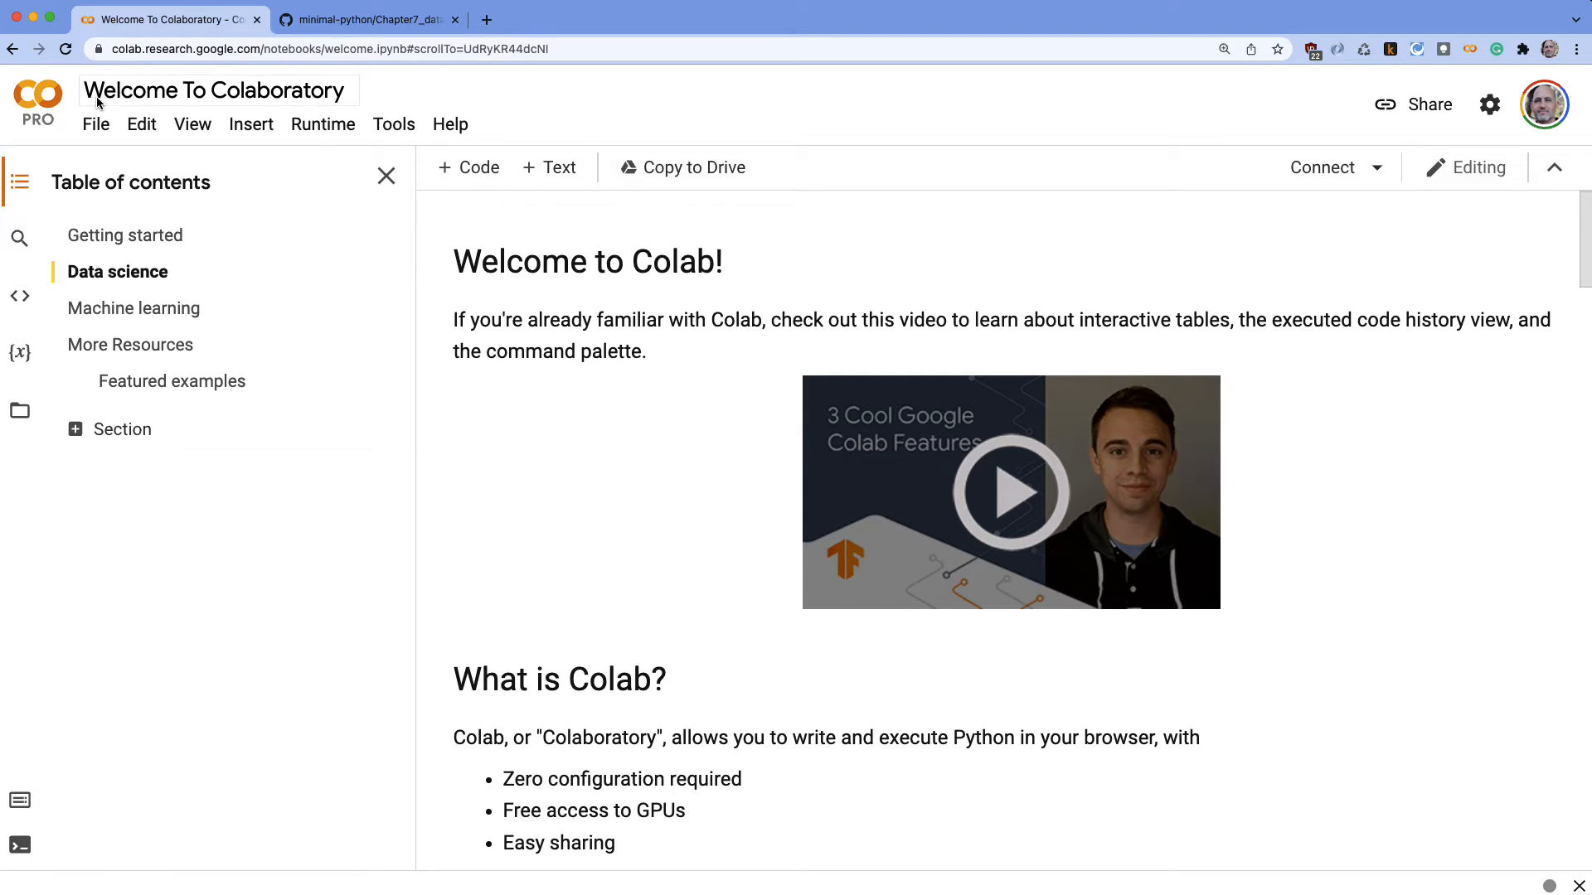
mouse_move(97, 125)
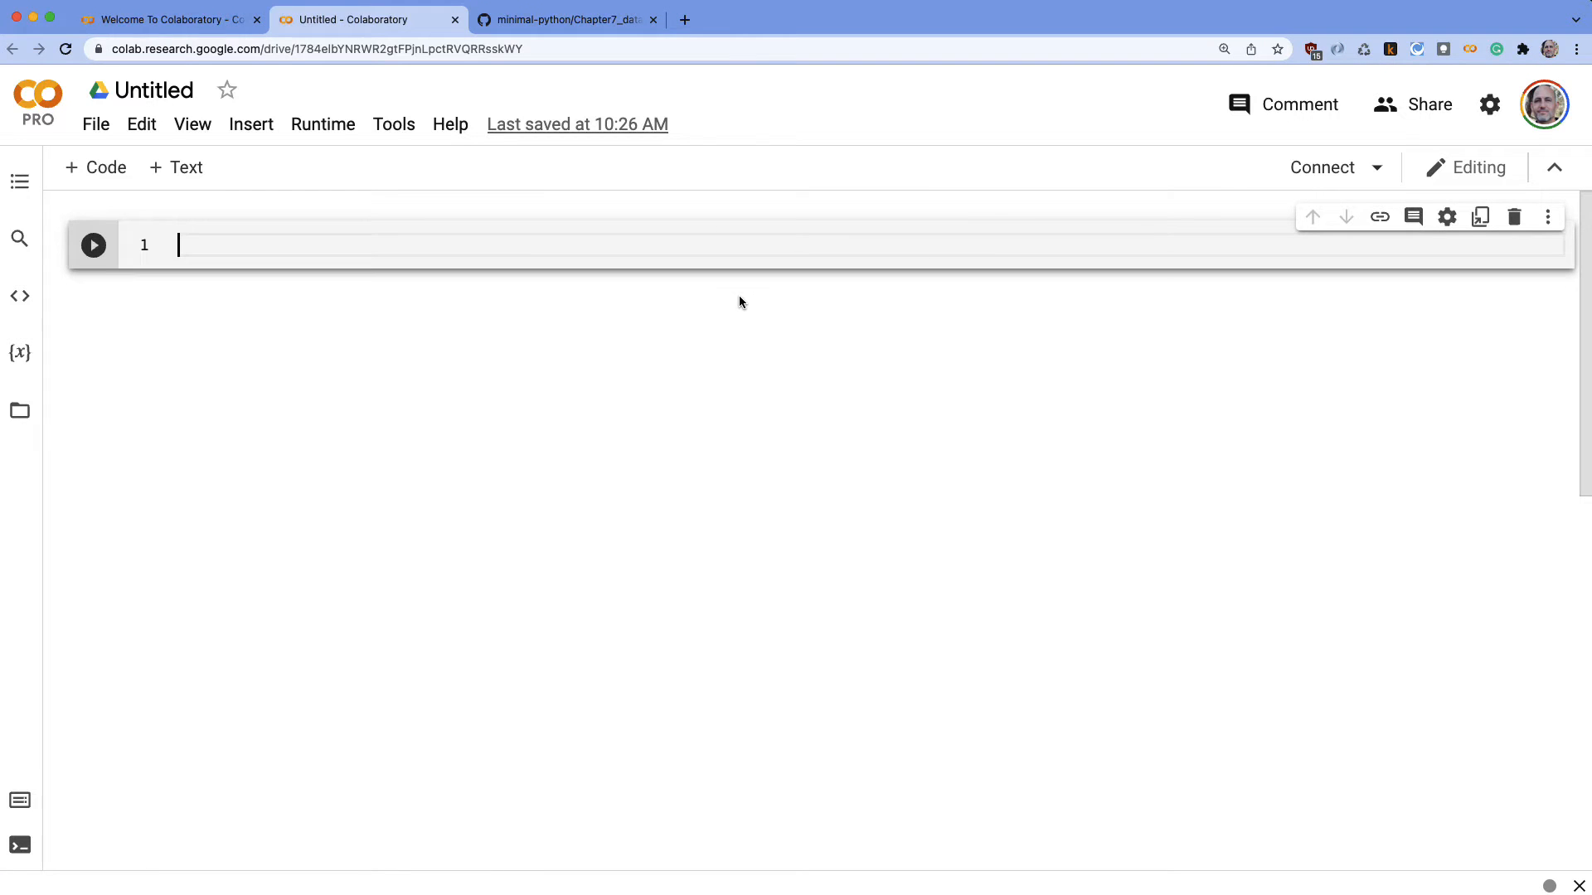
Rename the notebook from Untitled104 to data-science, fixing a typo, and confirm
click(199, 90)
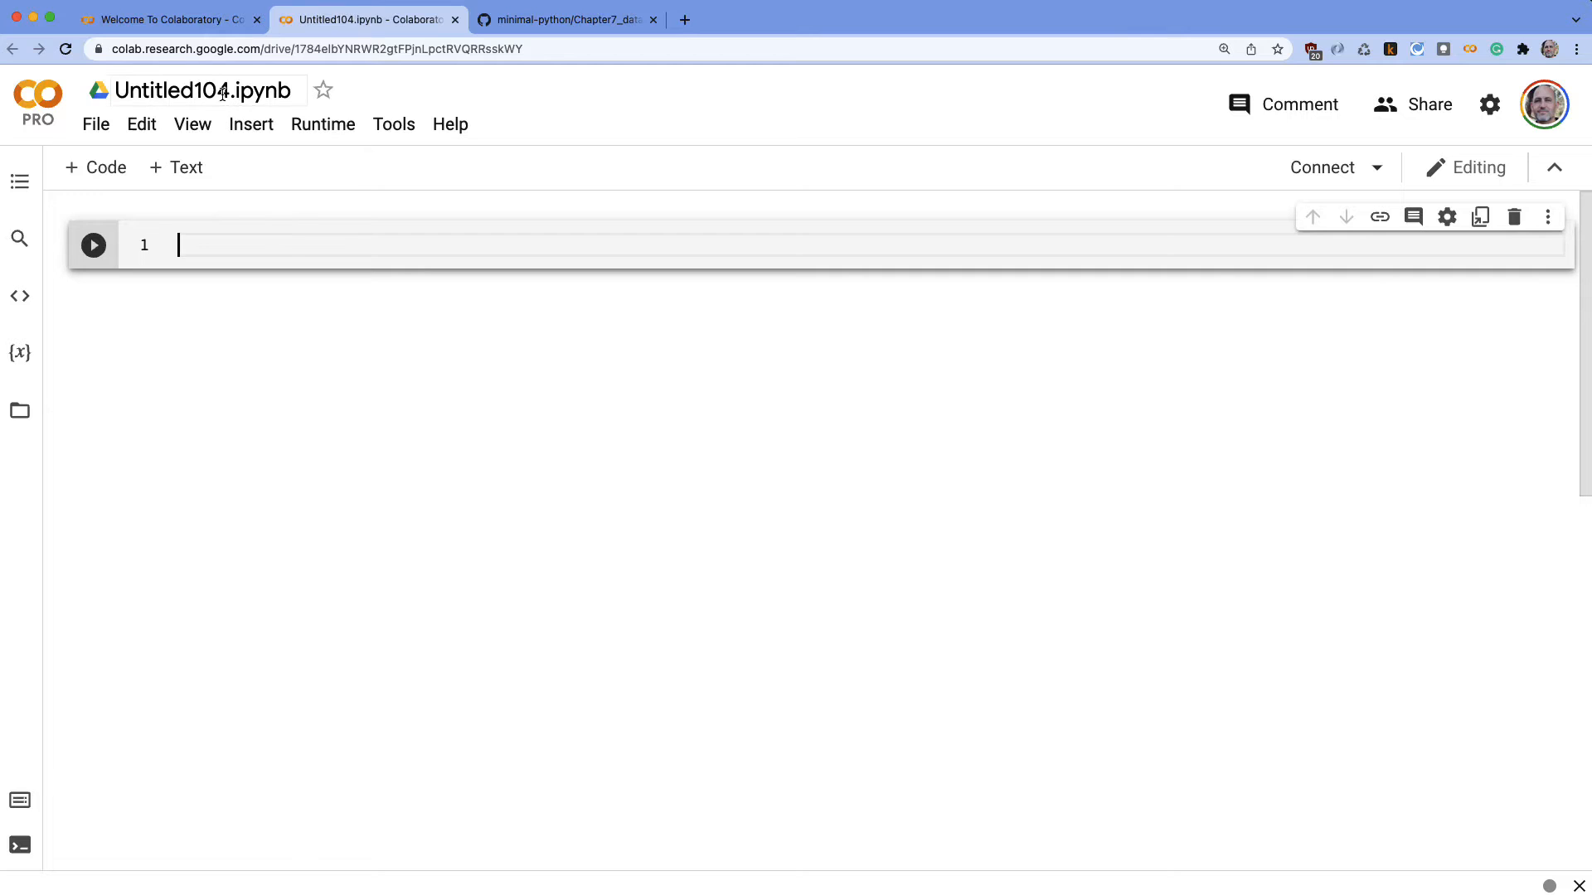
click(201, 89)
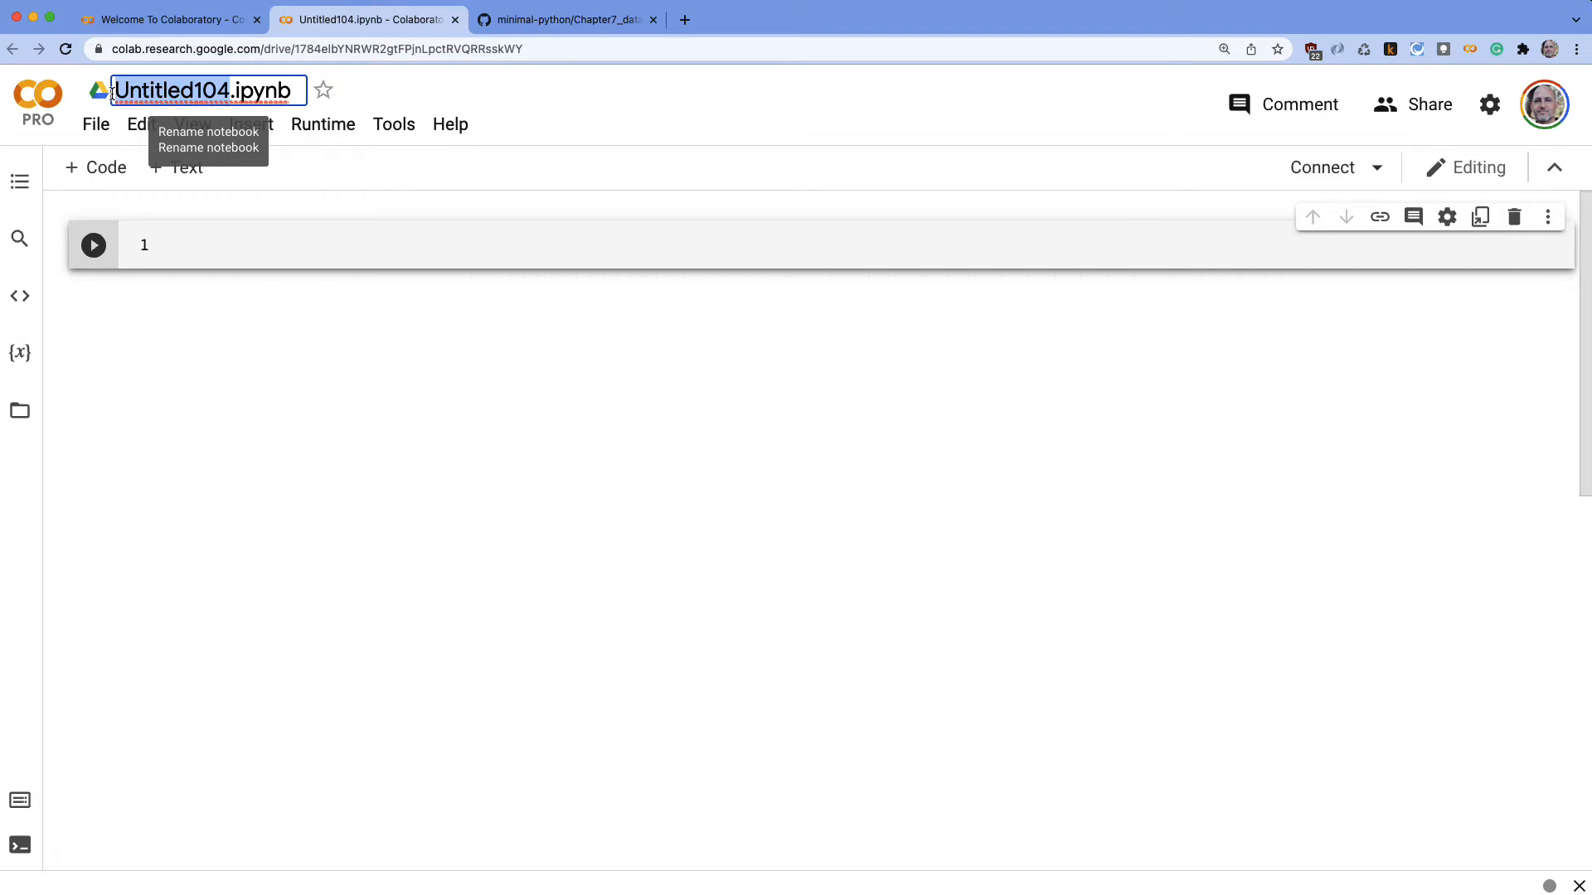
text(d.ipynb)
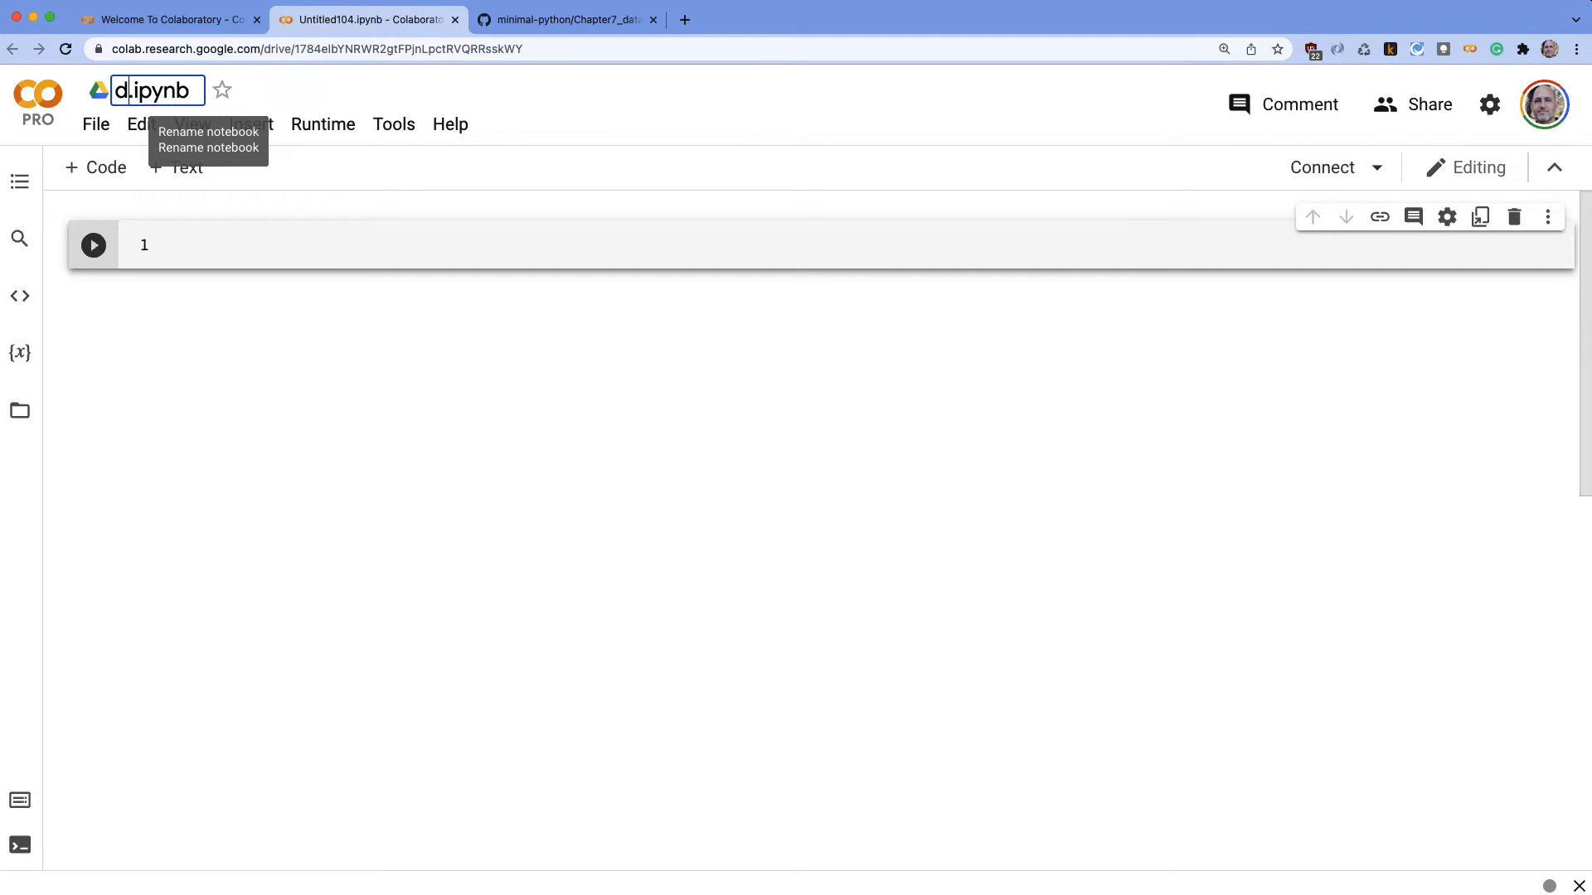
text(data-sceinc)
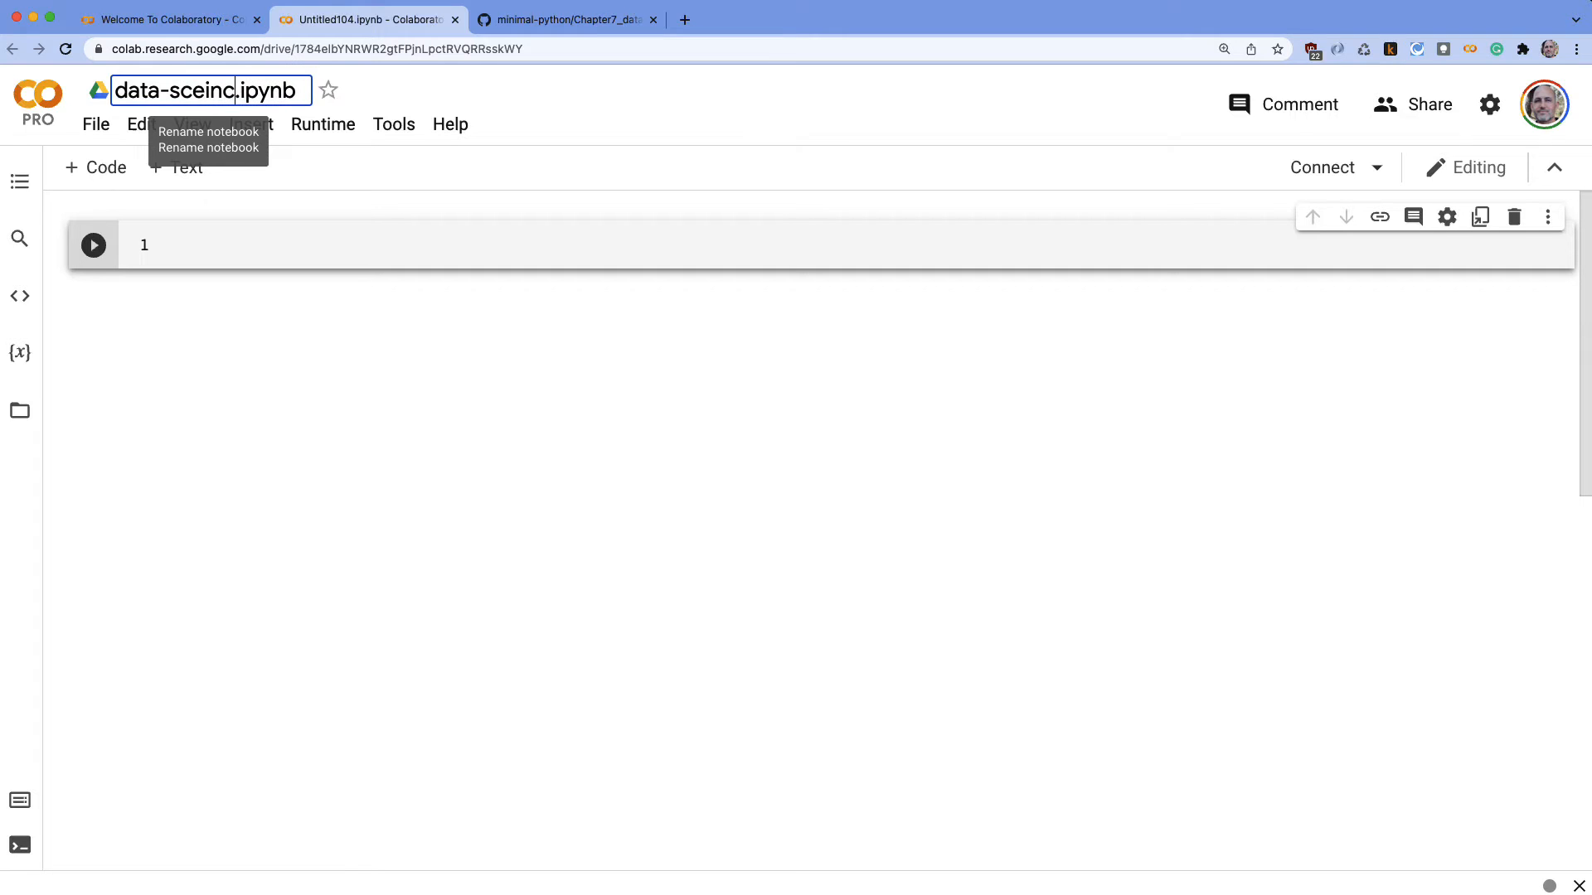
key(Backspace)
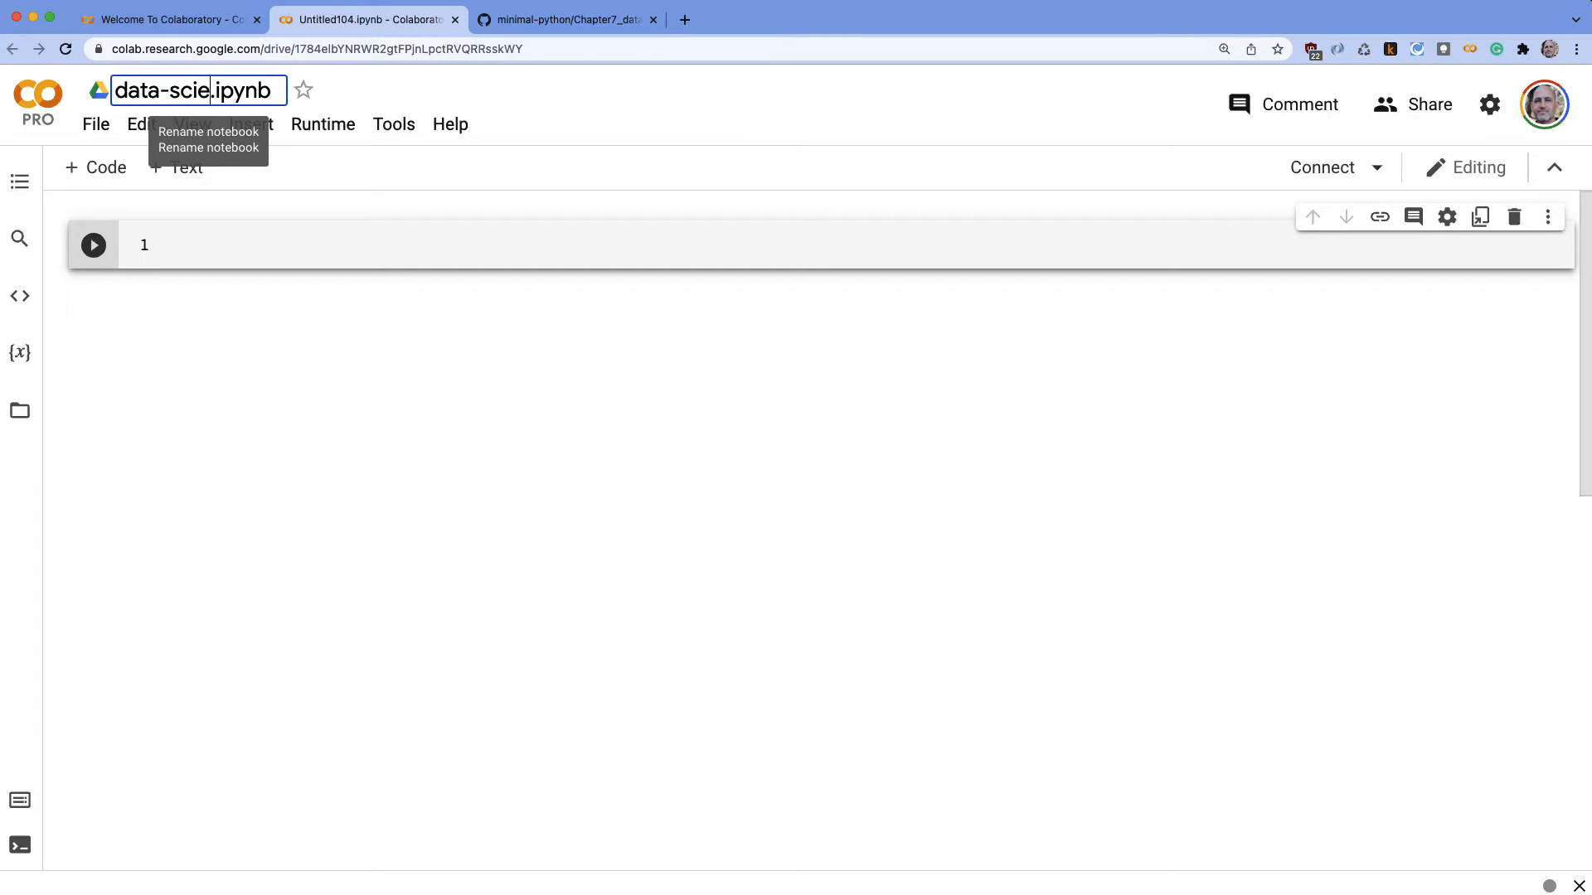
text(nce)
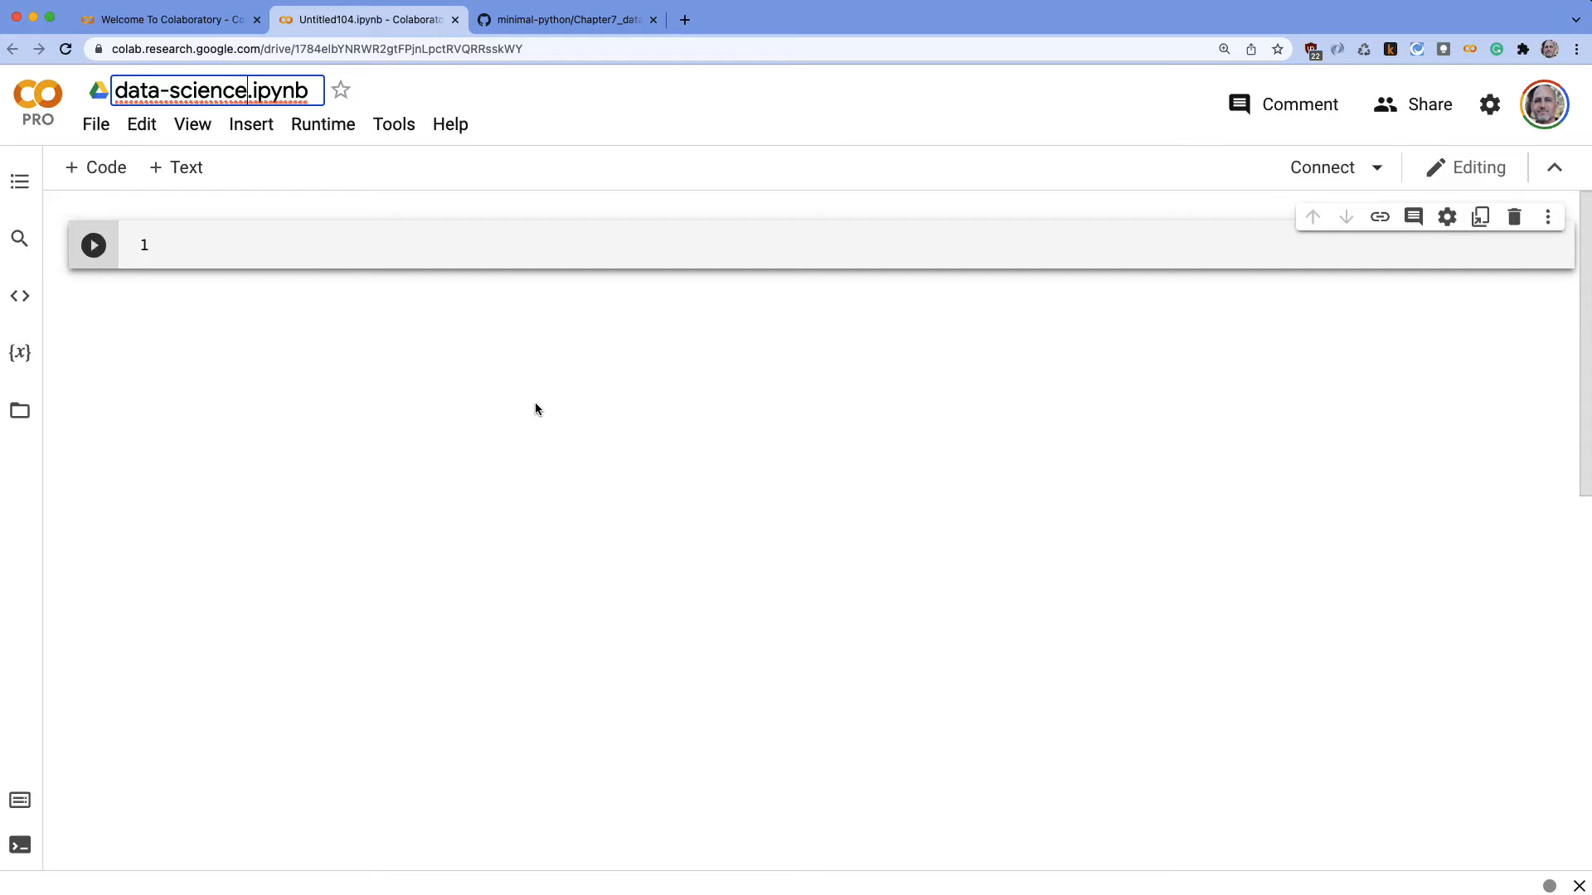
key(Return)
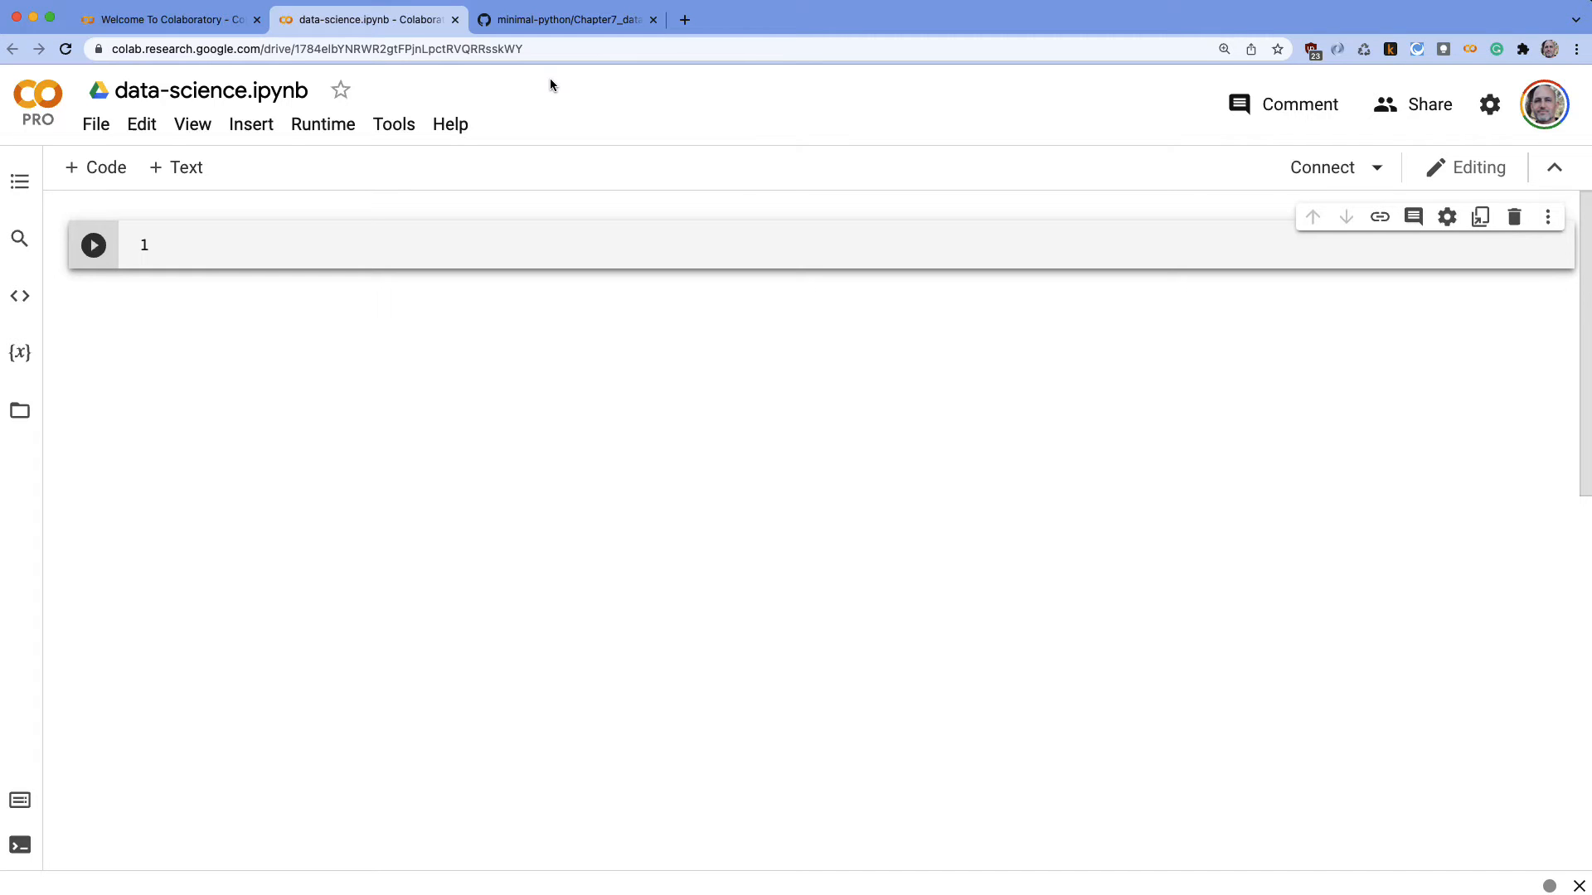
mouse_move(393, 124)
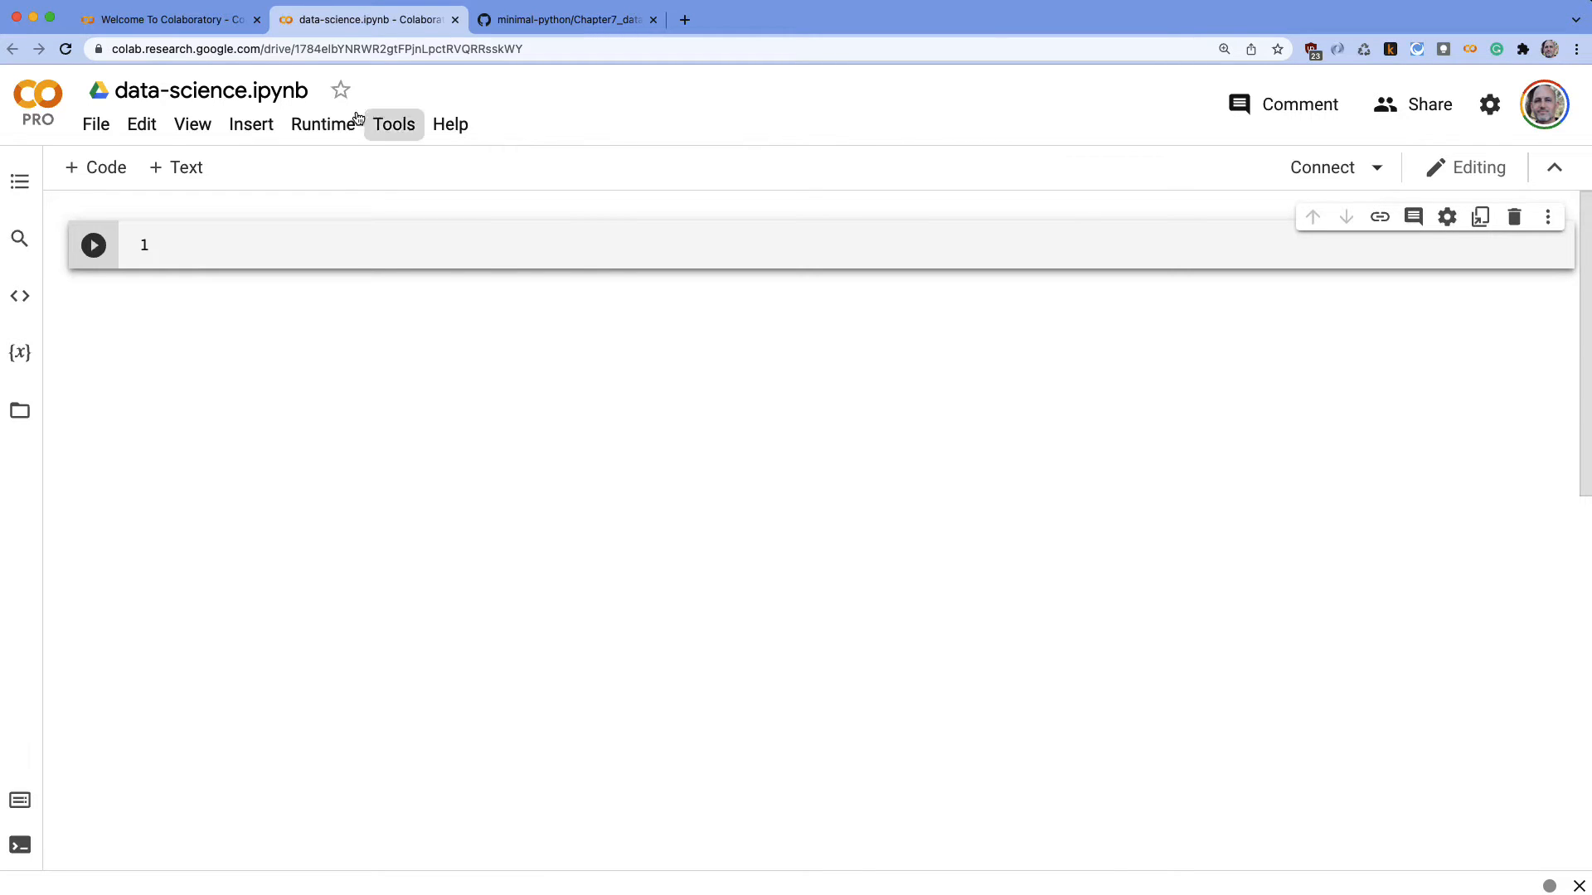
click(323, 124)
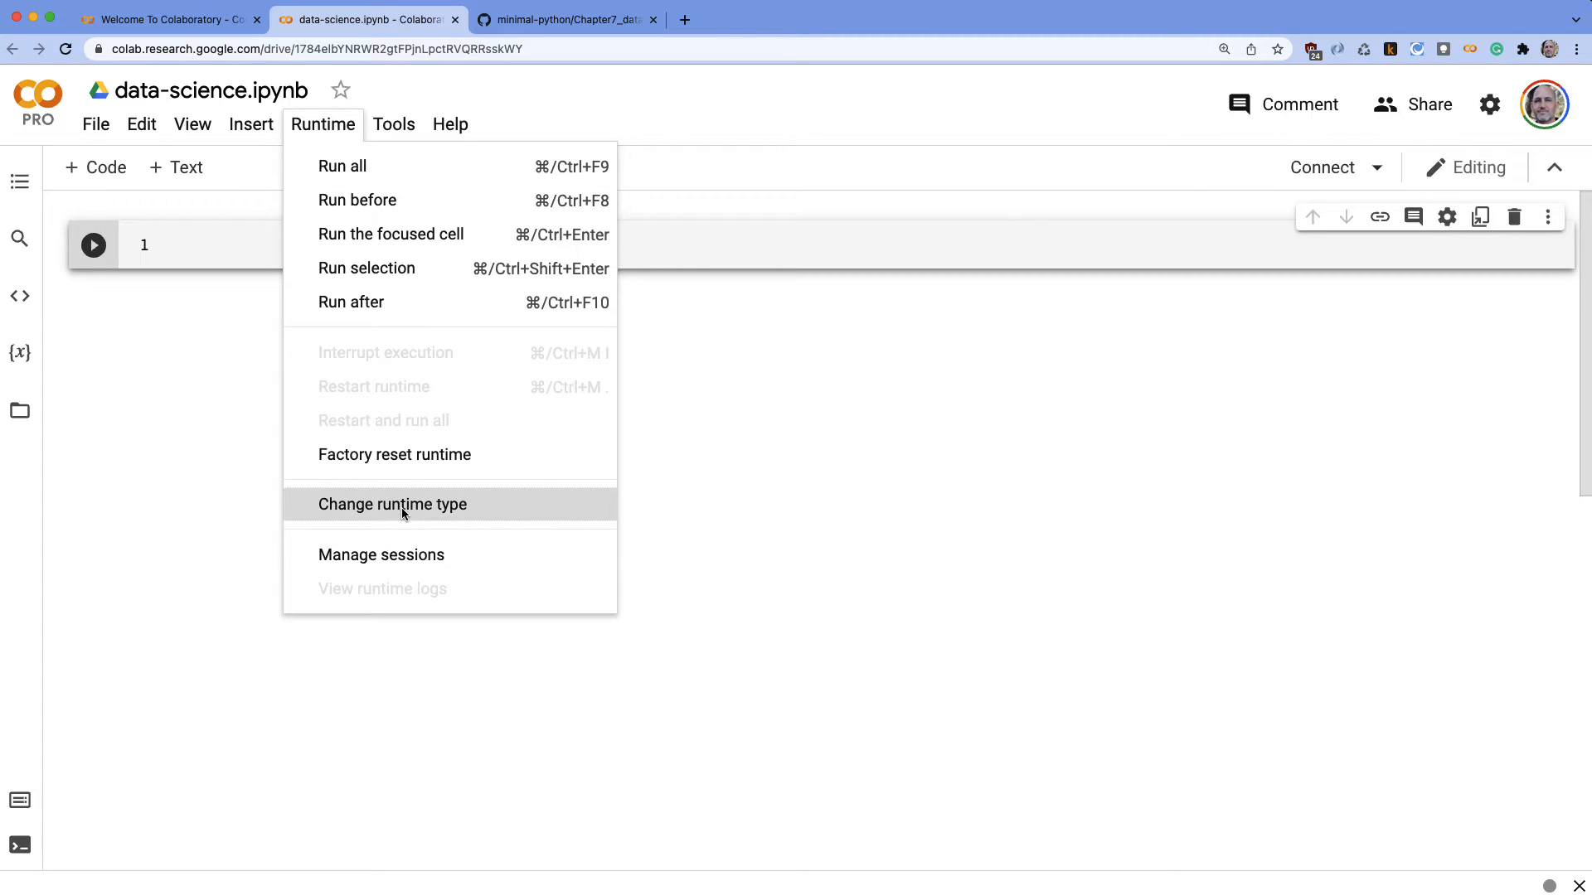
click(393, 504)
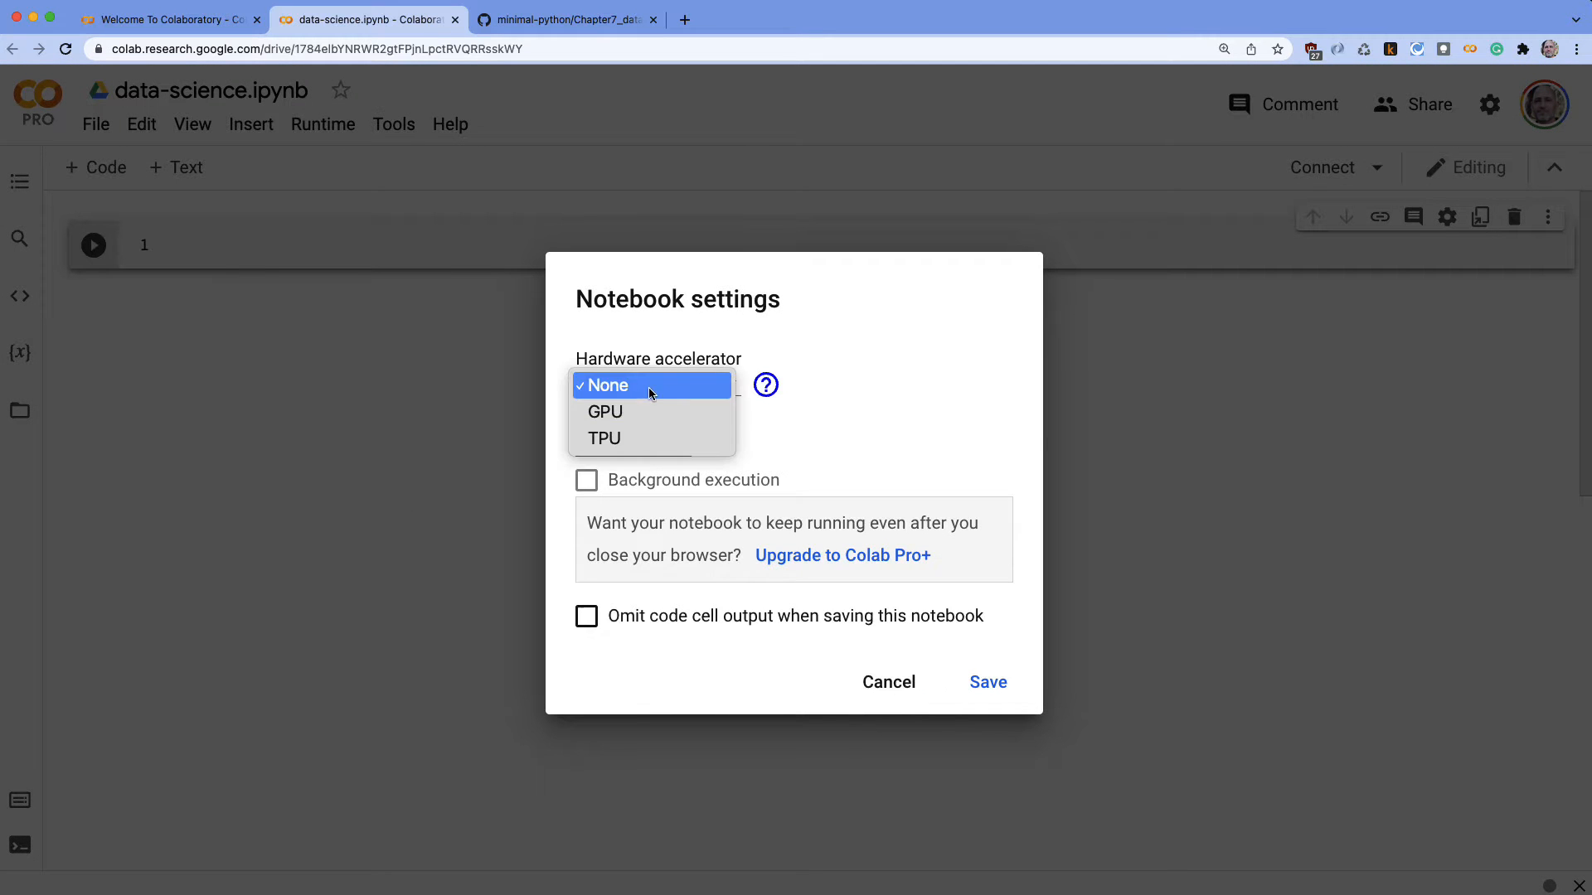
mouse_move(614, 412)
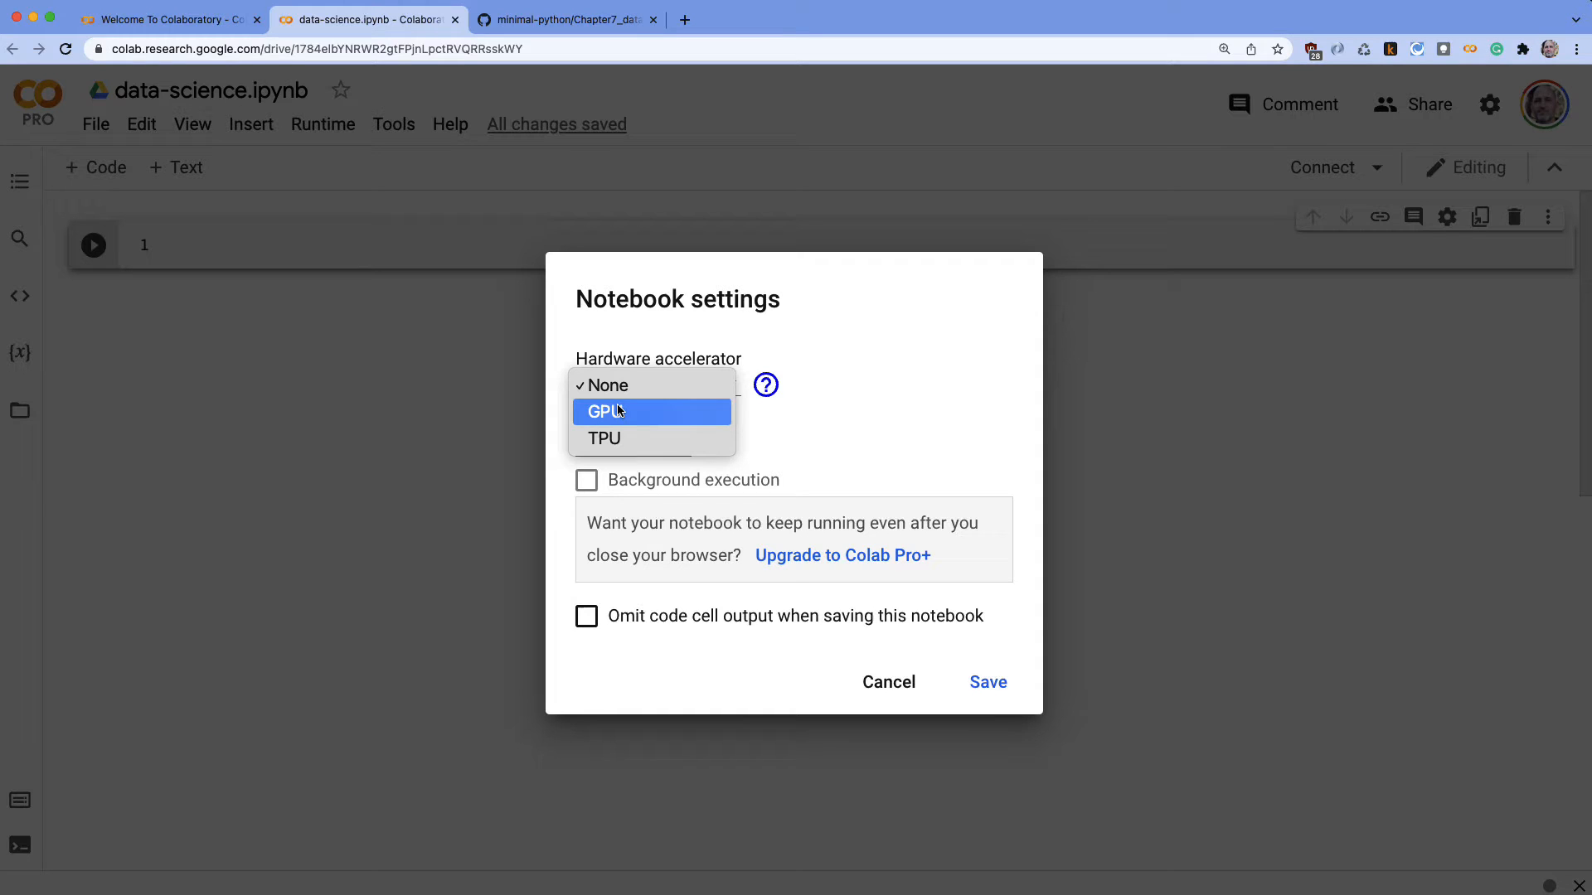
mouse_move(603, 438)
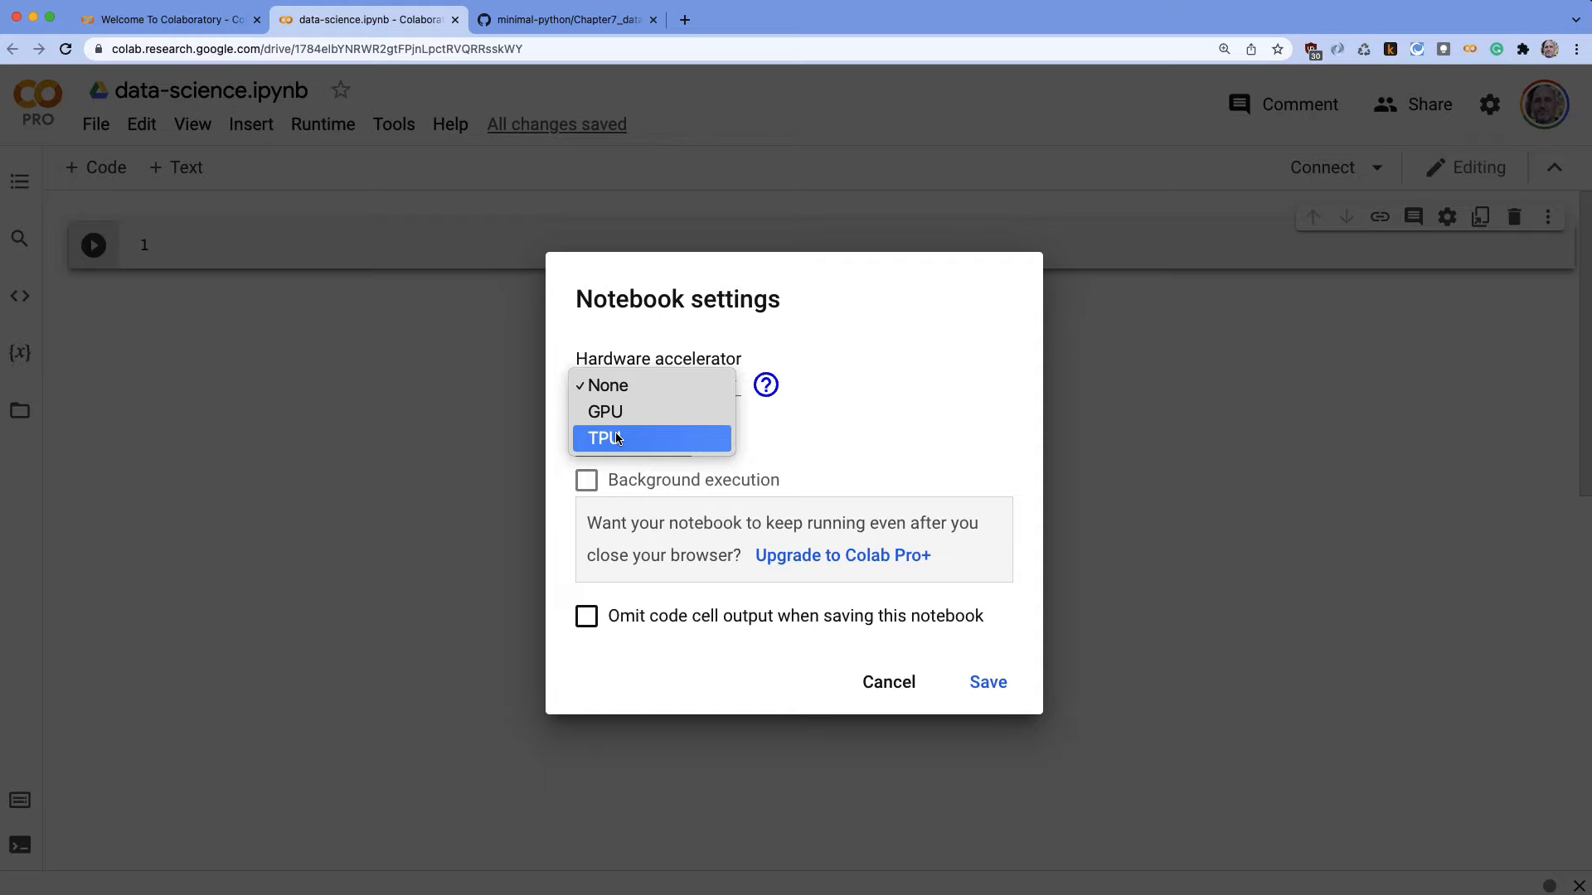
mouse_move(890, 413)
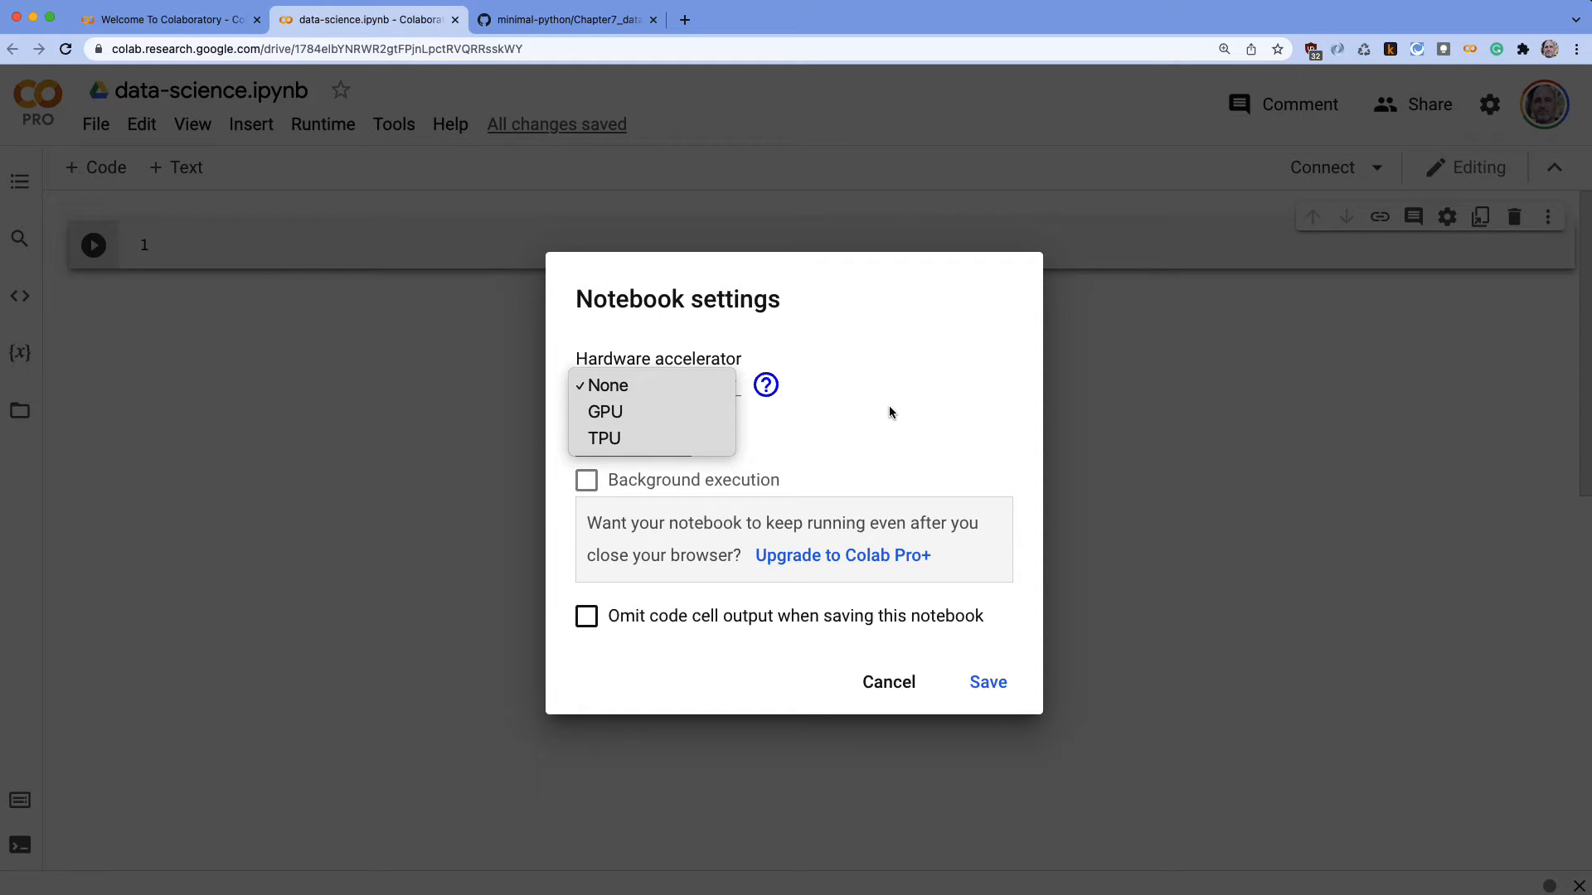
click(604, 384)
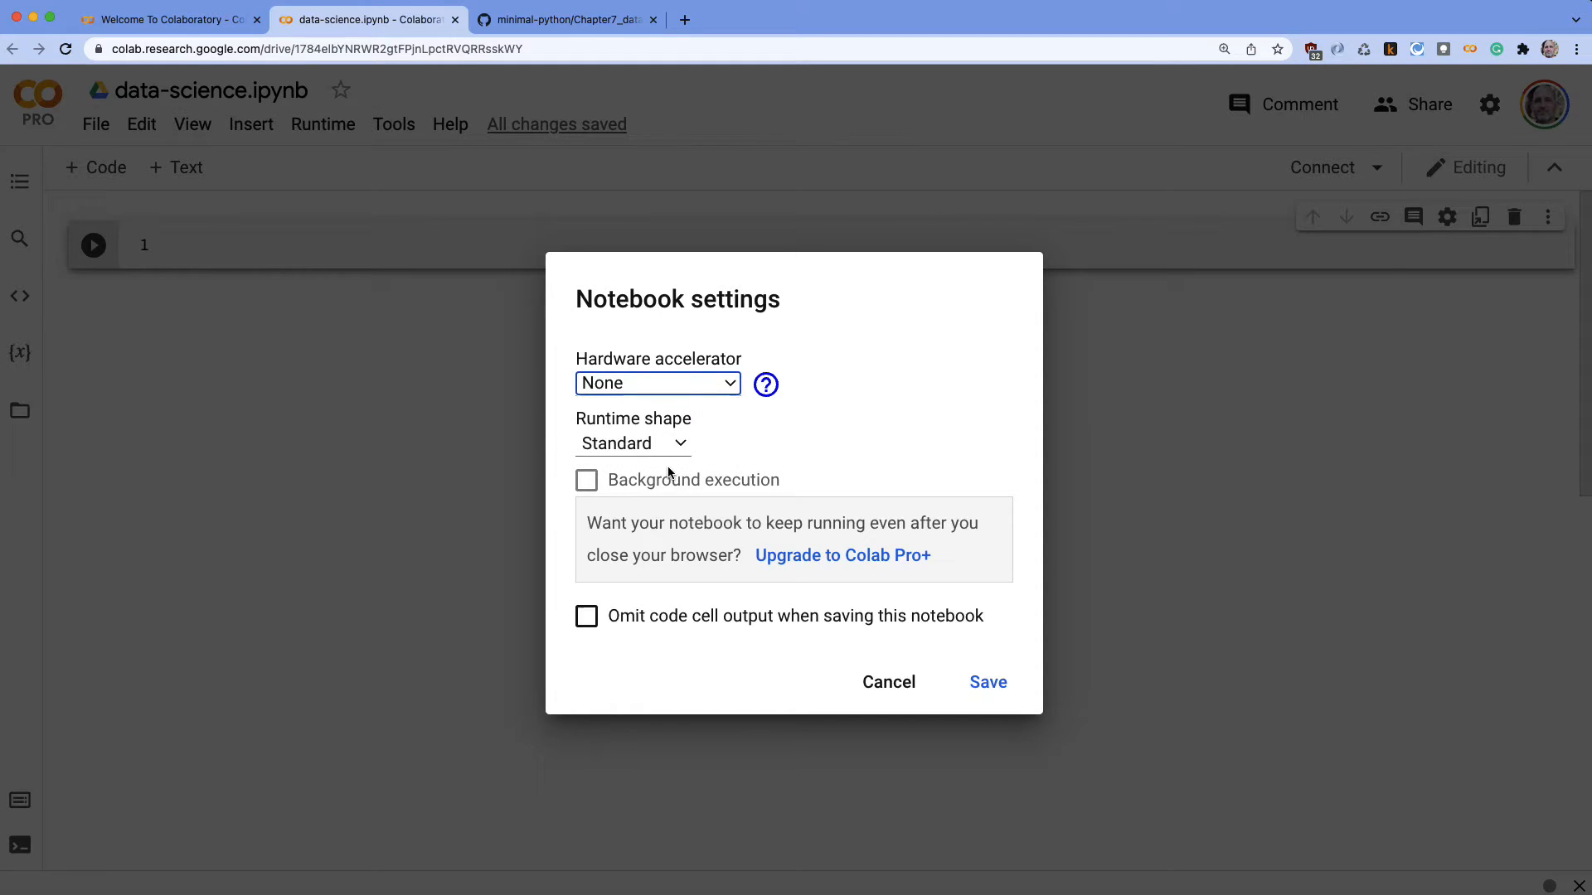
mouse_move(887, 682)
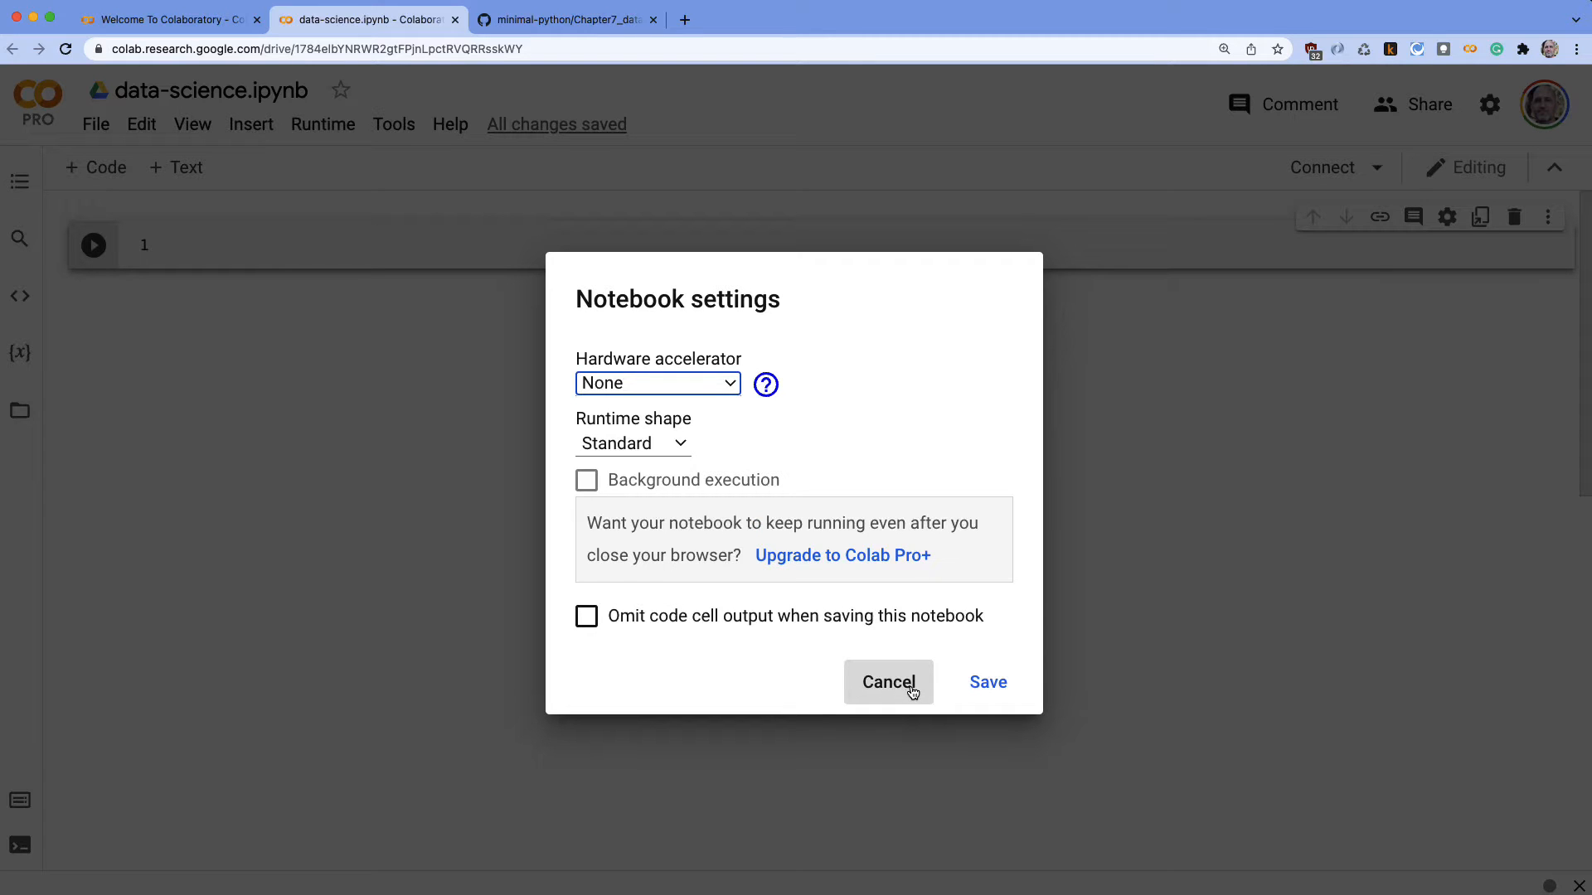
click(887, 682)
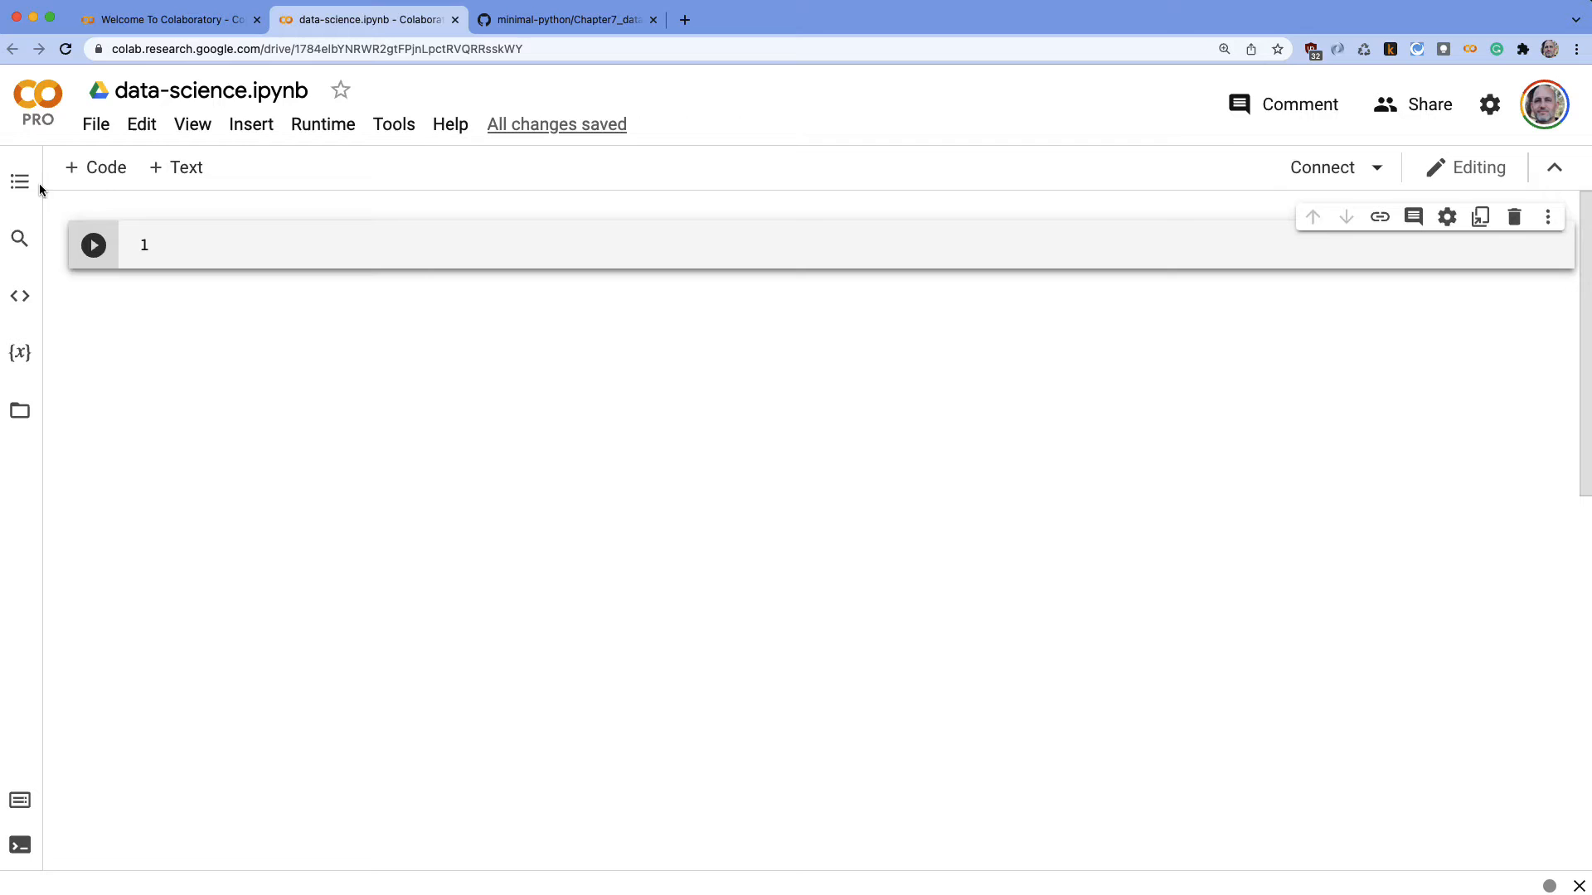
mouse_move(174, 168)
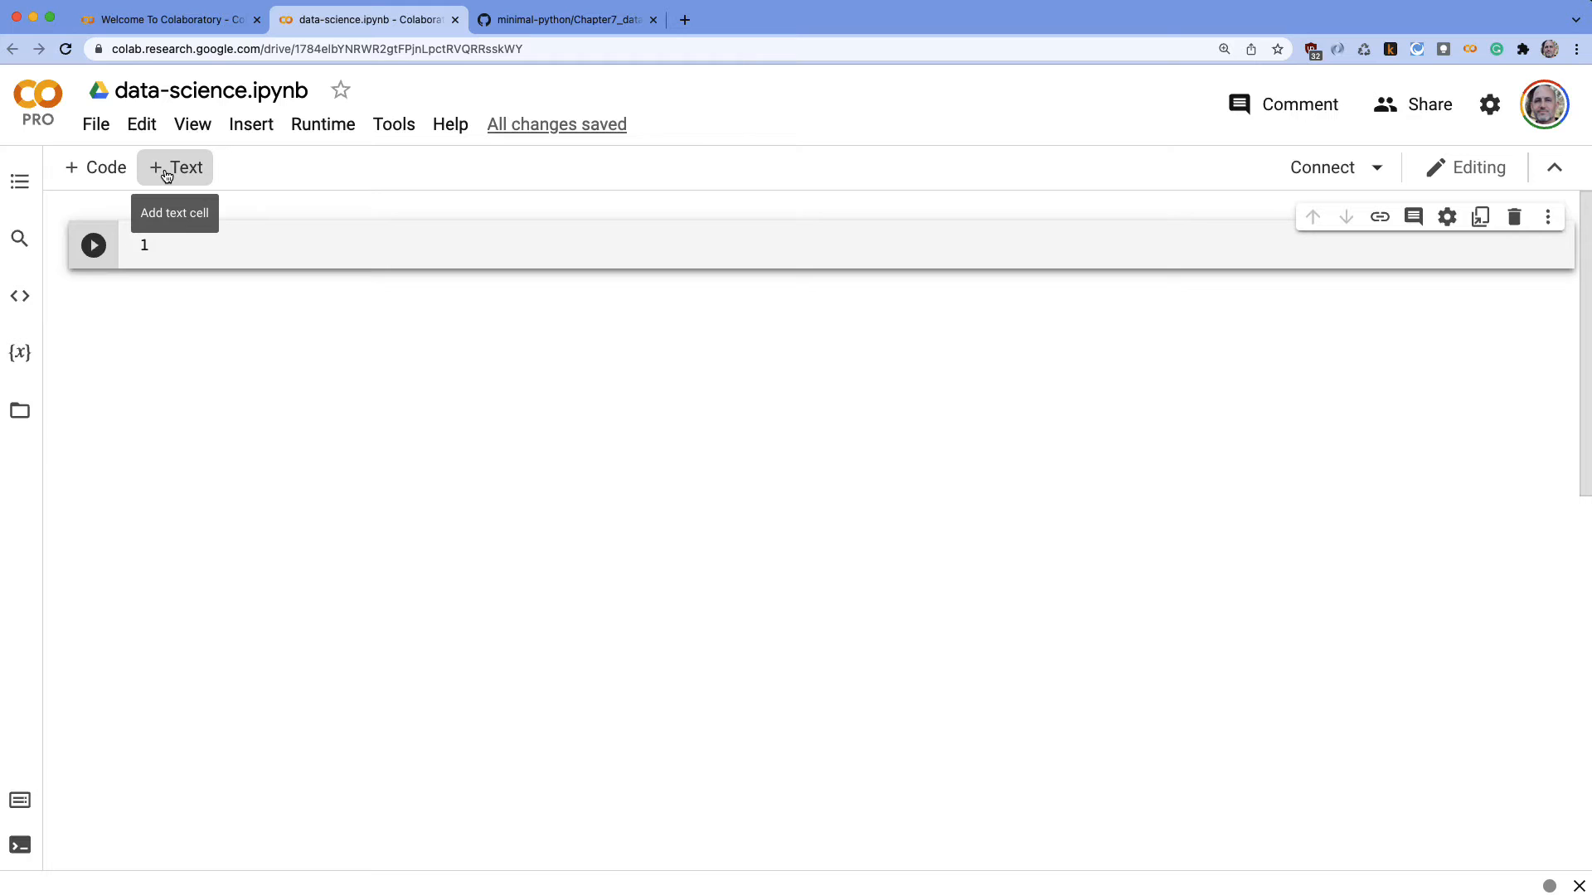
Add '## Ingest' and '## EDA' heading text cells, each with an empty code cell
click(174, 167)
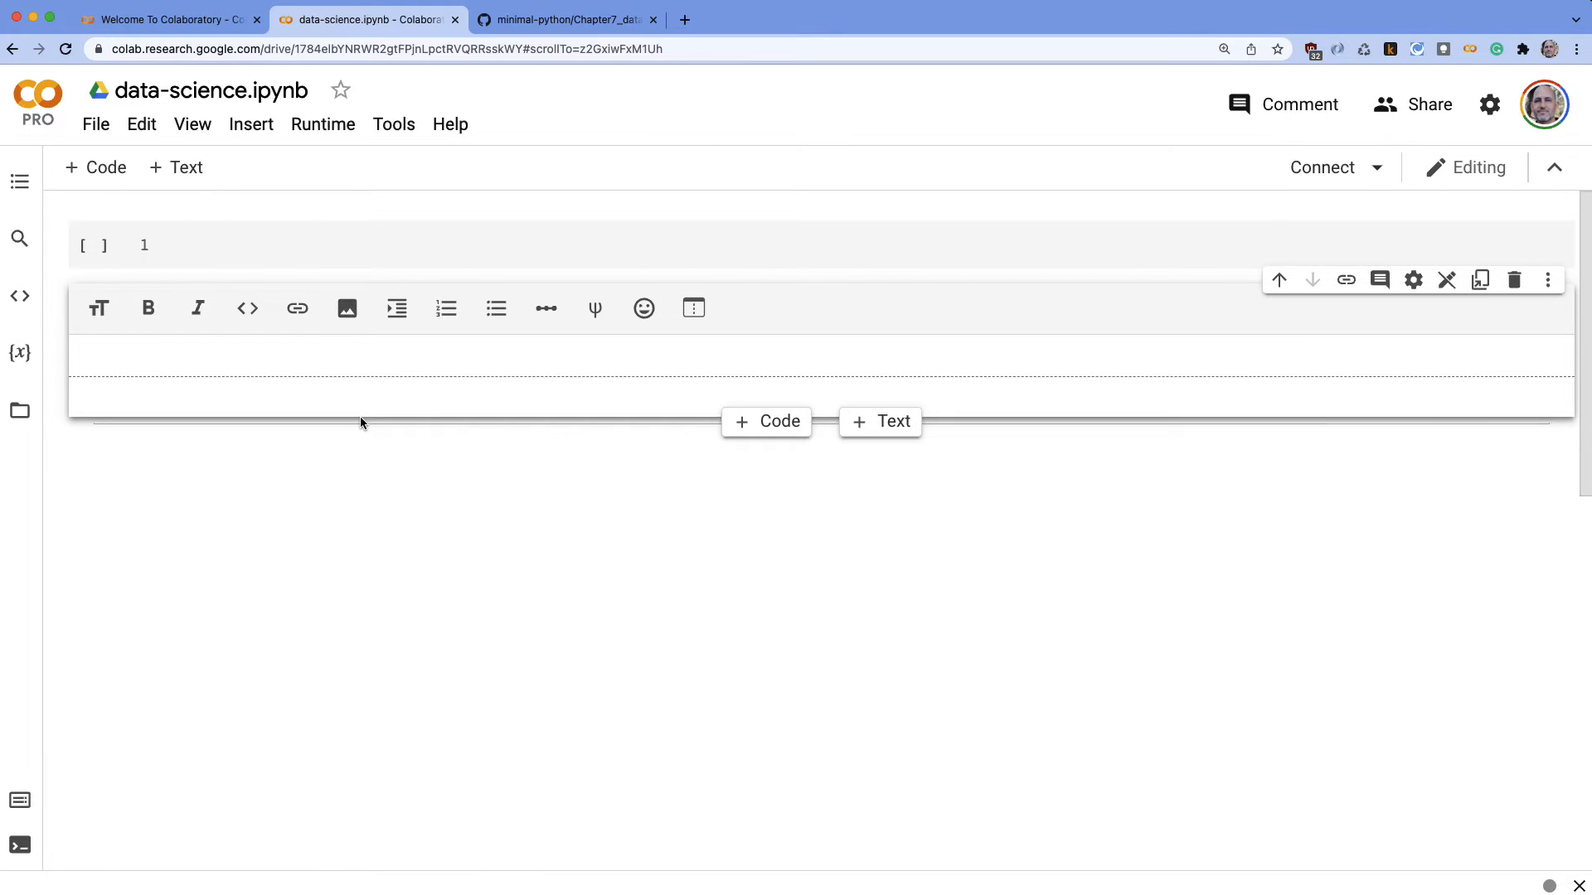
text(## I)
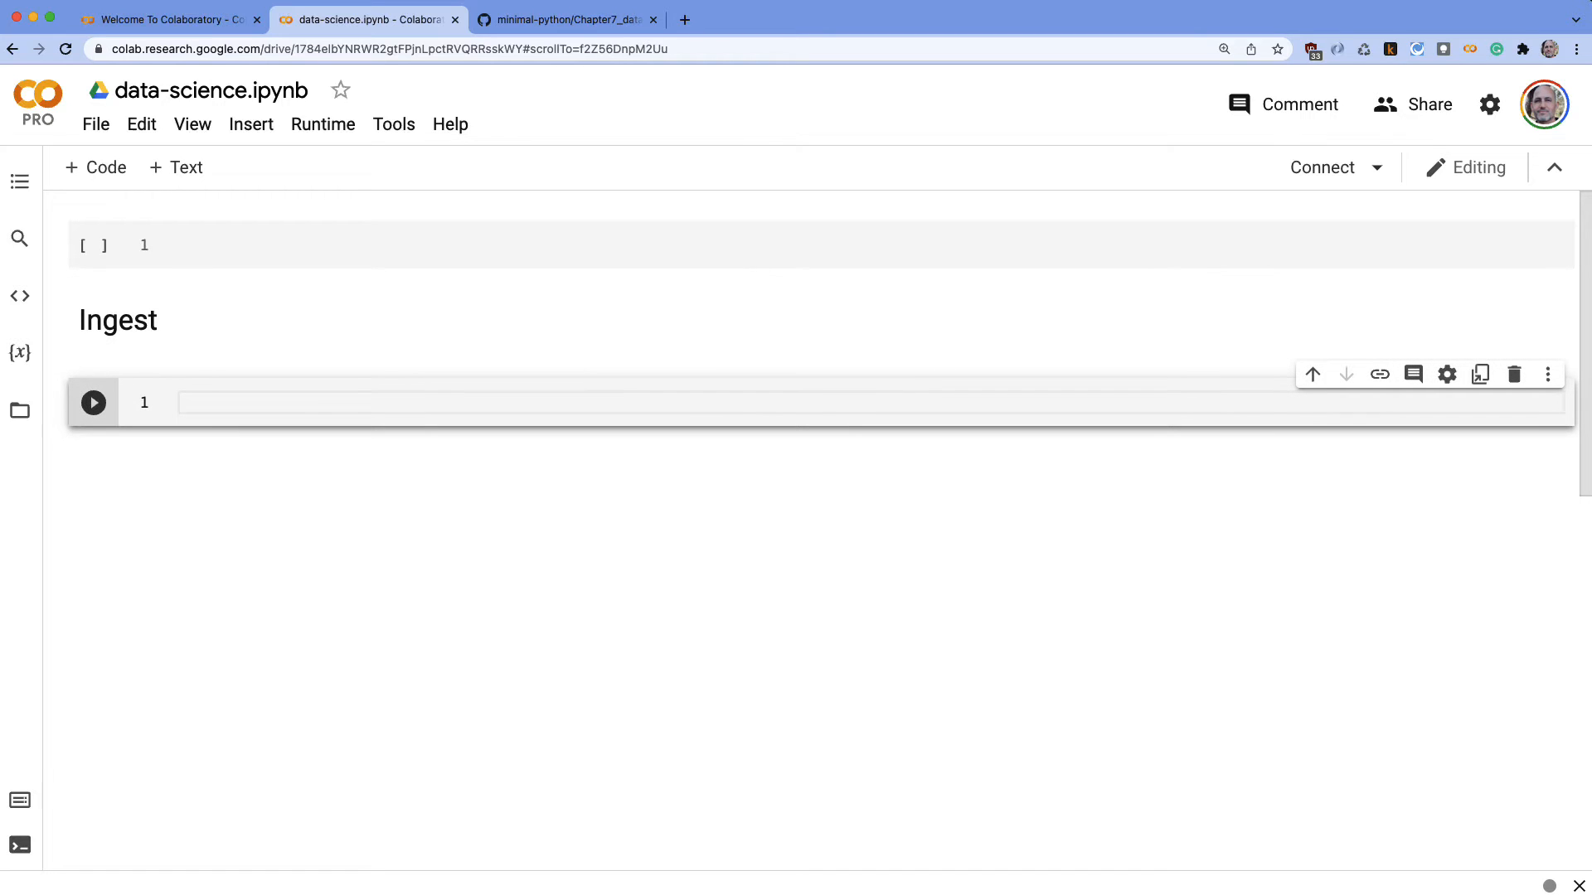
mouse_move(174, 168)
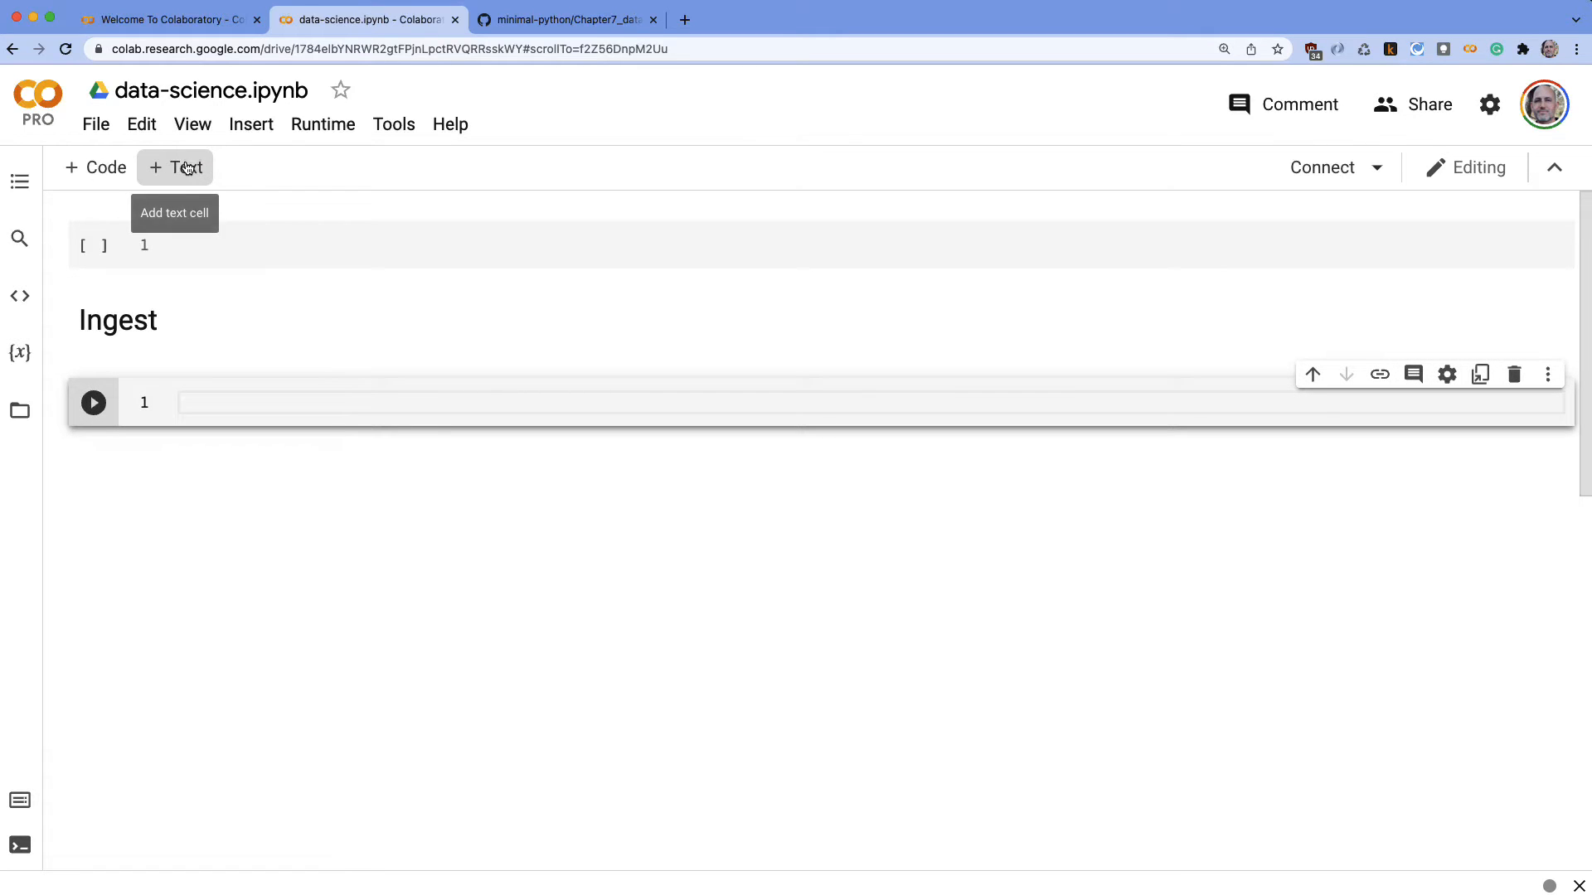
click(174, 167)
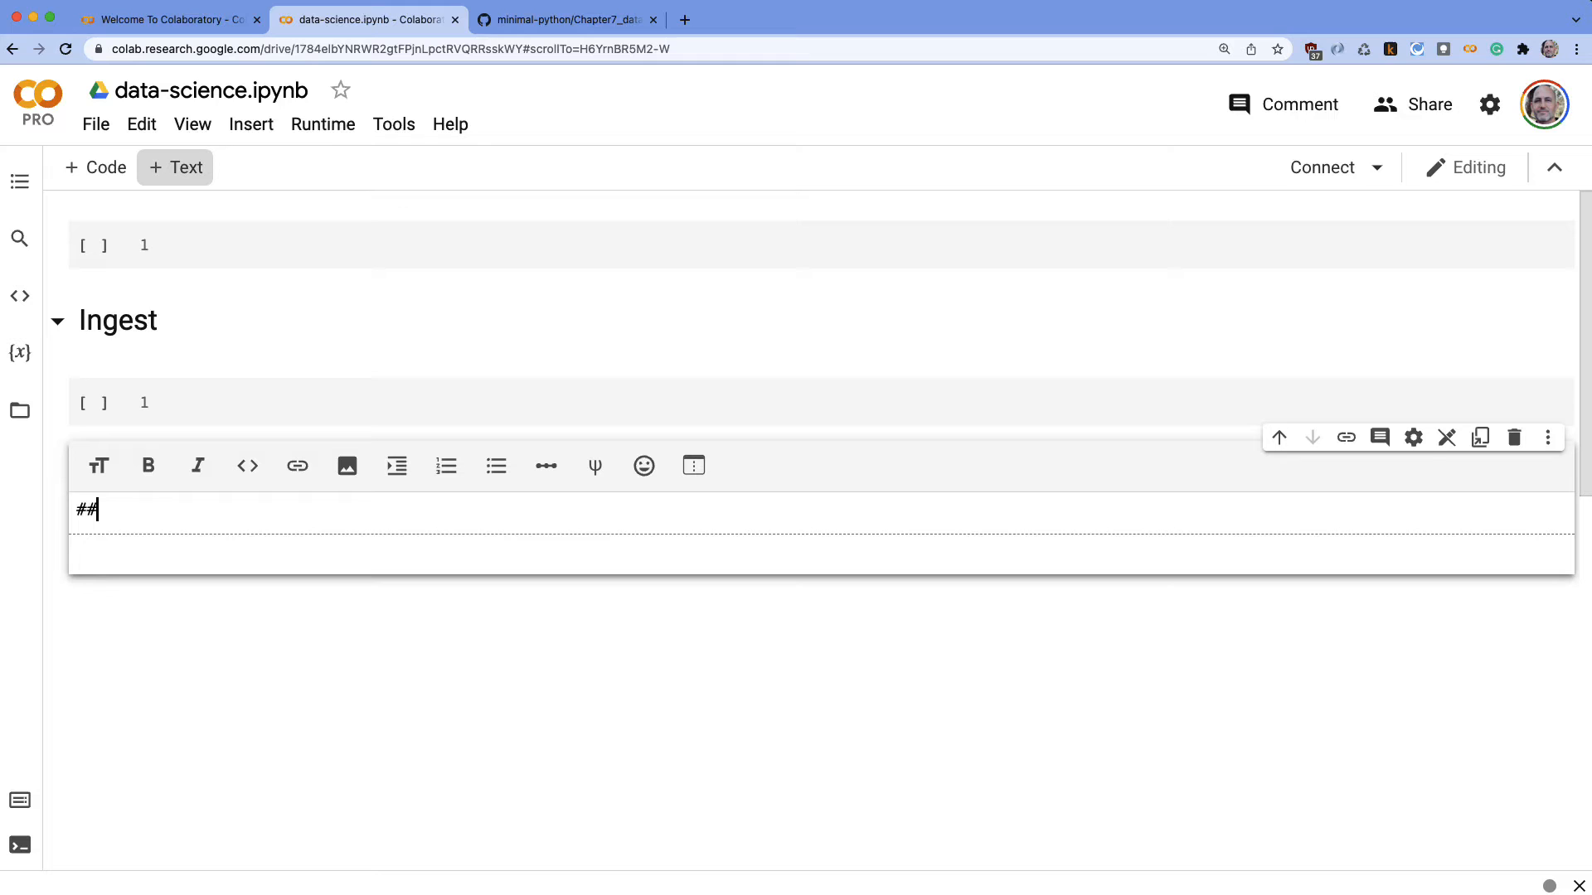
text(EDA)
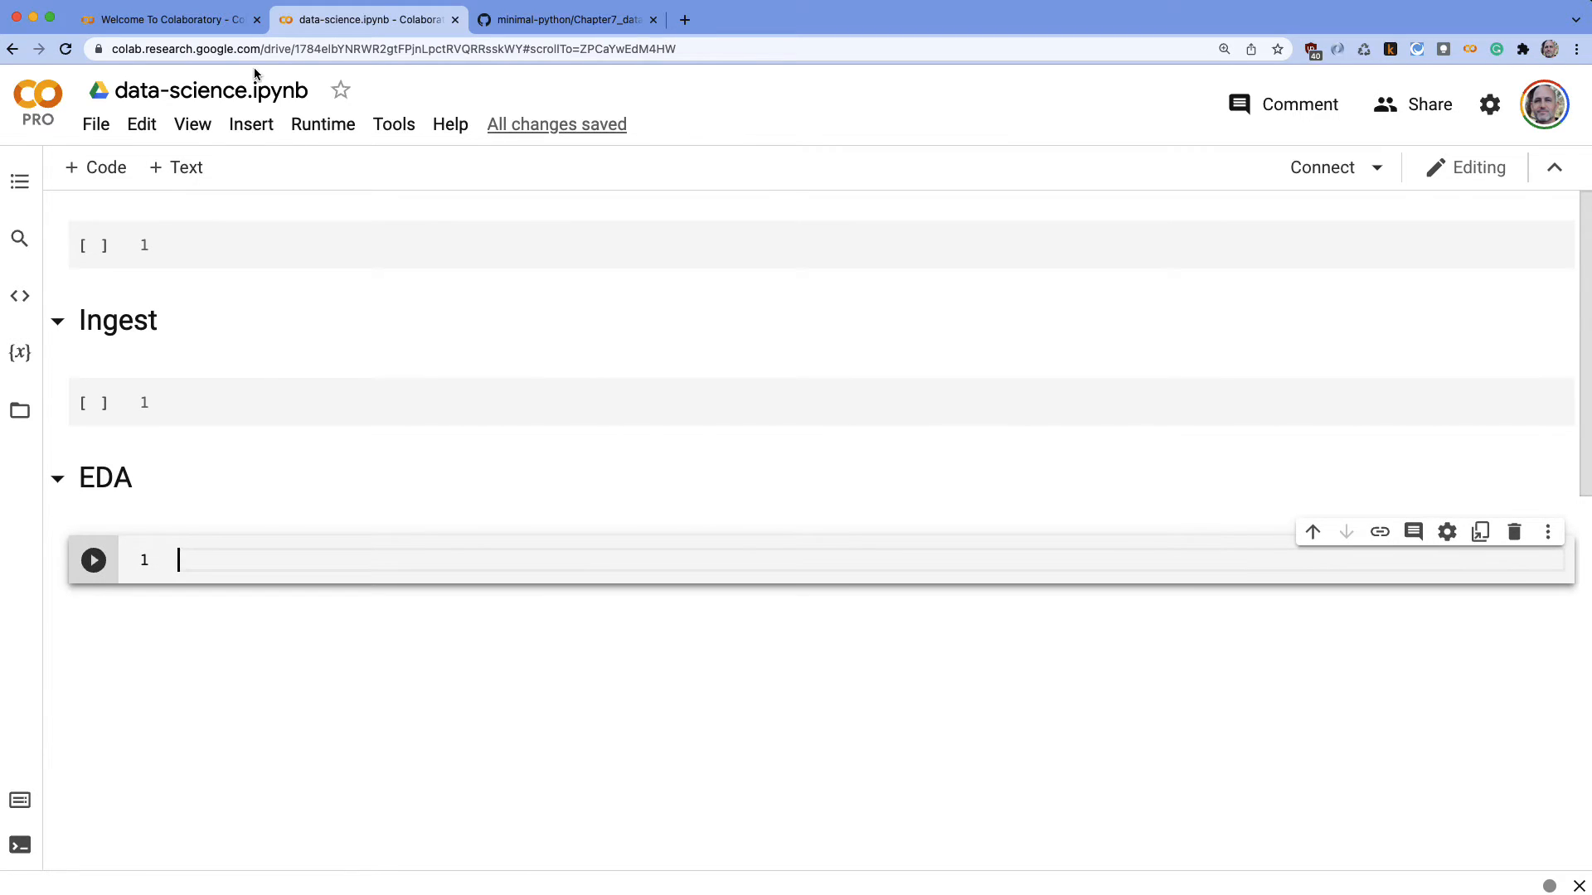
Add '## Modeling' and '## Conclusion' heading text cells to complete the outline
click(178, 167)
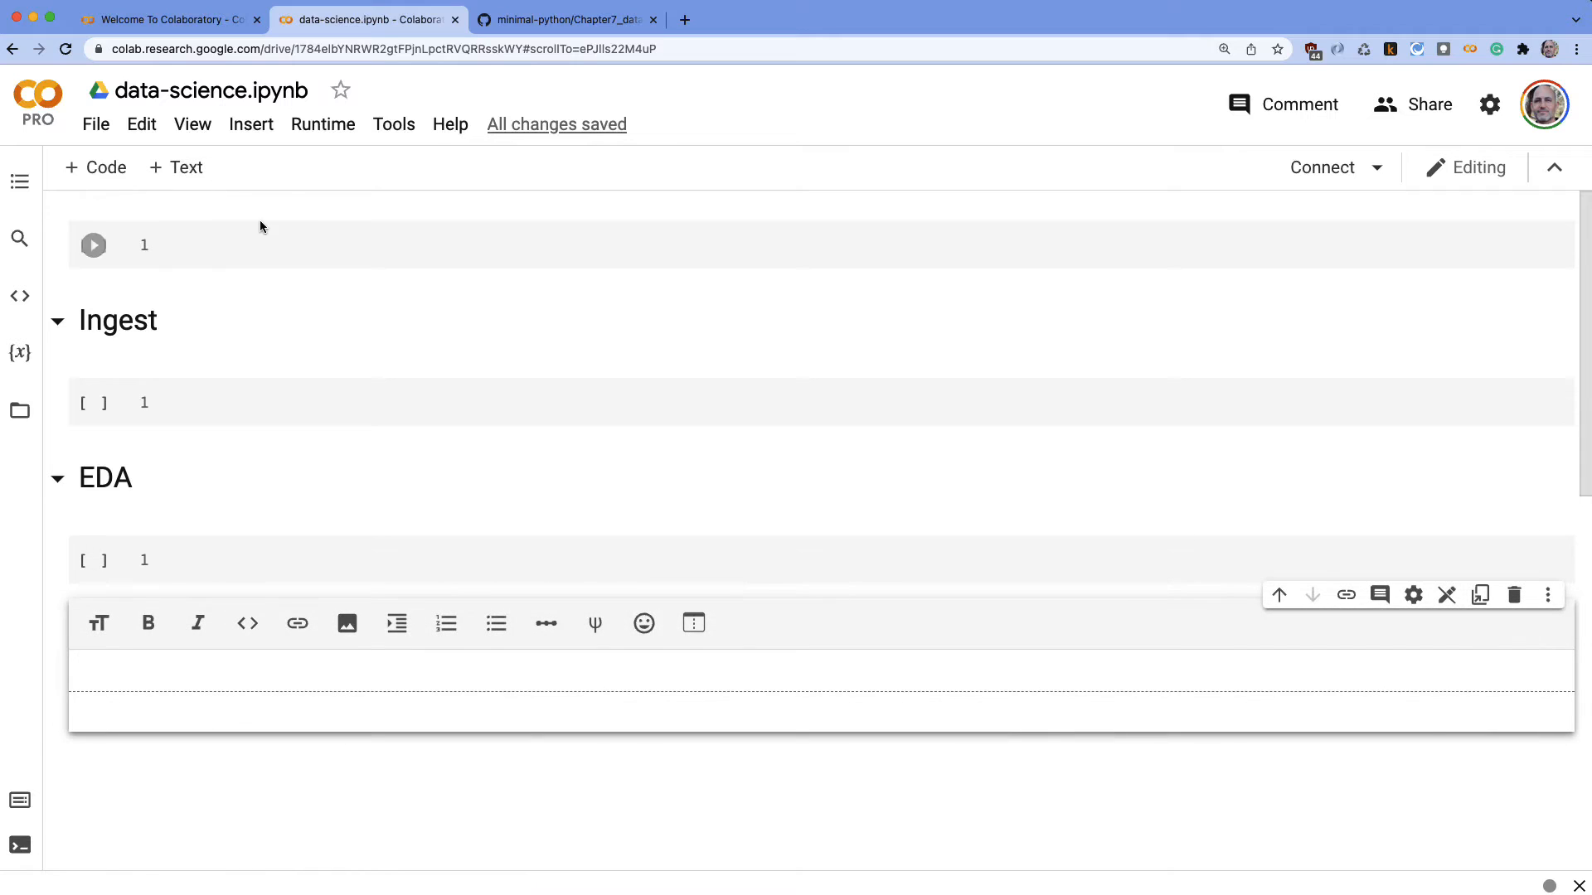
text(## Mod)
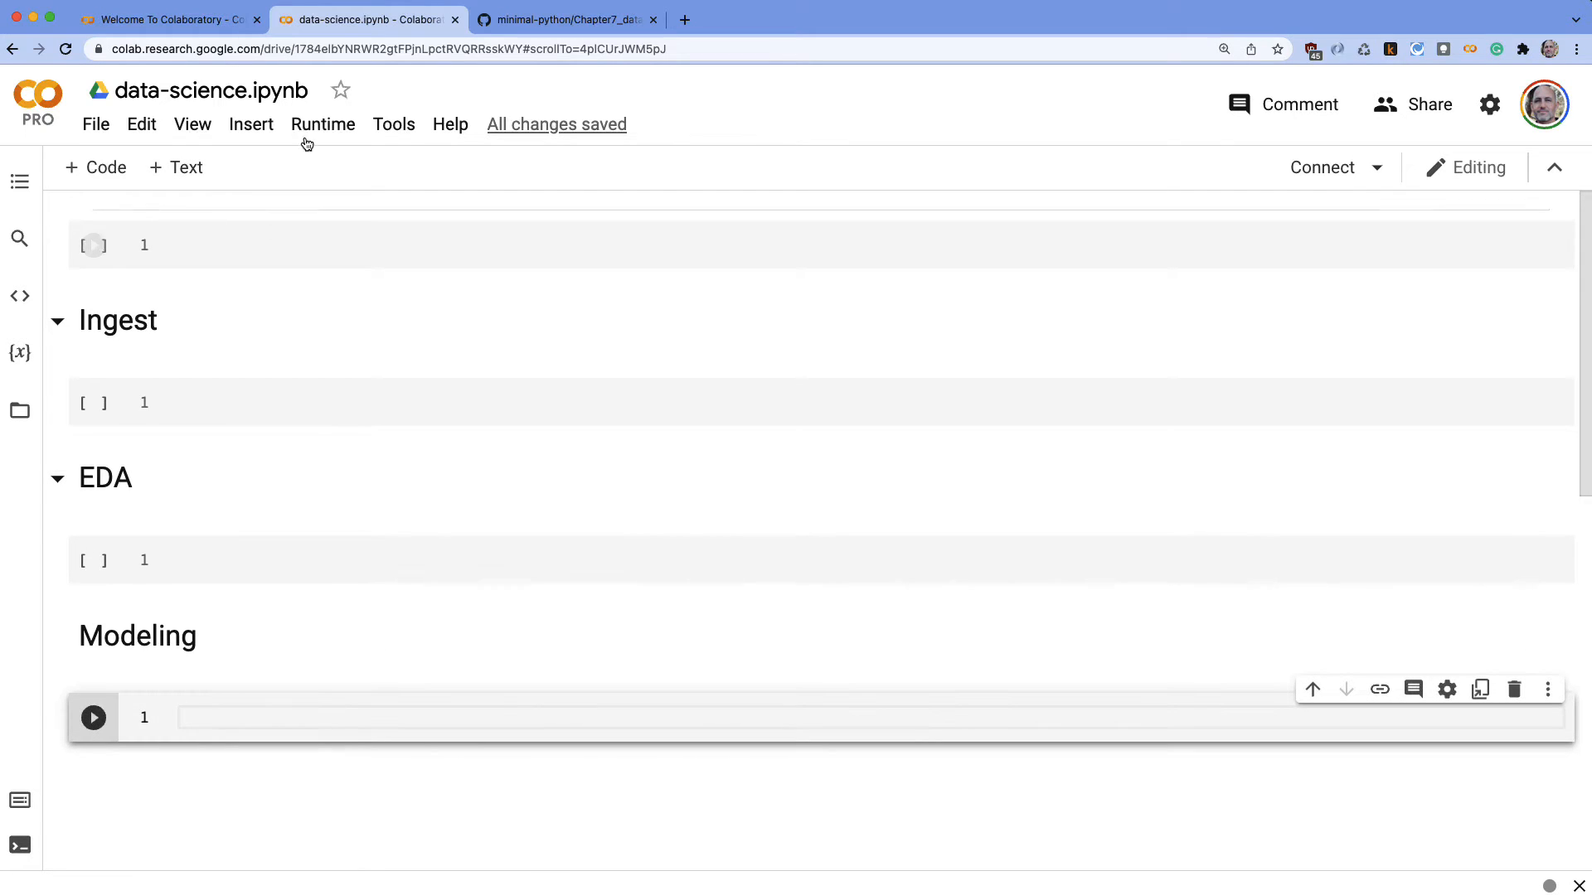
click(174, 168)
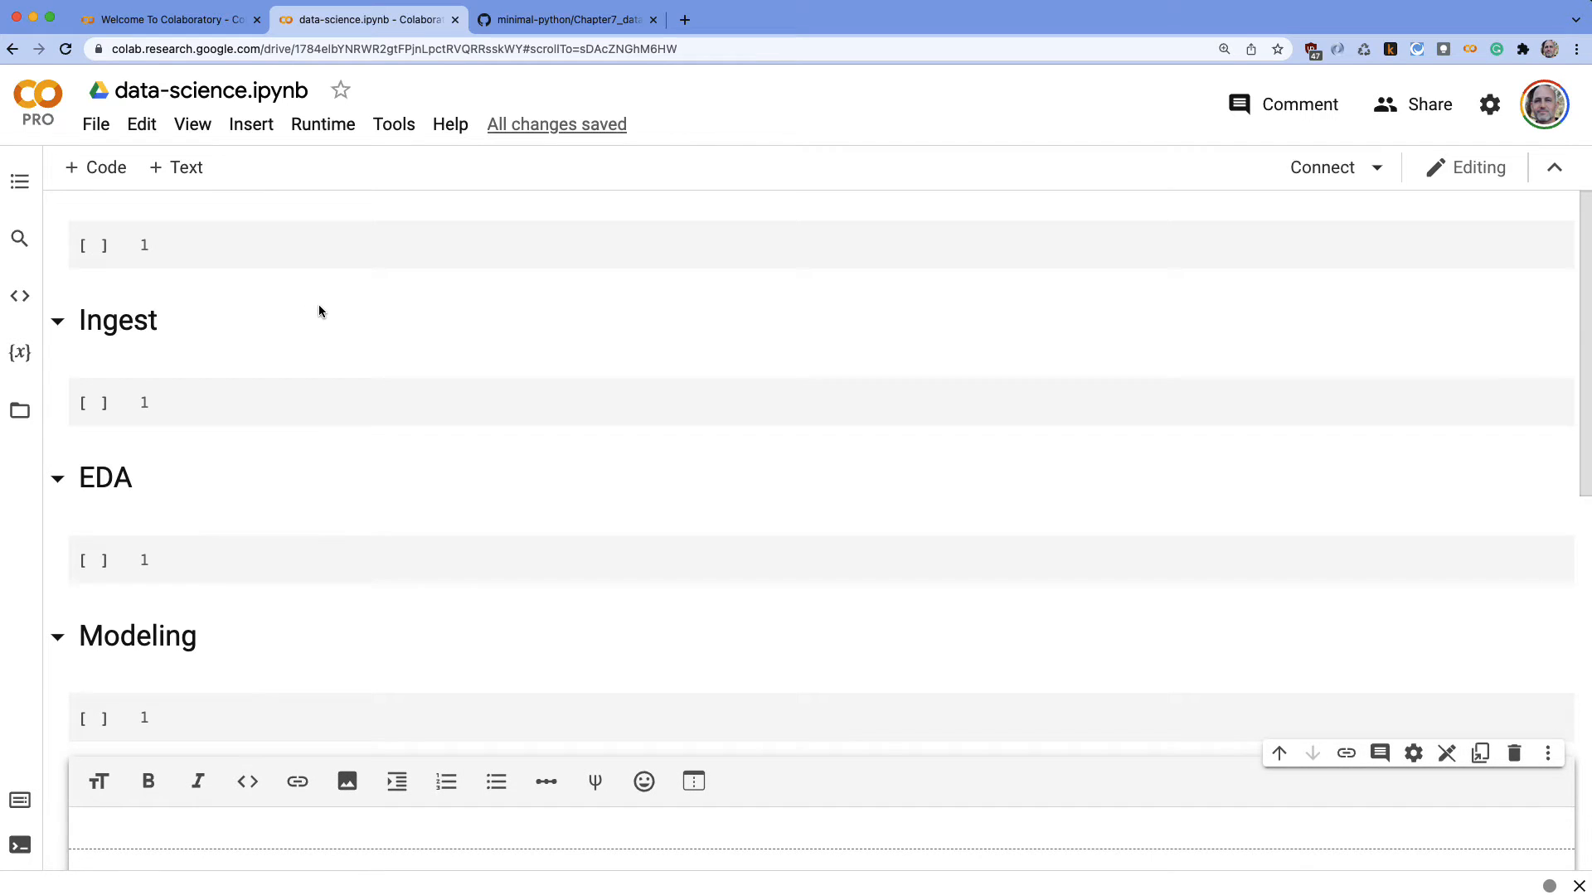
text(## Conc)
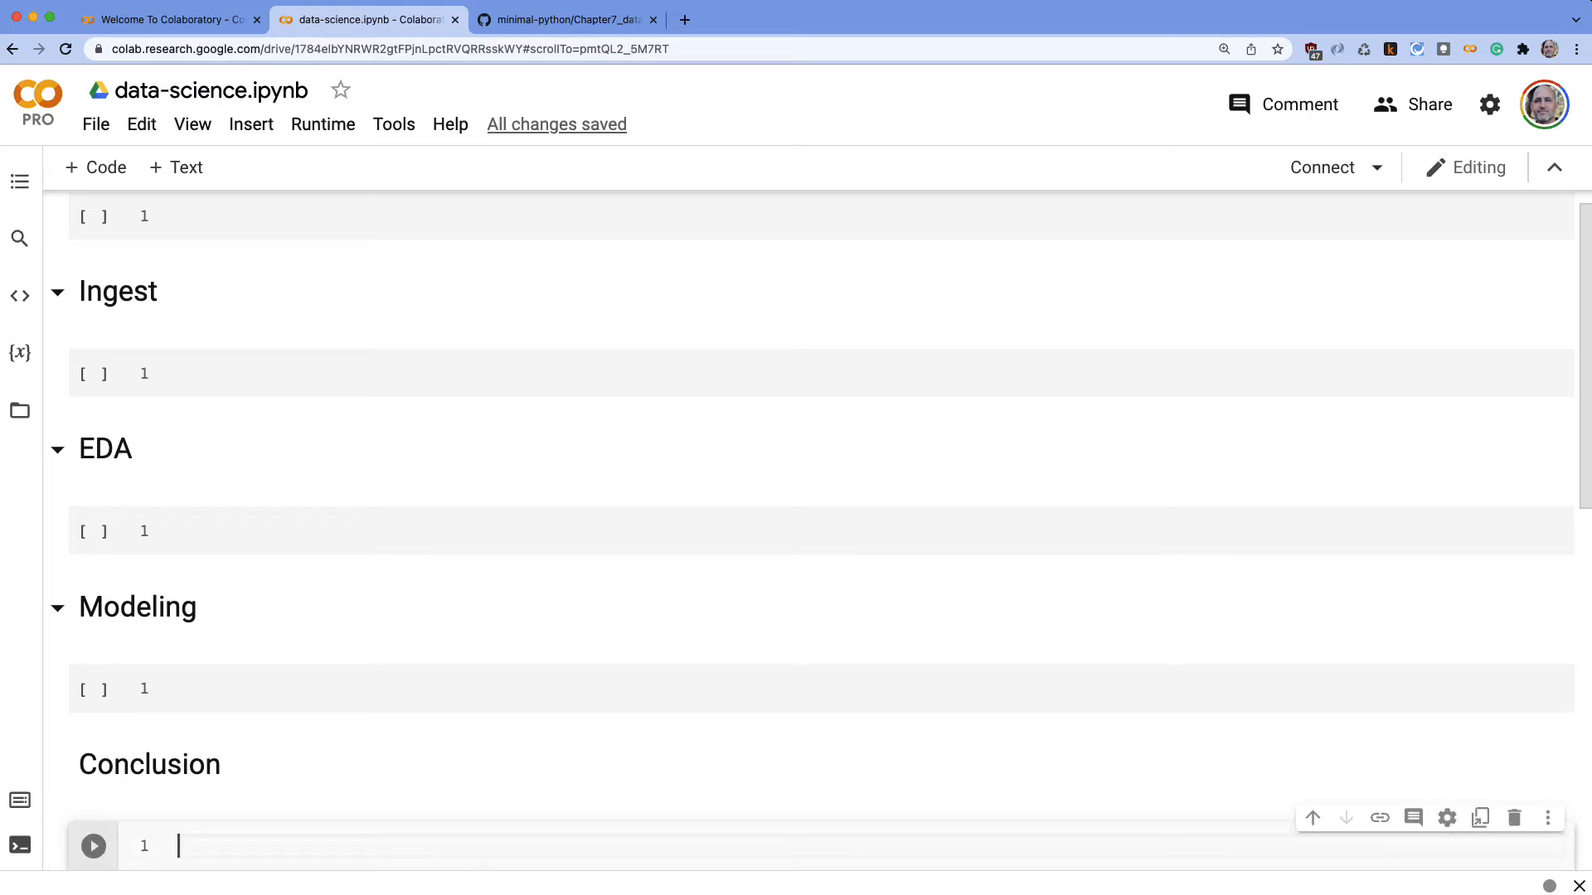
scroll(down, 3)
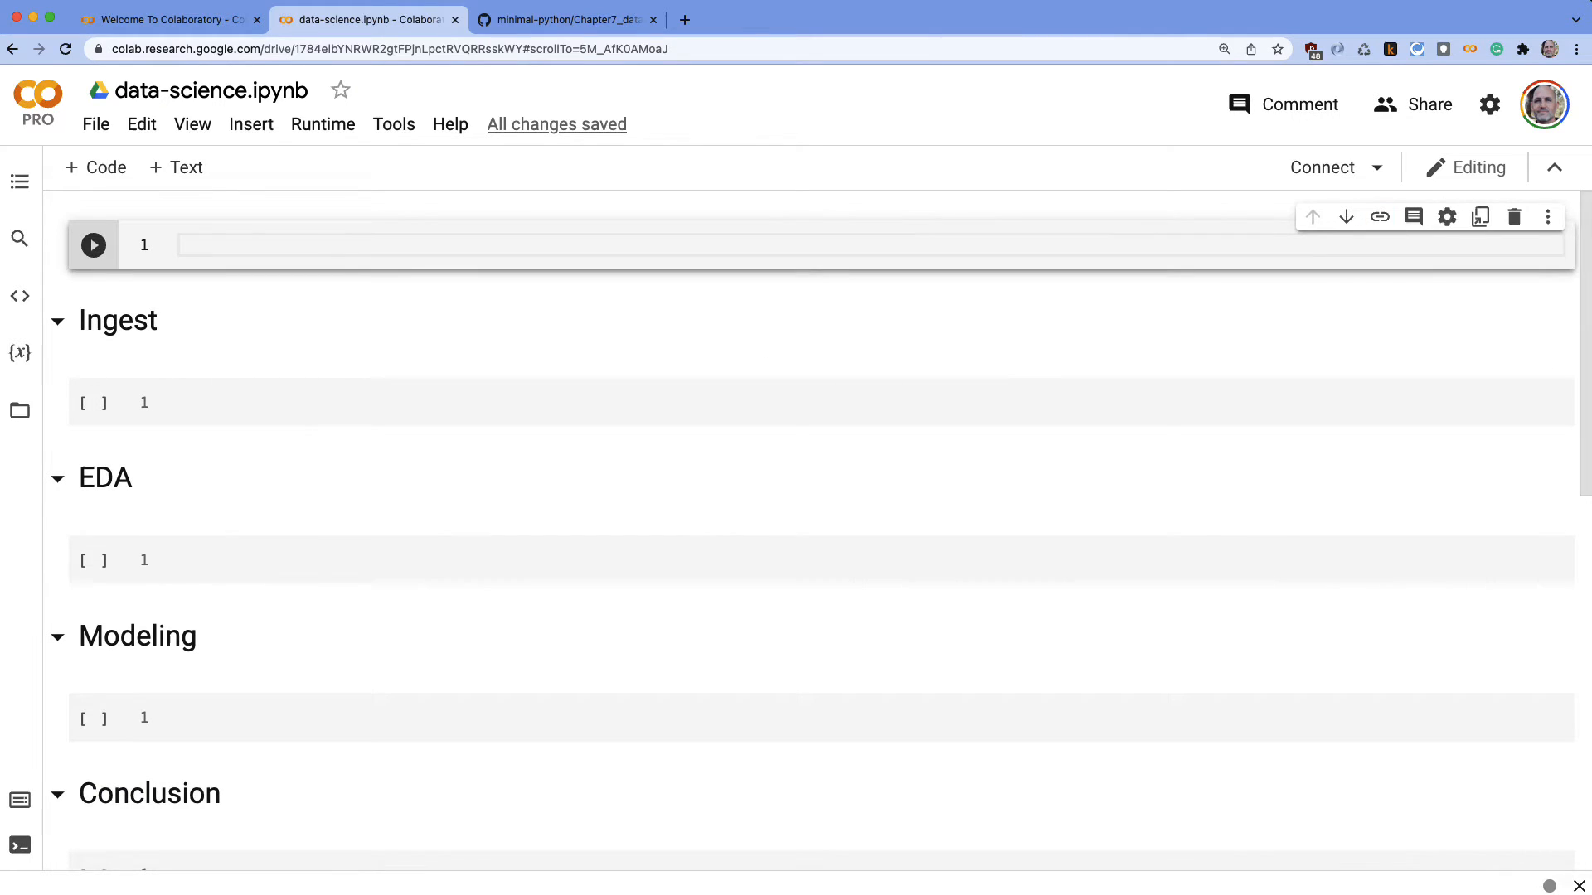
Collapse the Modeling and Conclusion sections, then check the four-section outline in Table of contents
click(1512, 215)
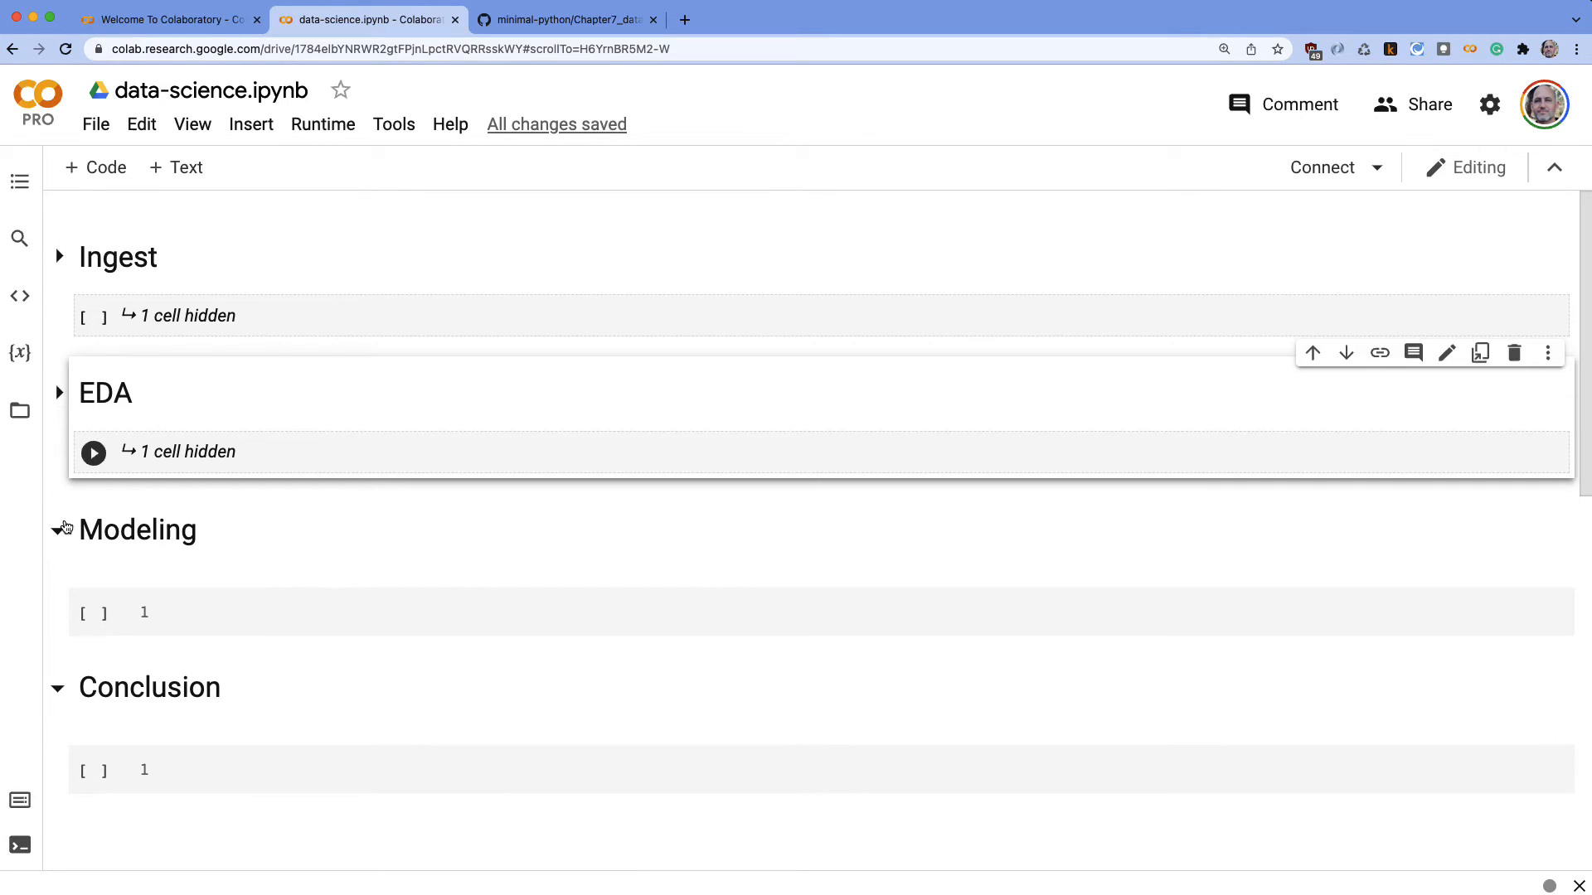
click(58, 529)
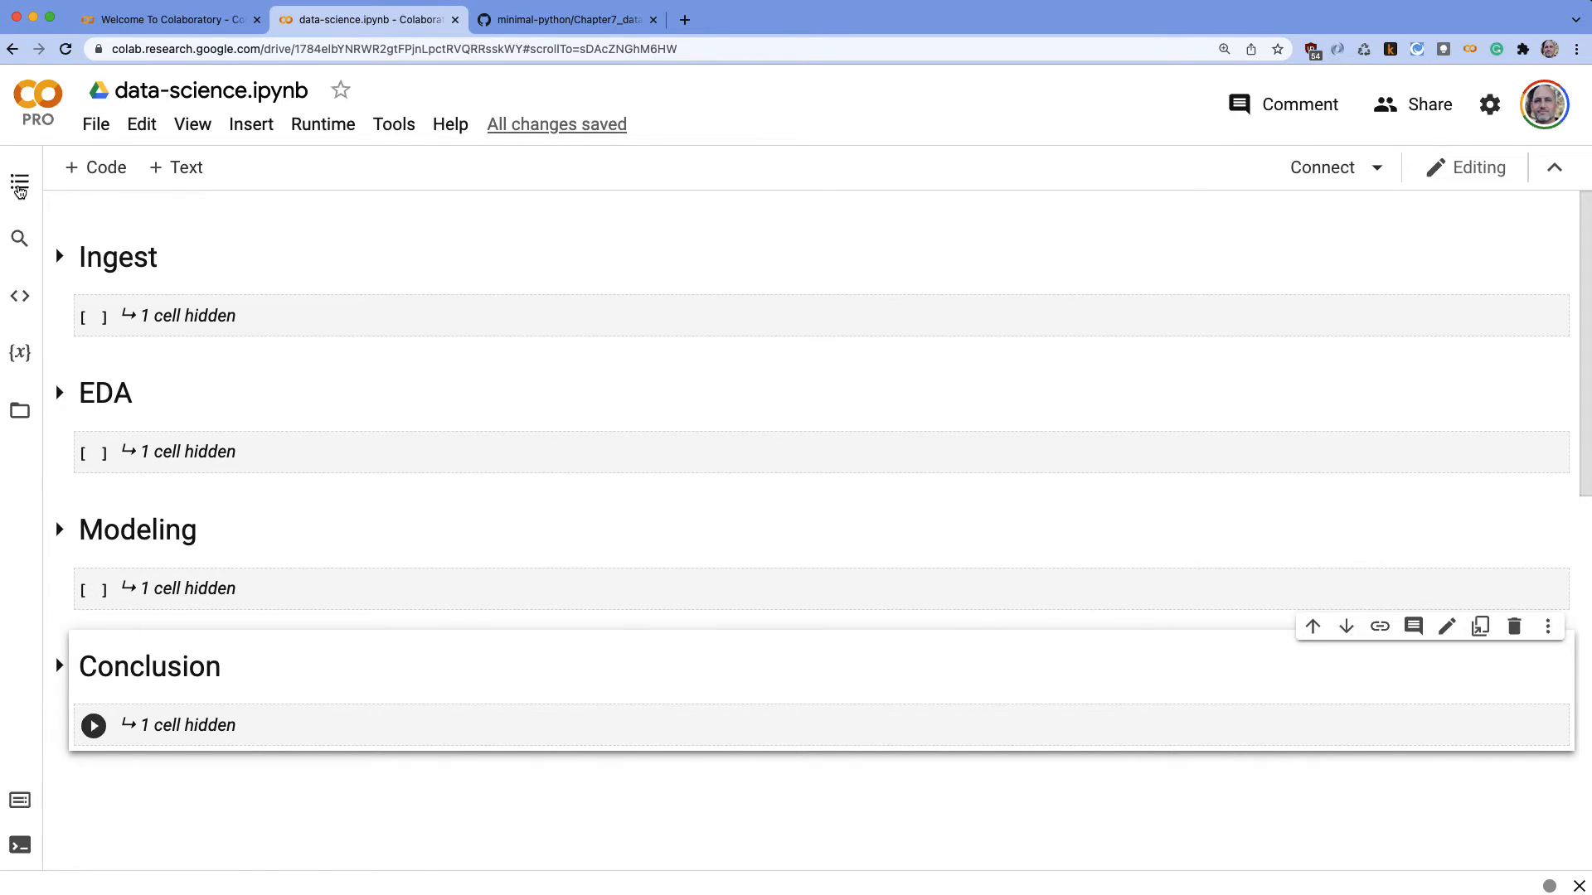
click(18, 187)
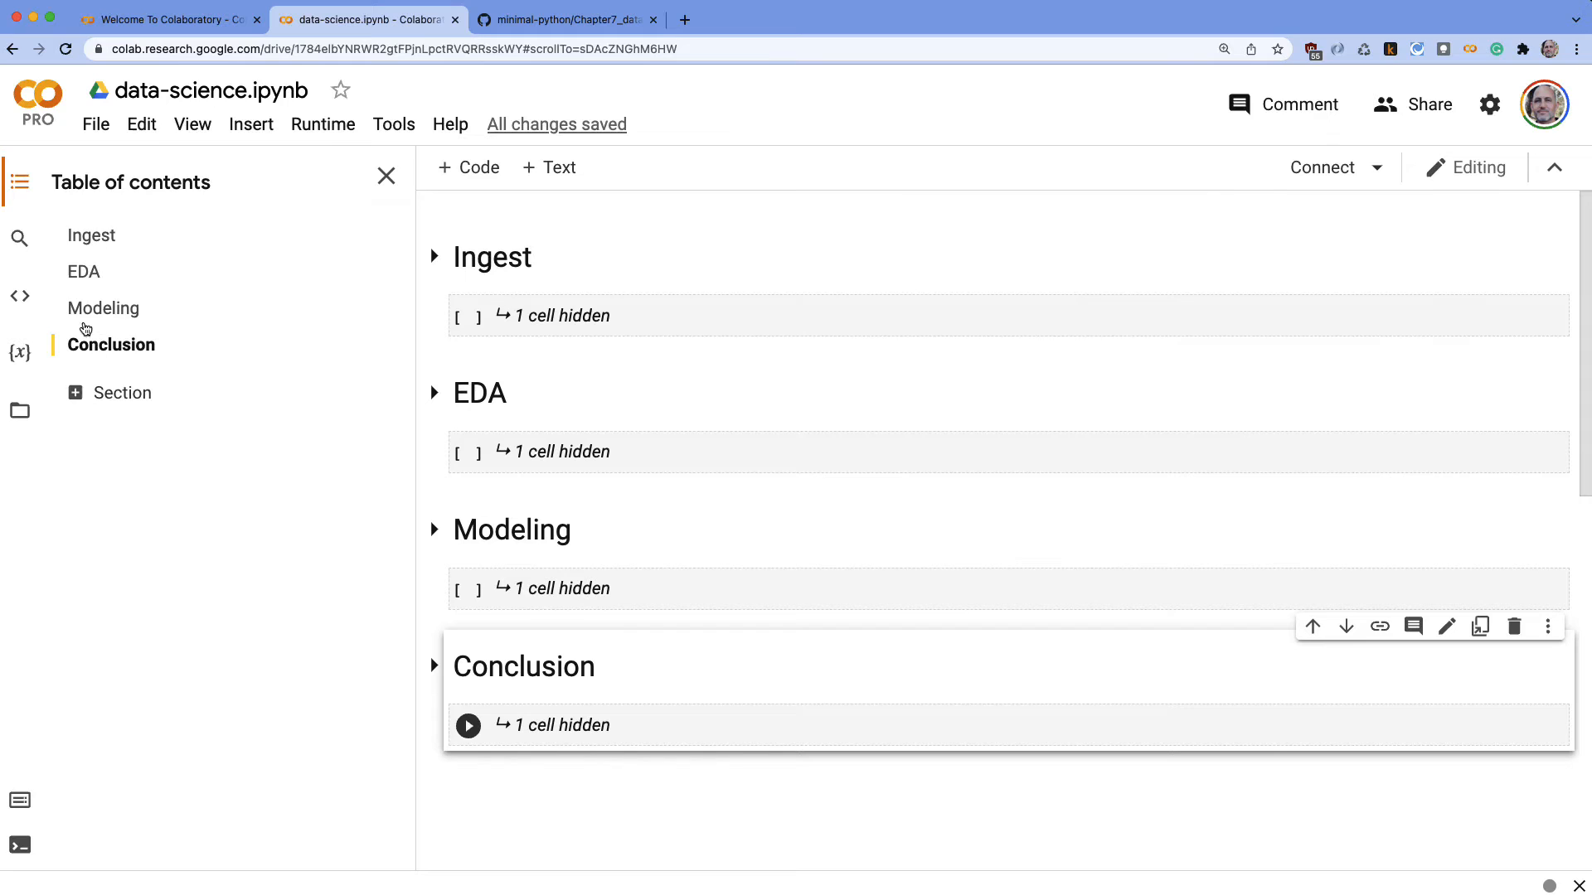
mouse_move(103, 323)
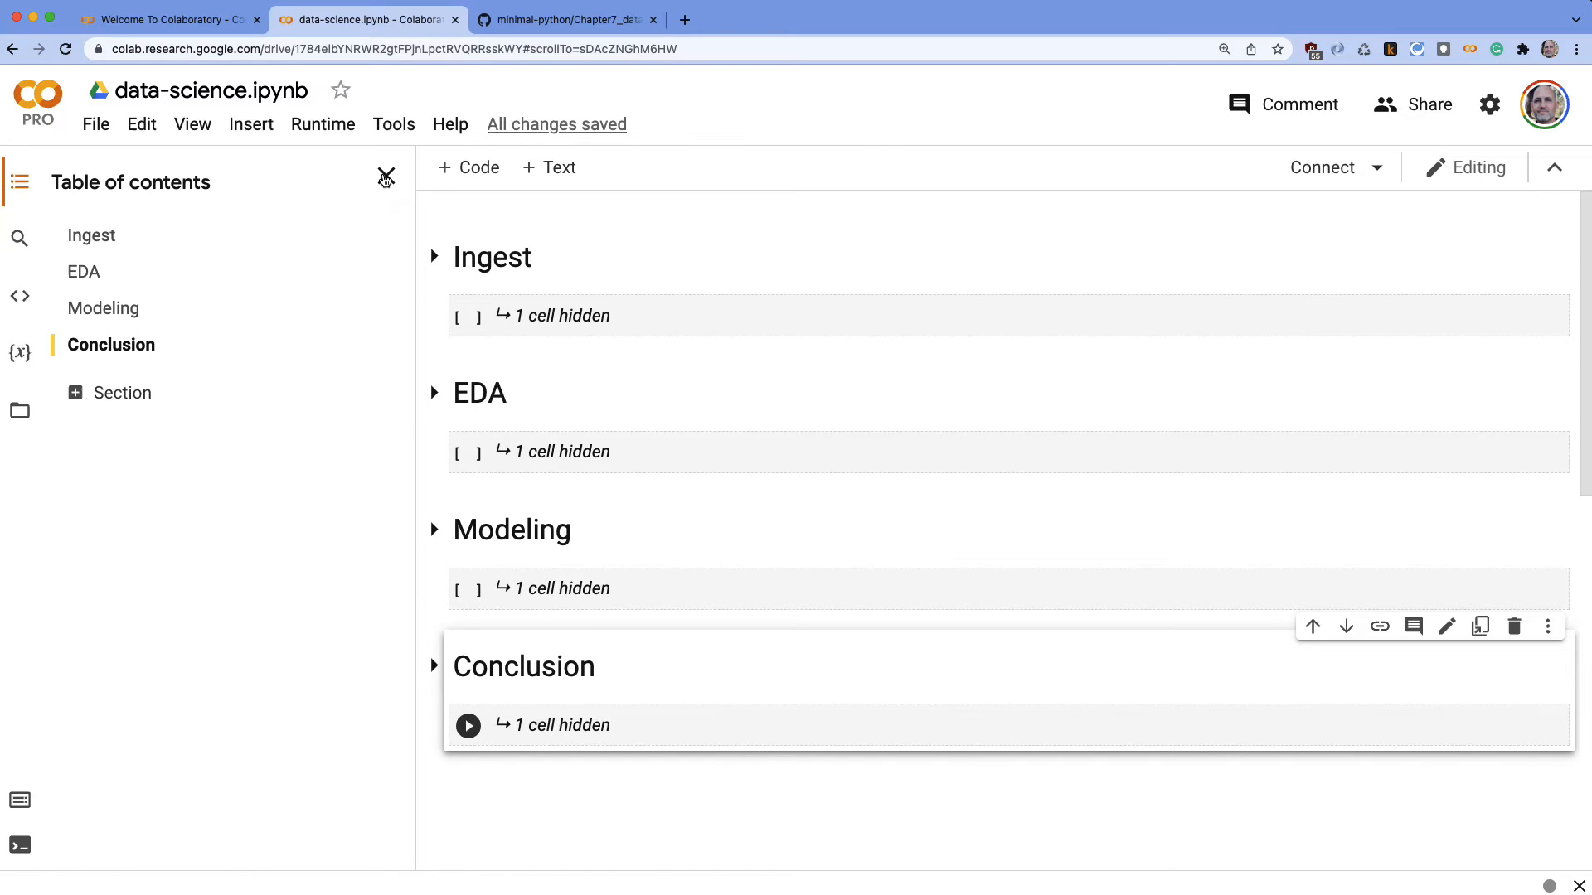
click(385, 176)
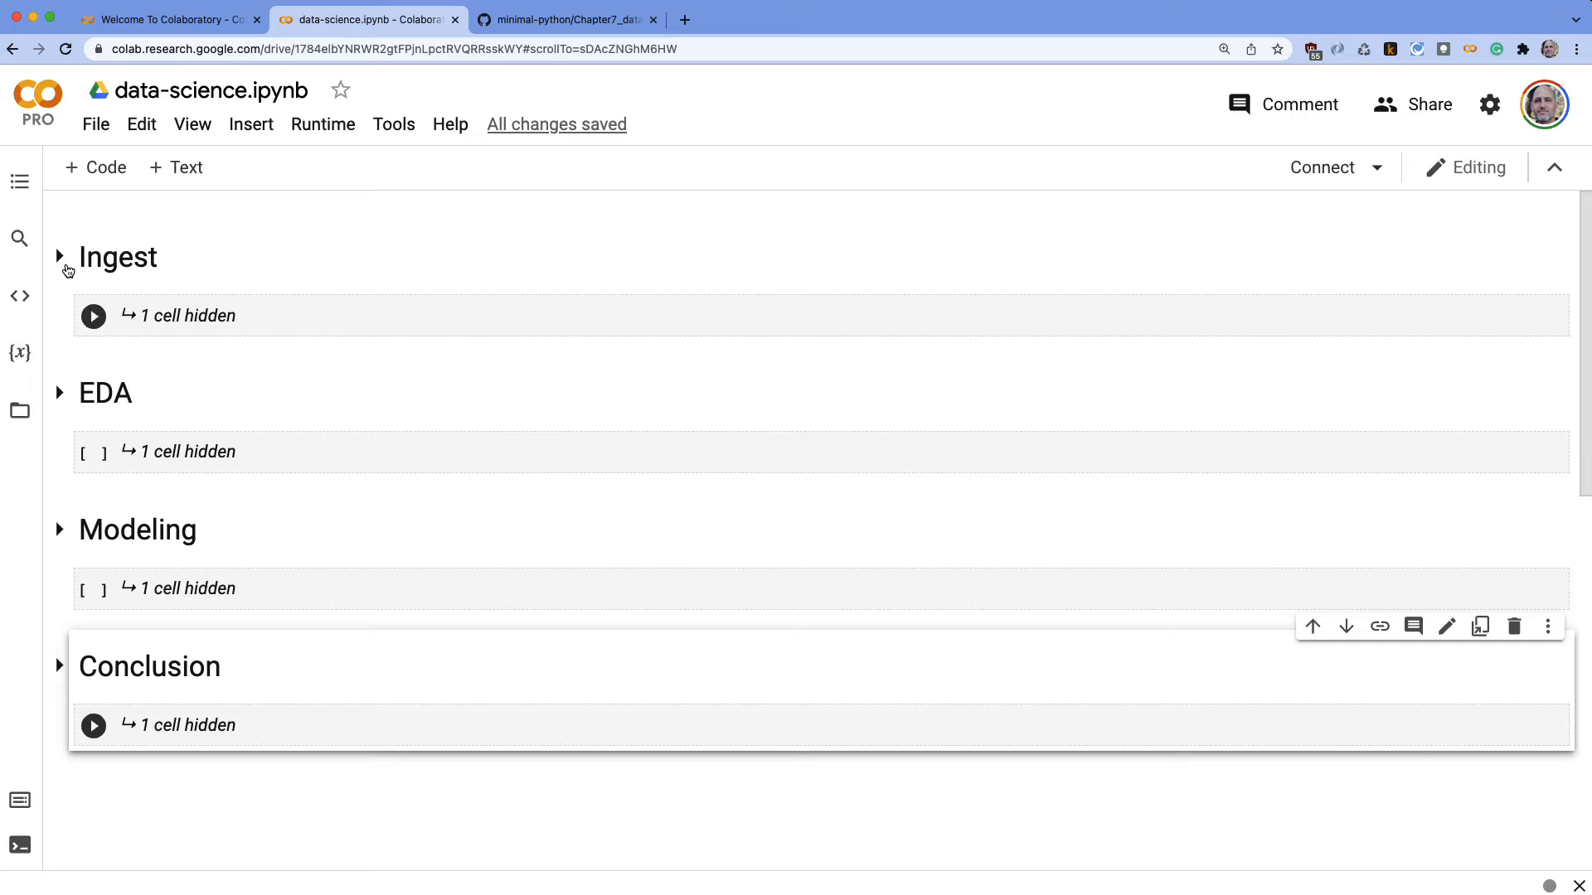
Enter and run 'import pandas as pd' in the Ingest cell, then collapse Ingest again
click(58, 257)
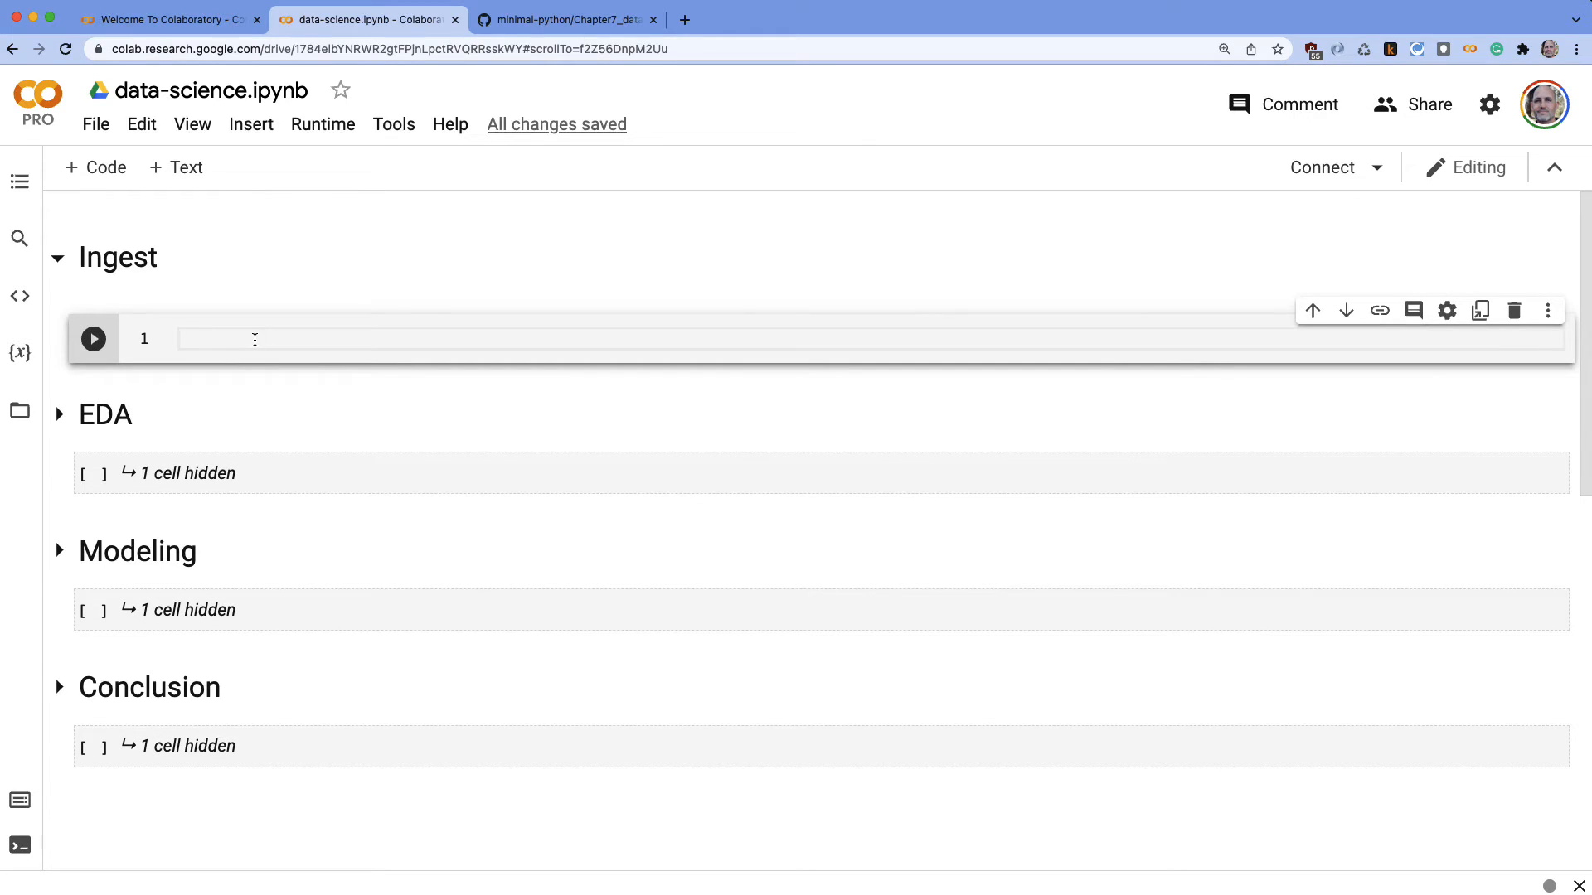
text(import pand)
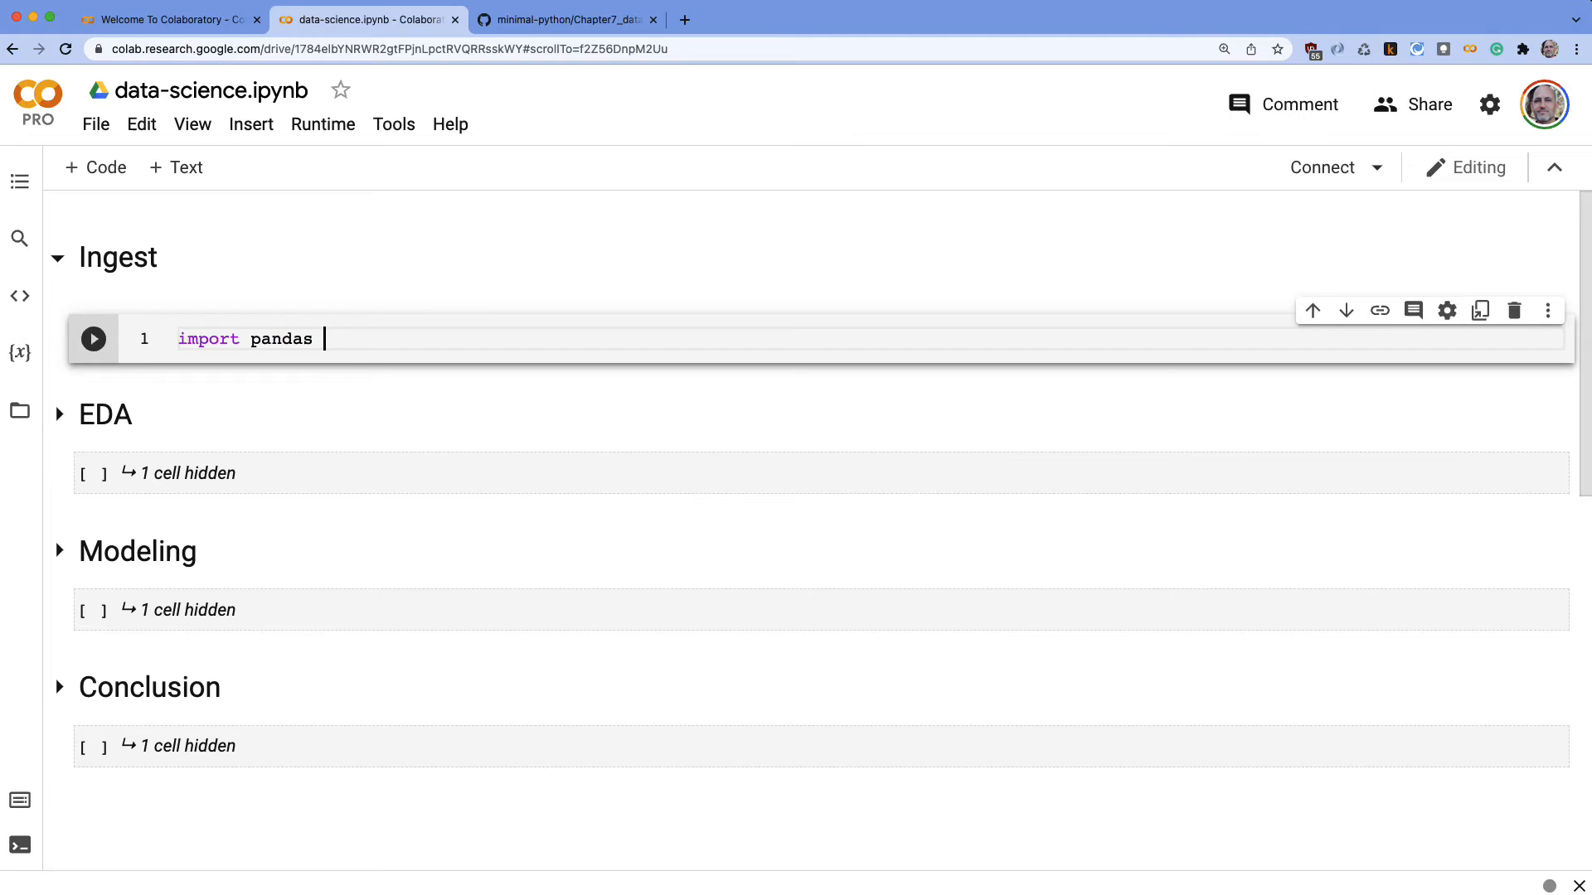
text(as pd)
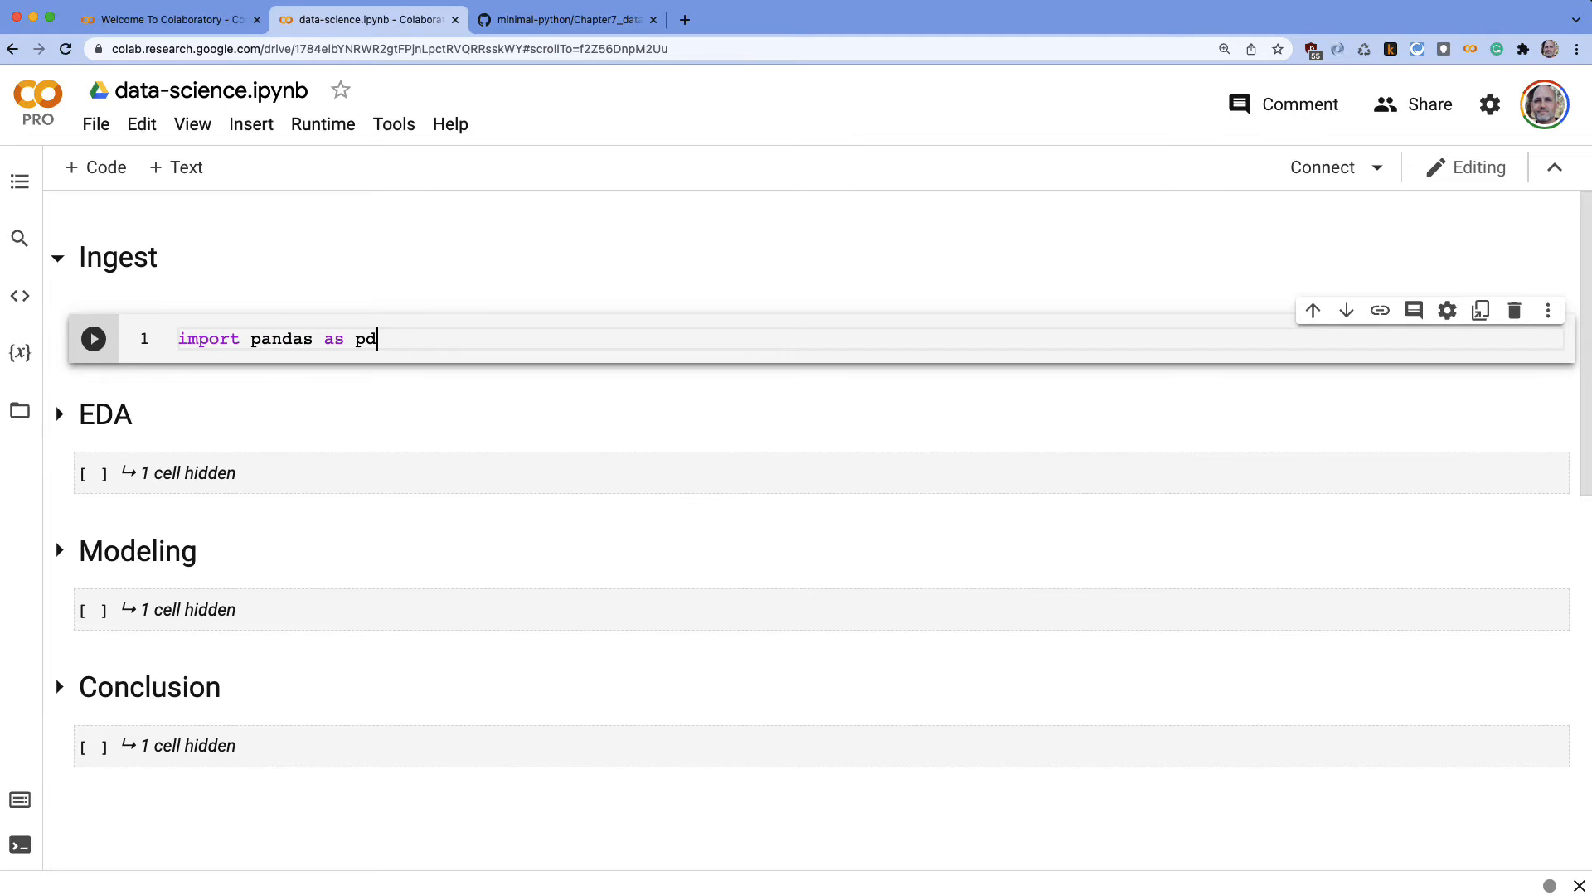
click(93, 339)
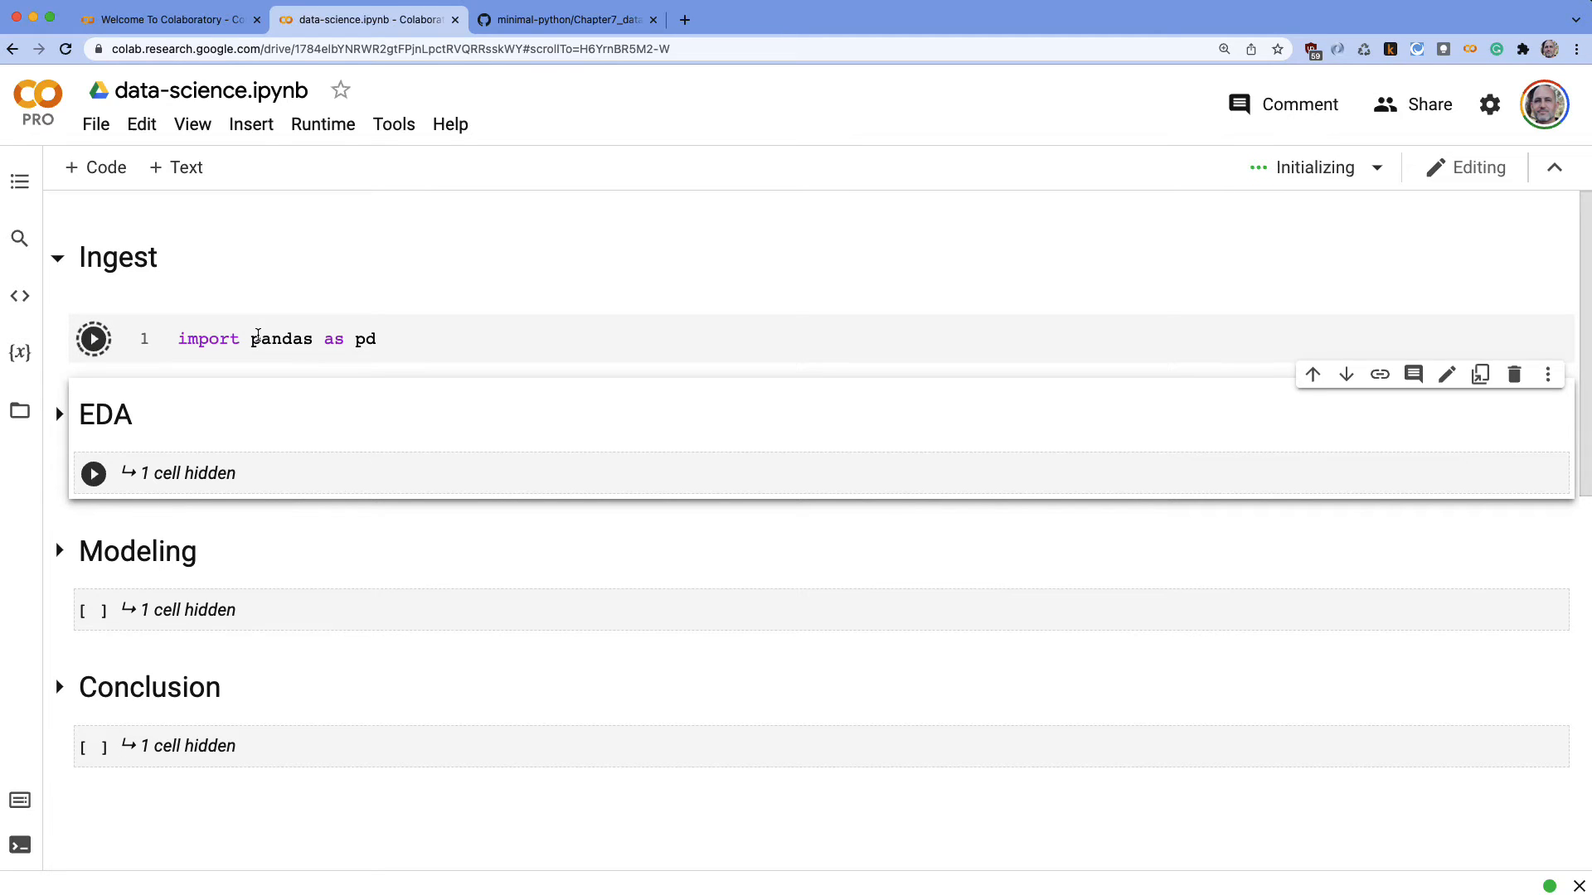
click(58, 257)
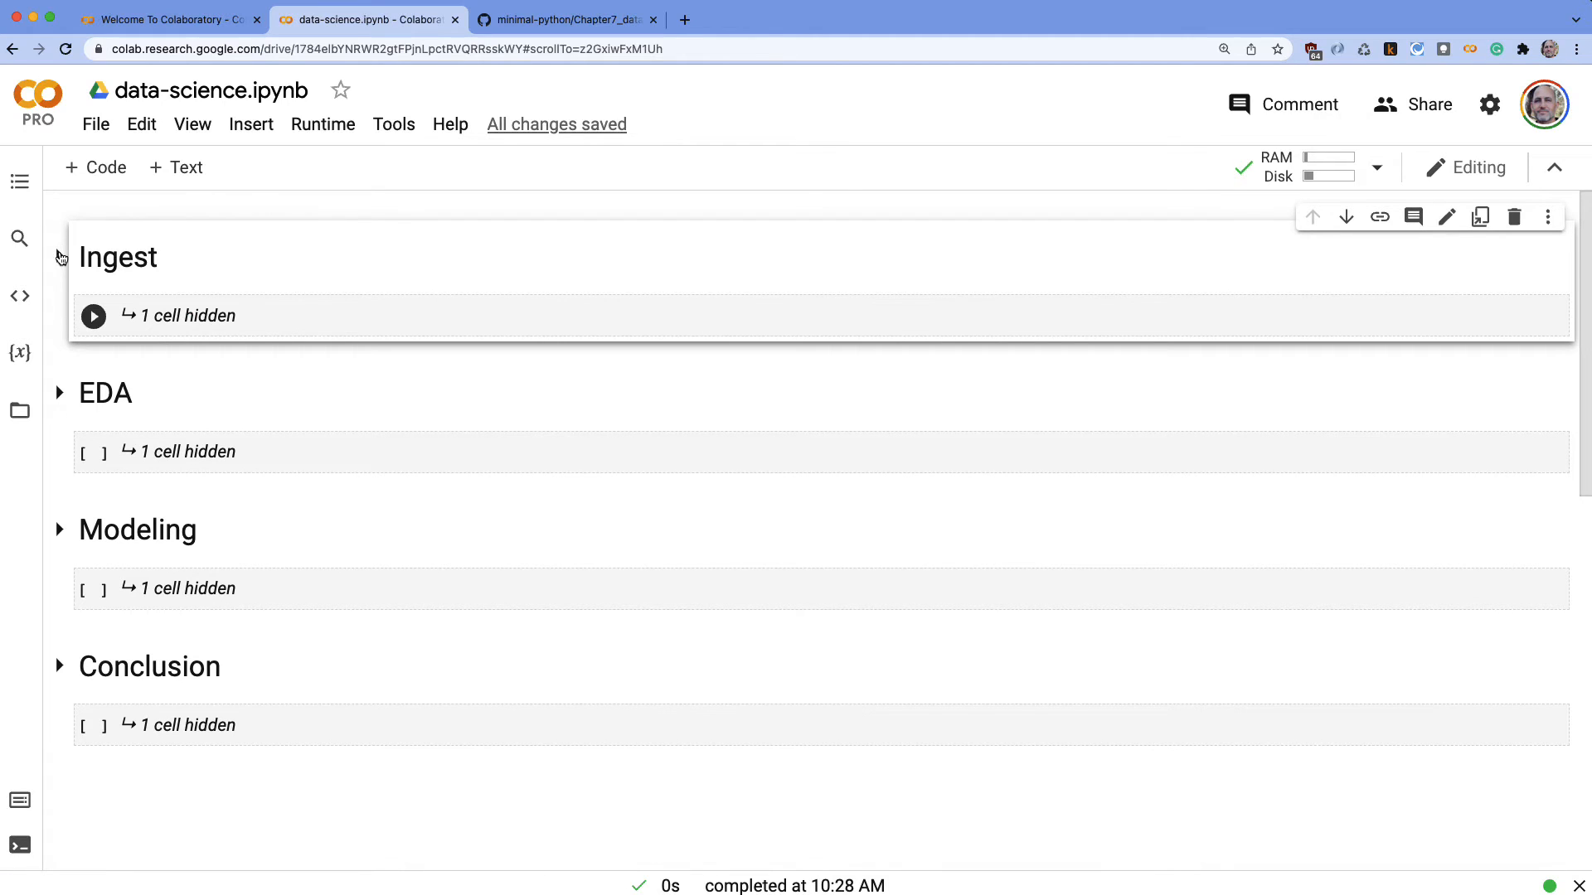
mouse_move(60, 257)
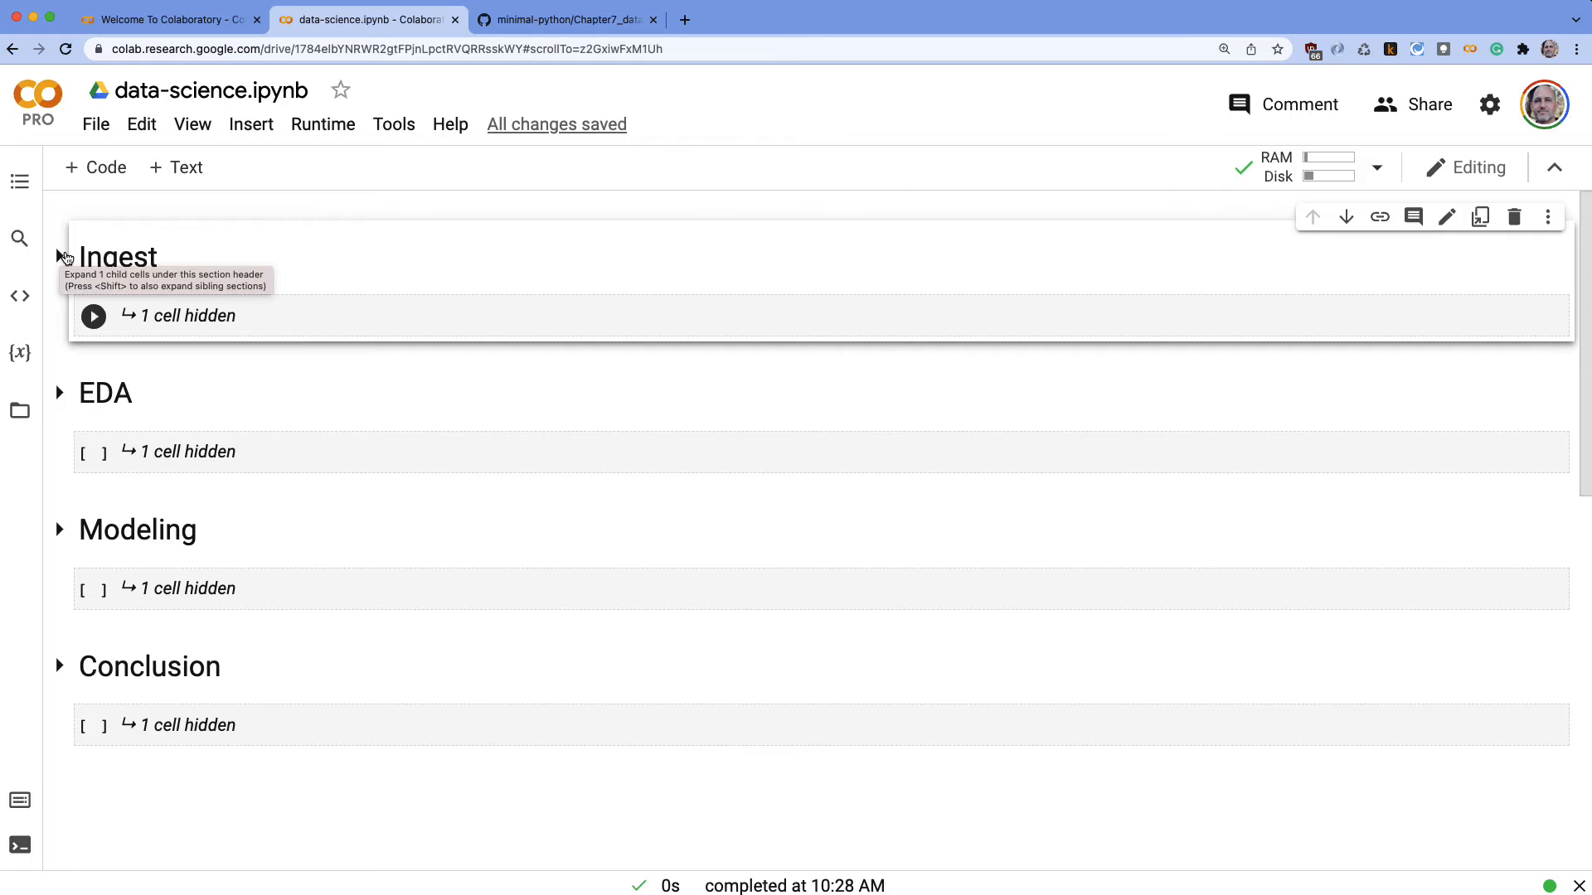
mouse_move(96, 124)
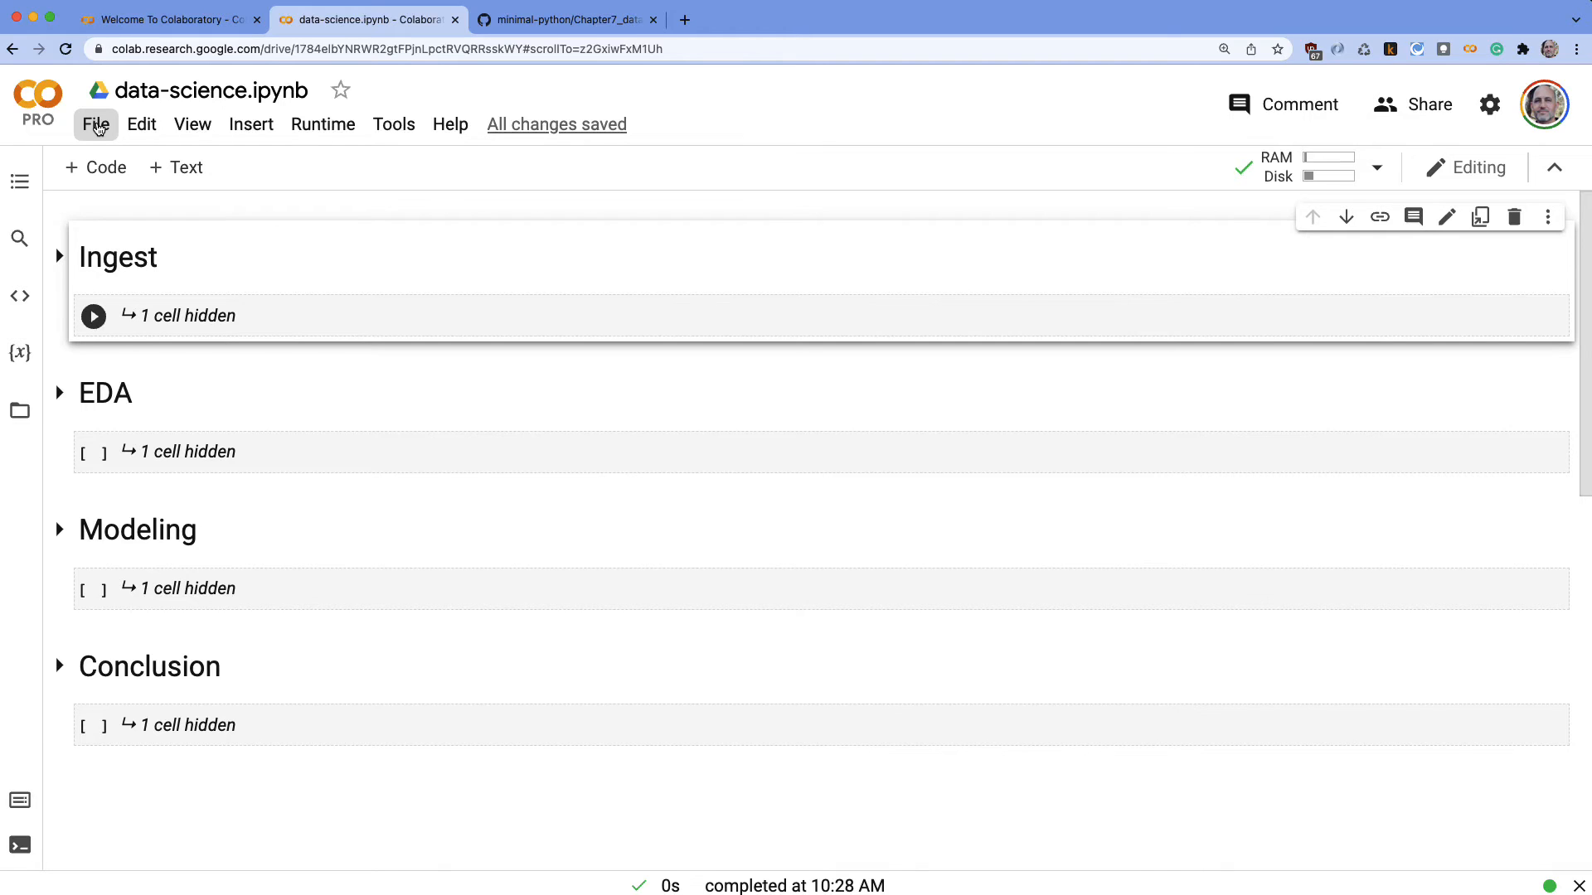
Choose Save a copy in GitHub from the File menu
click(96, 125)
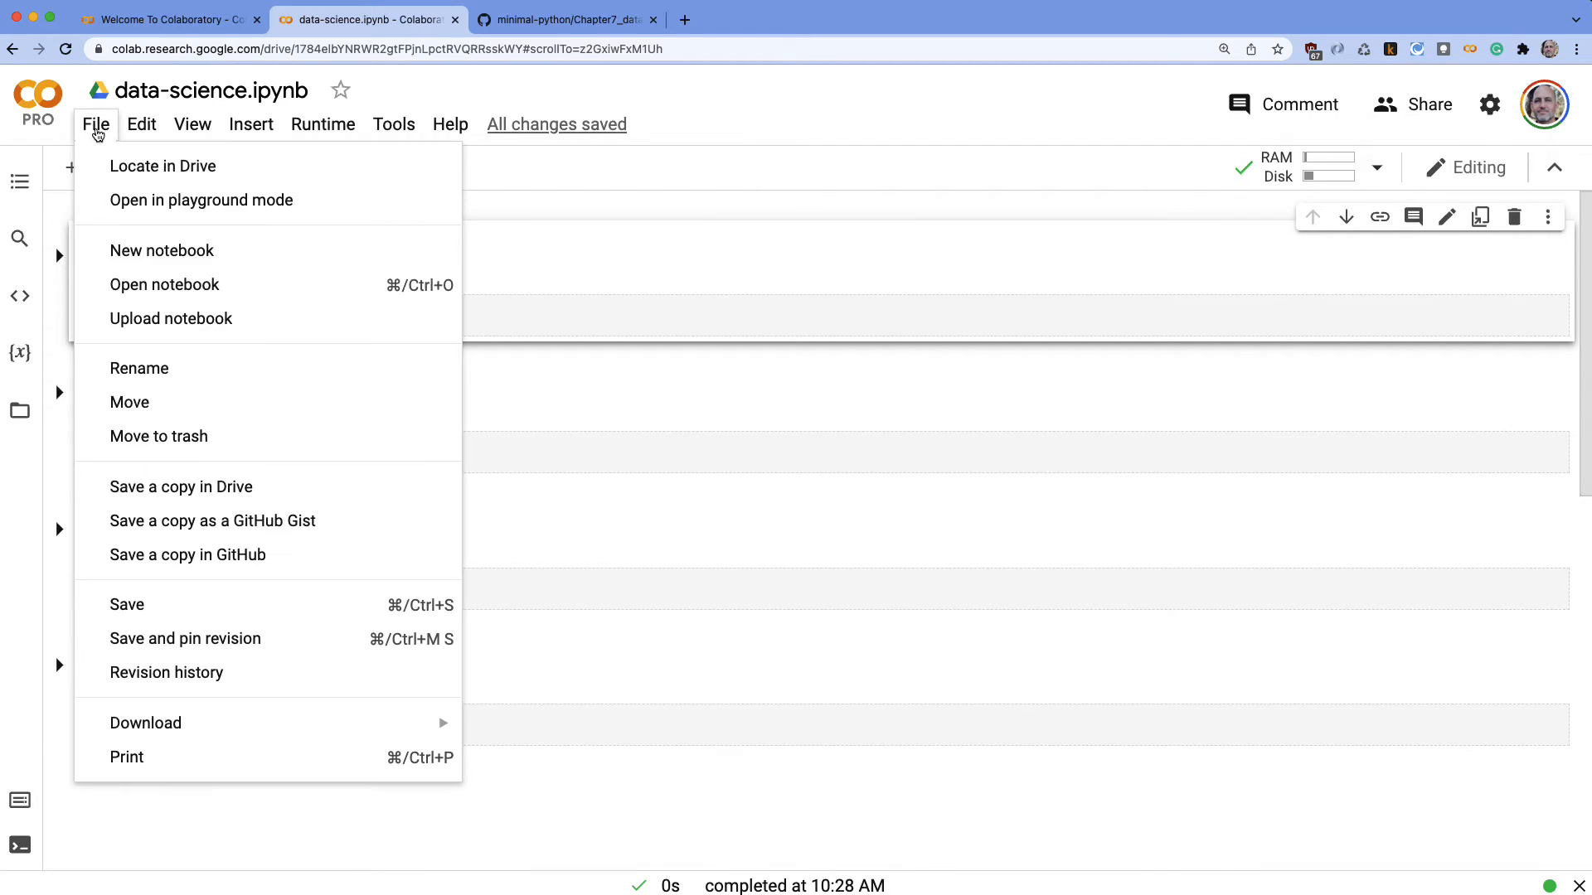
mouse_move(188, 554)
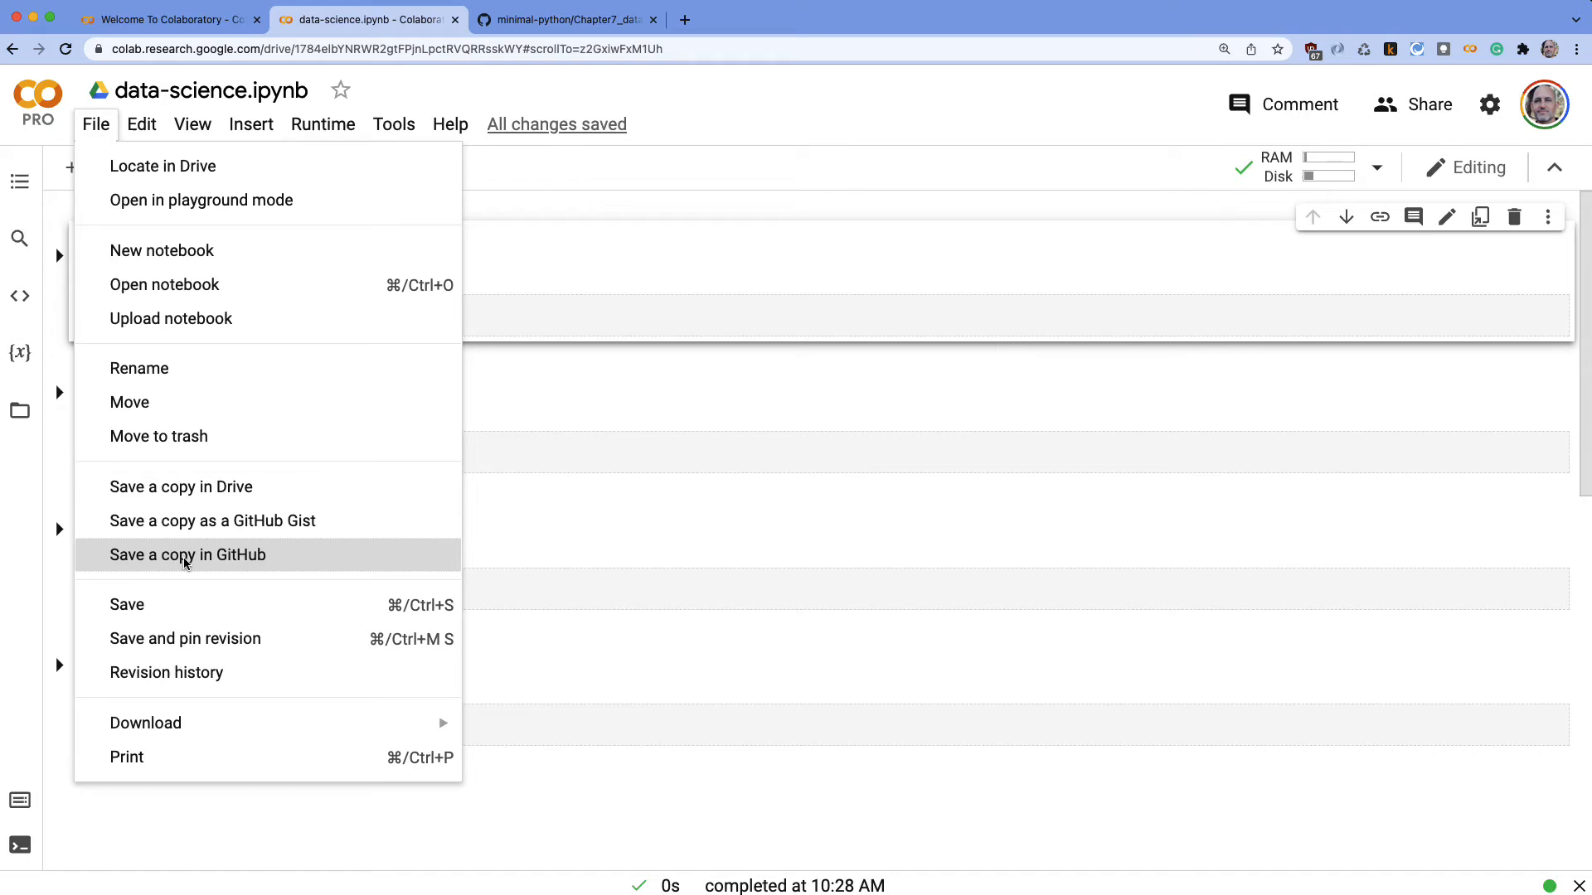
click(188, 554)
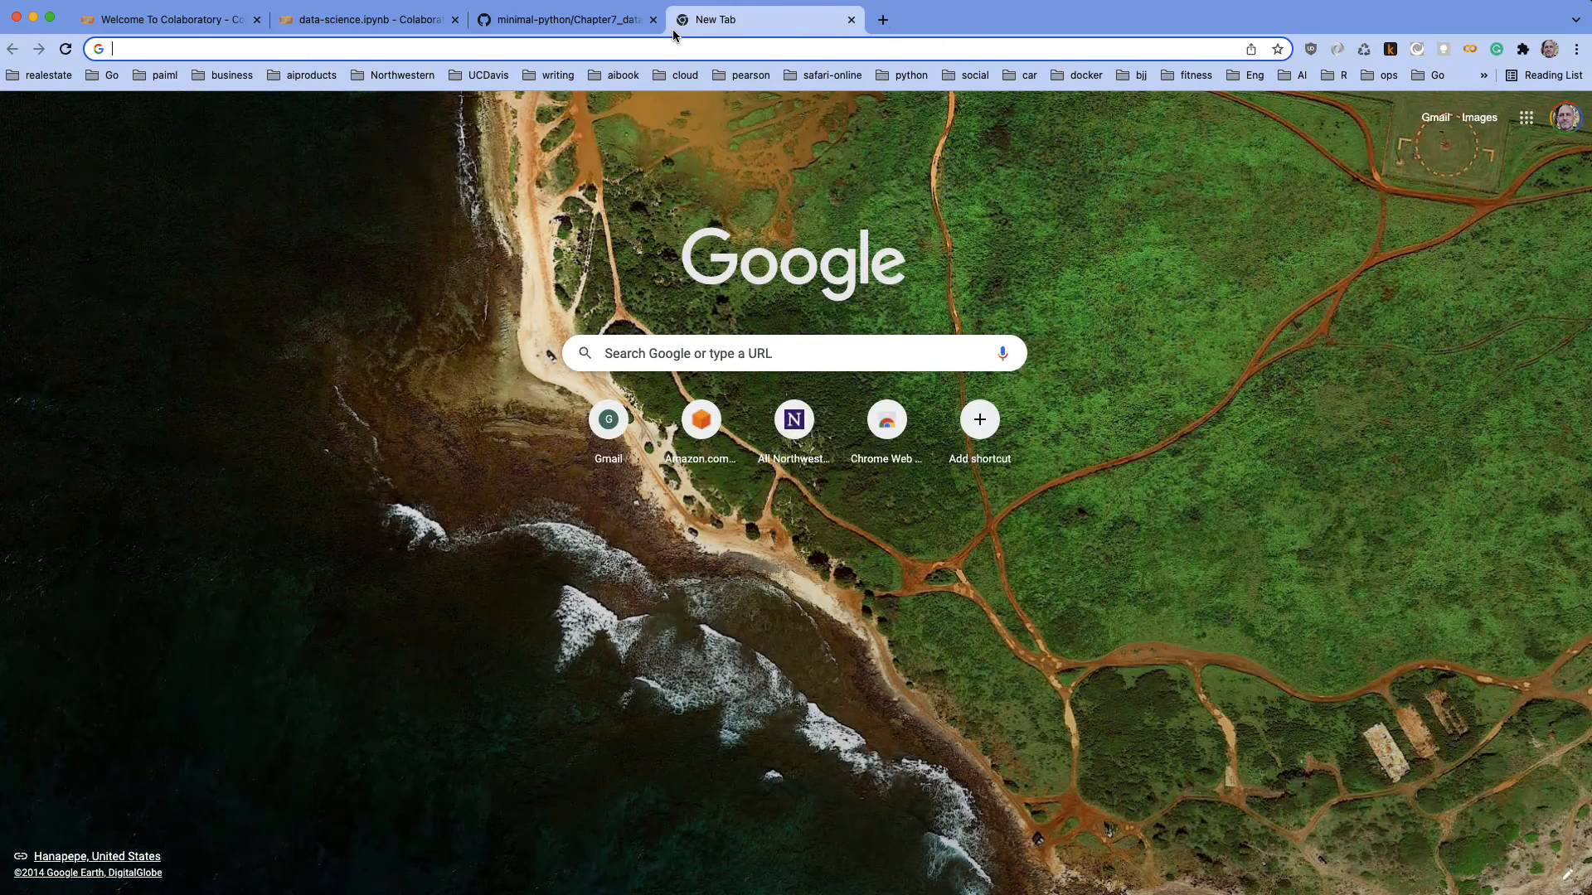
Go to github.com and start a new repository named data-science-portfolio
text(github.com)
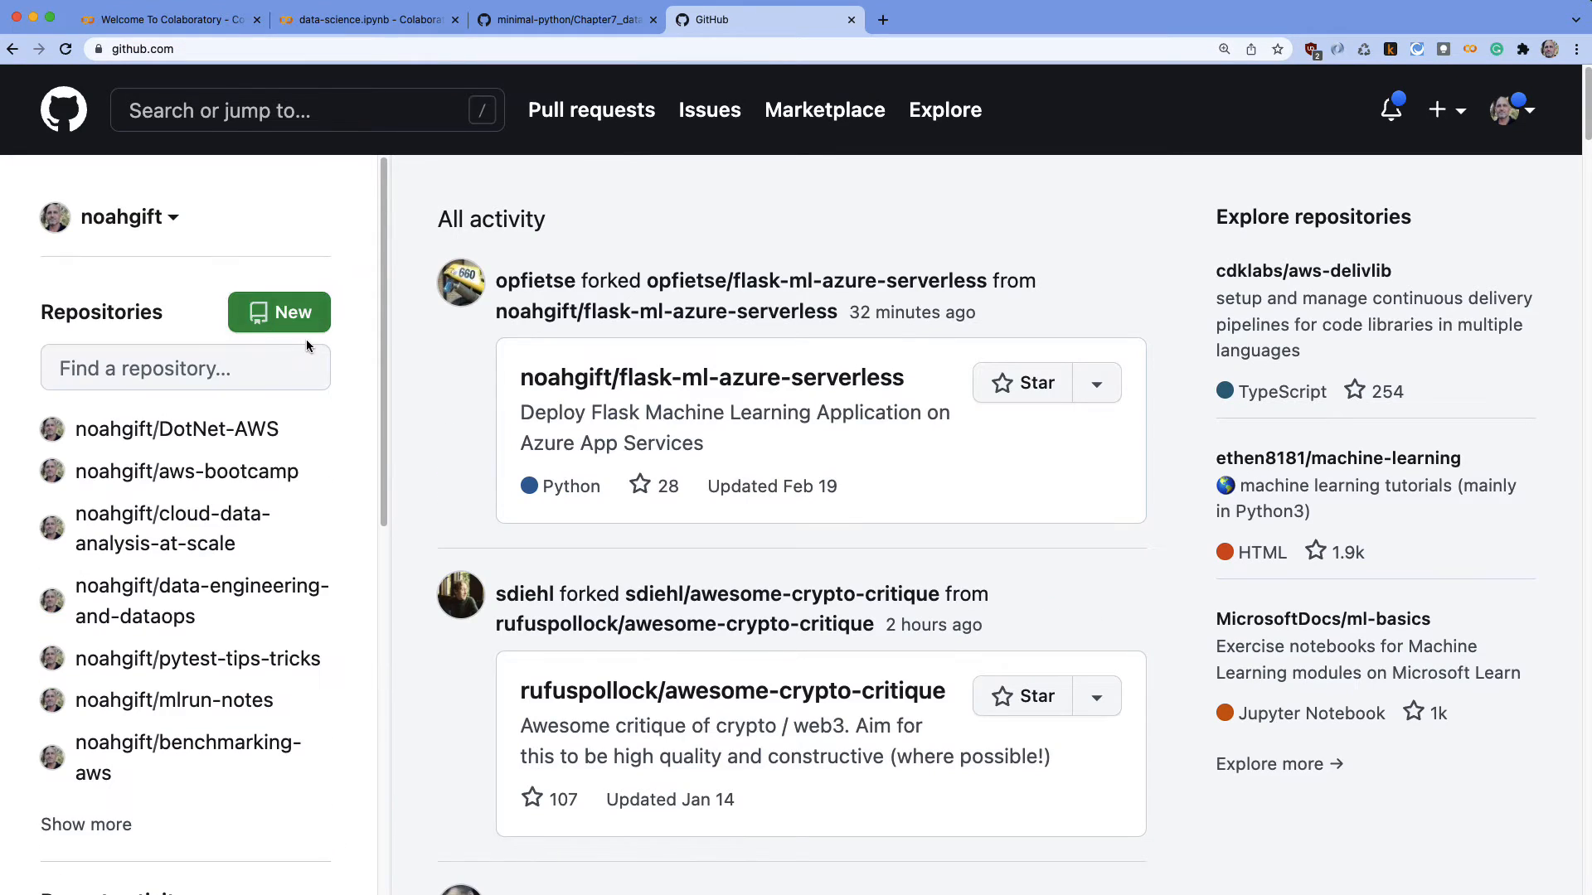
click(278, 312)
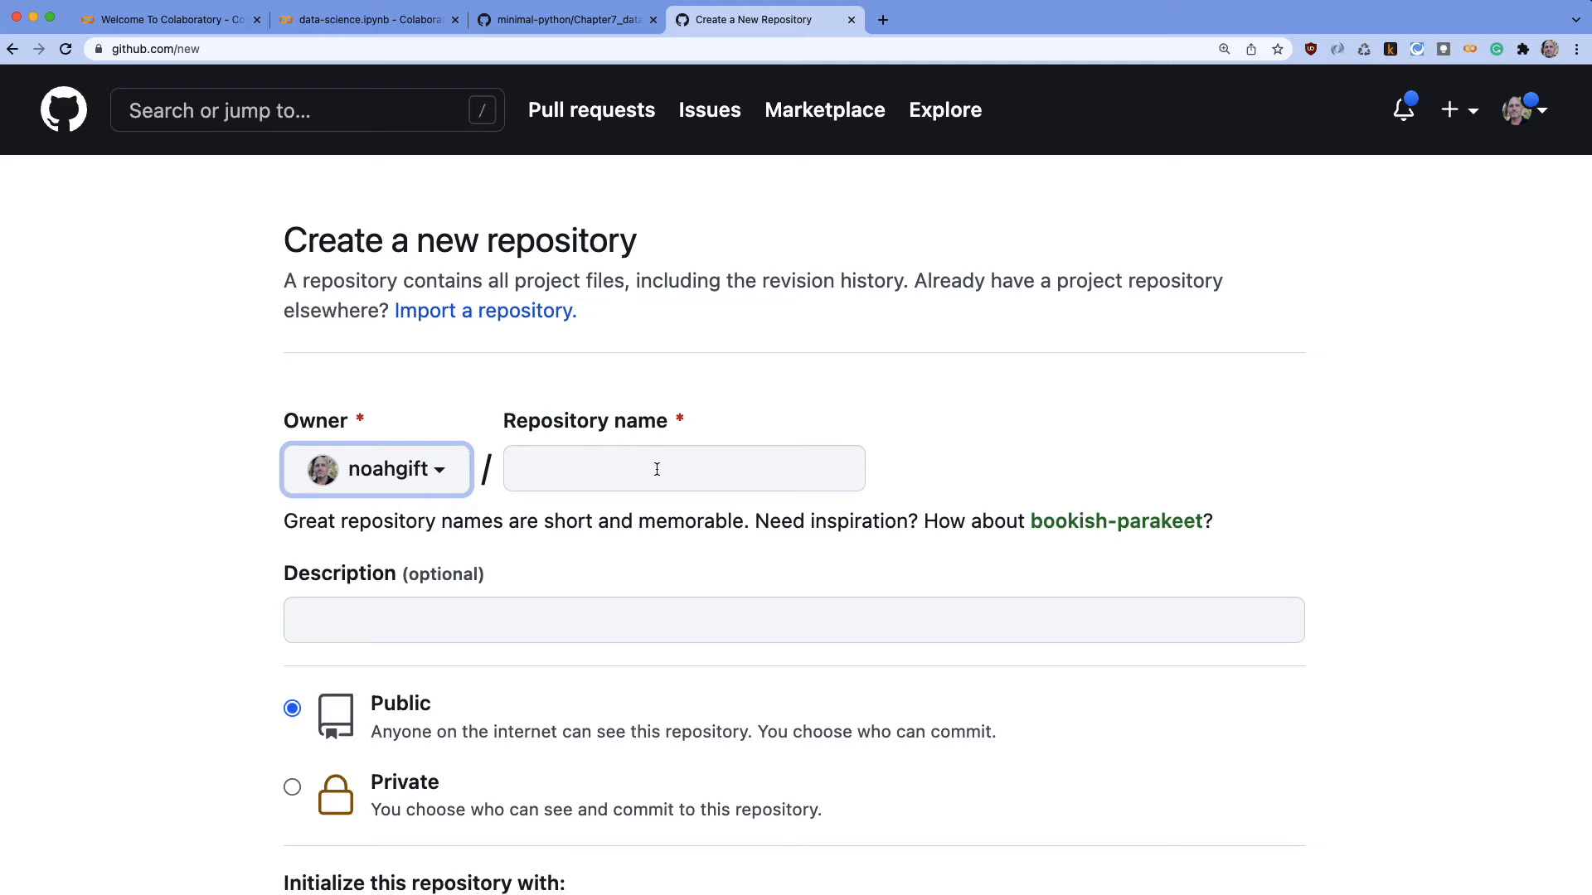
text(data-)
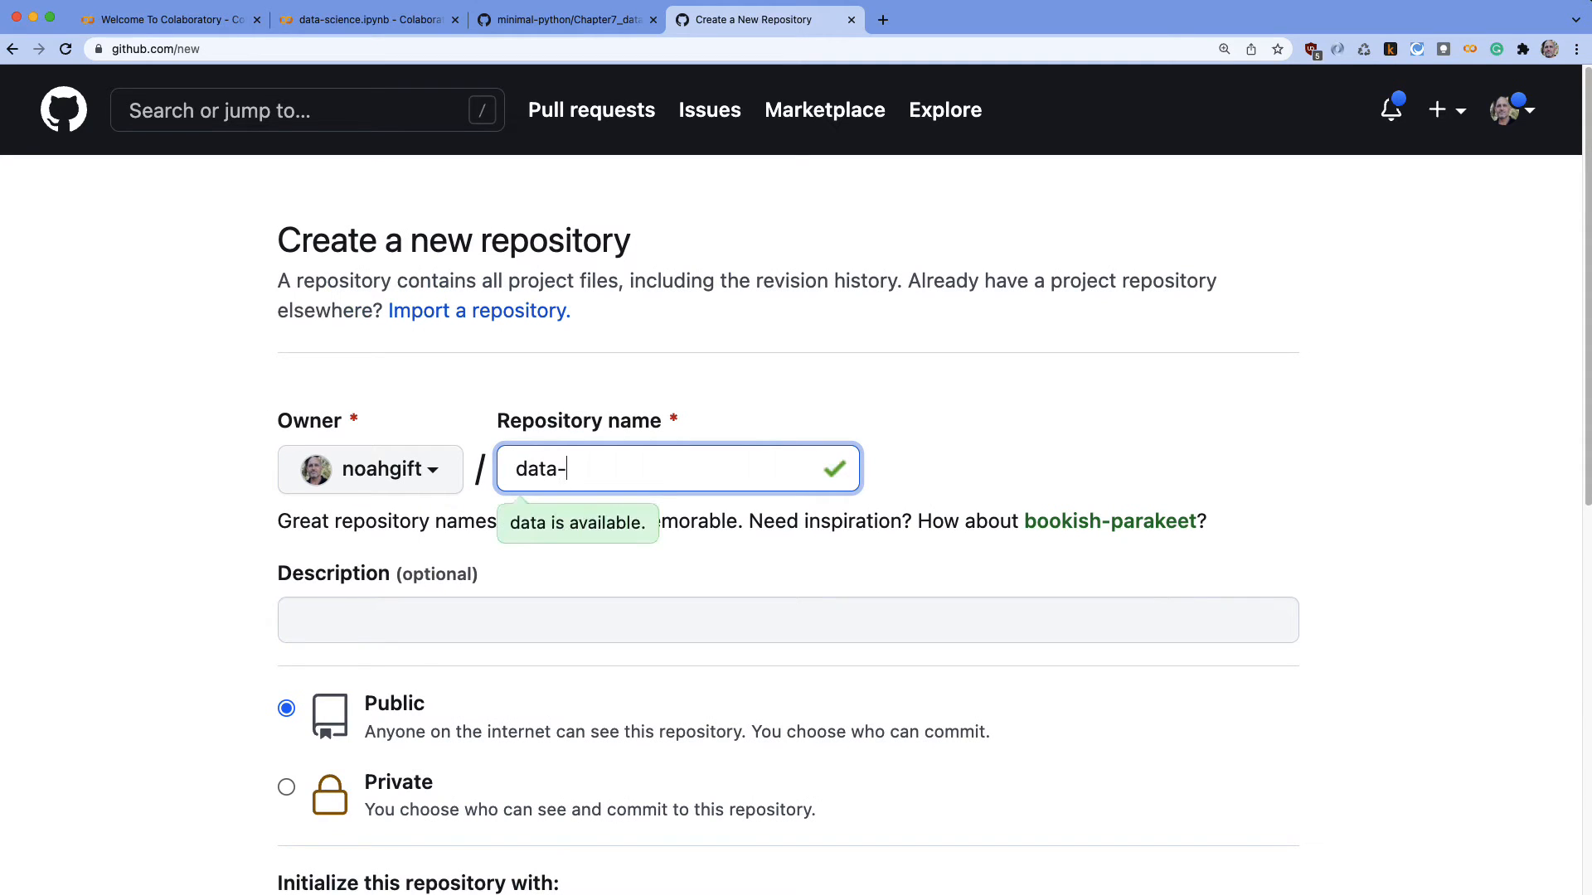
text(scienc)
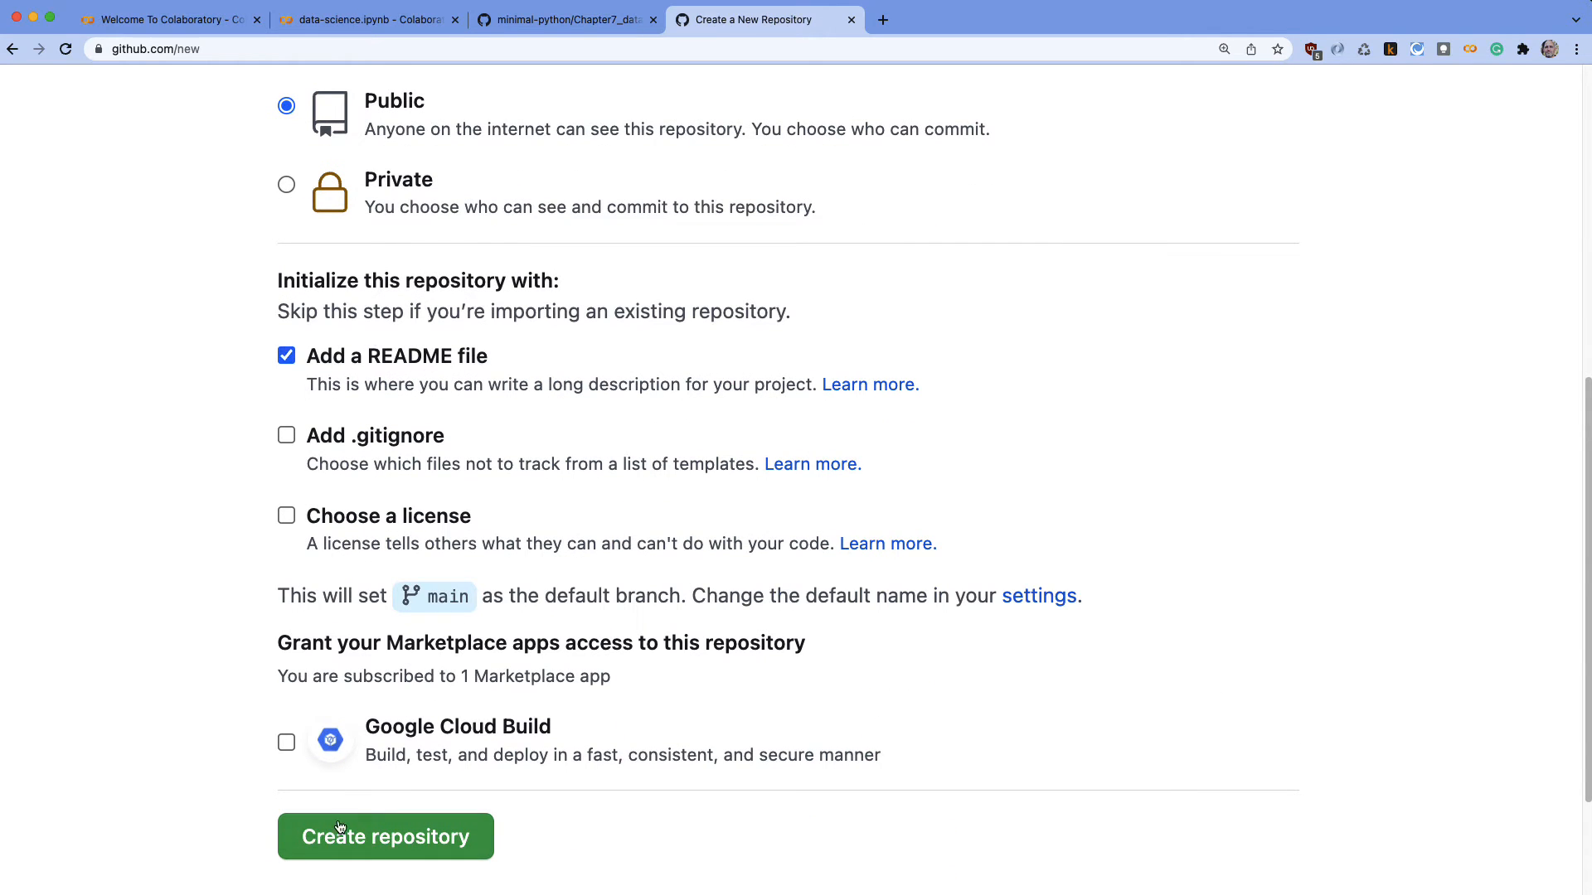
Create the public repository with a README and return to the Colab notebook
click(385, 836)
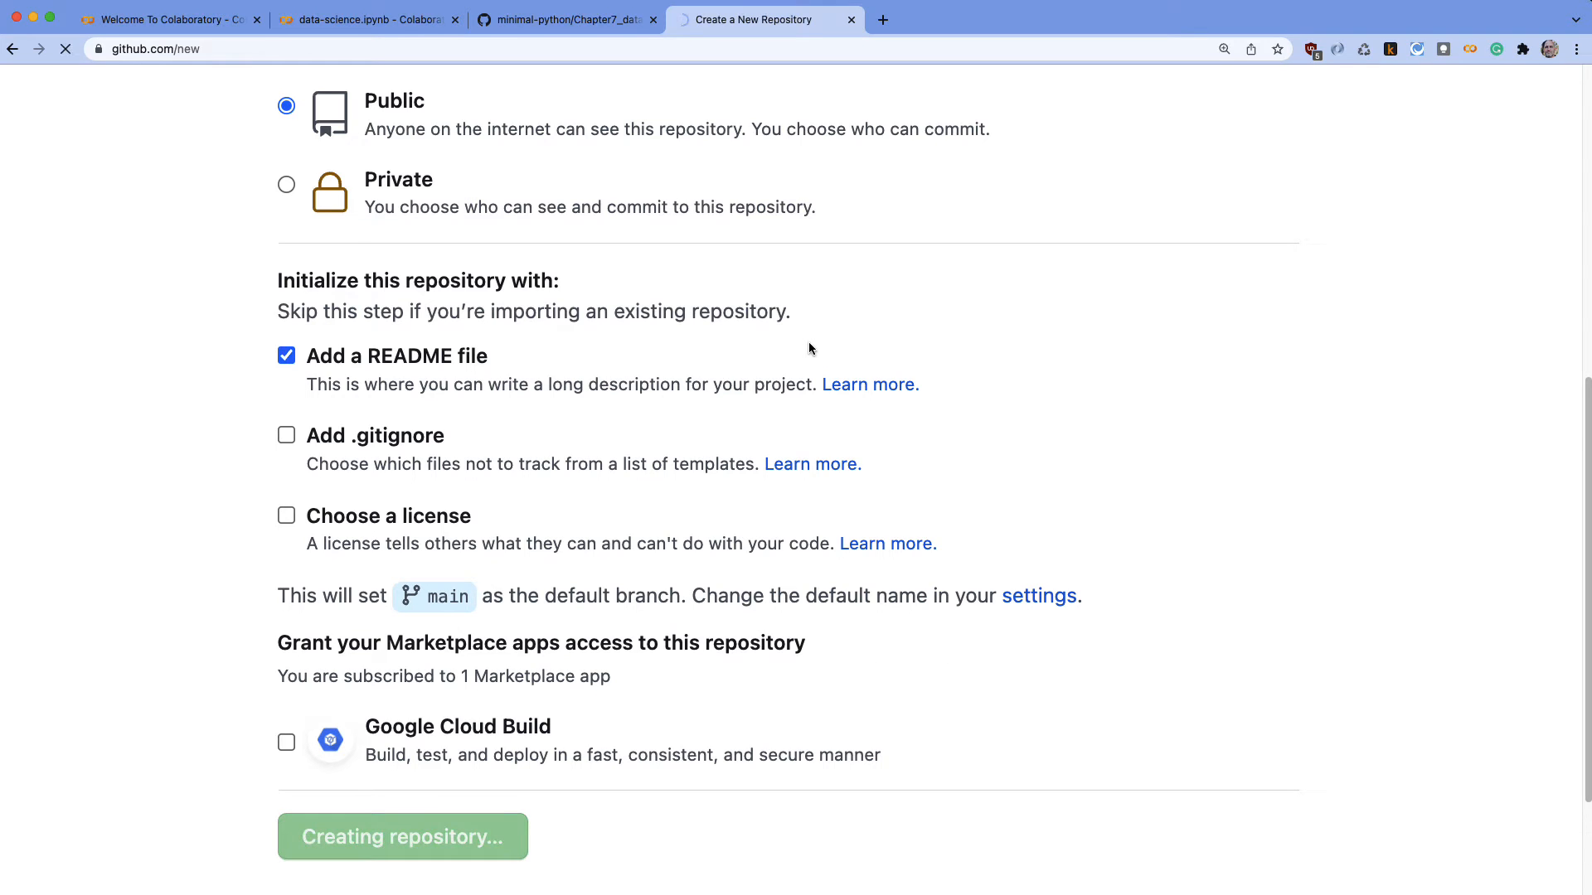
click(401, 836)
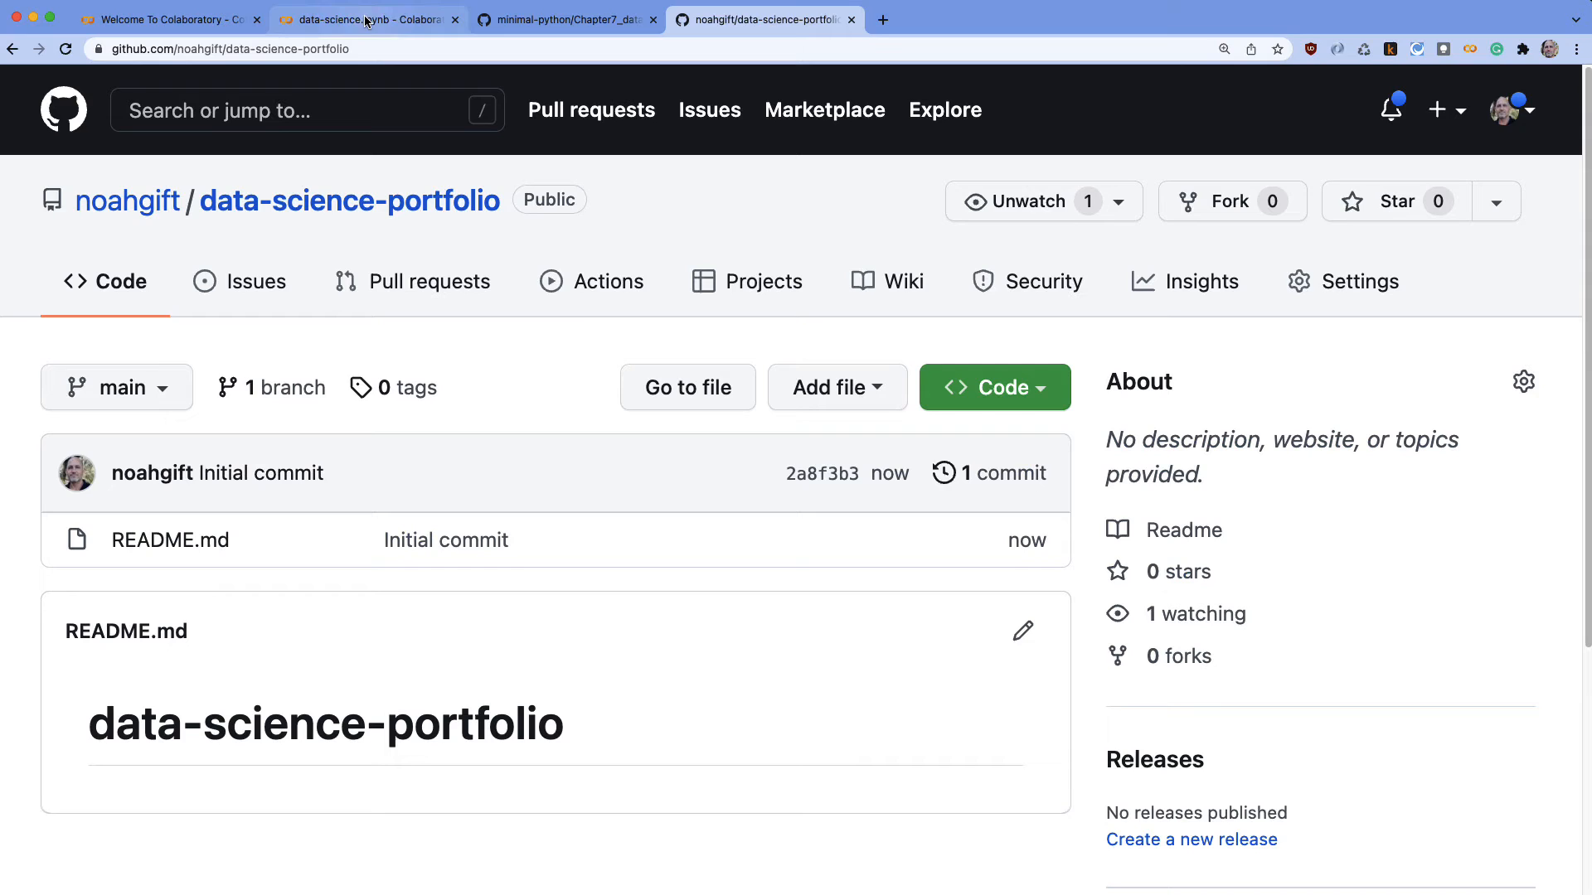
click(365, 20)
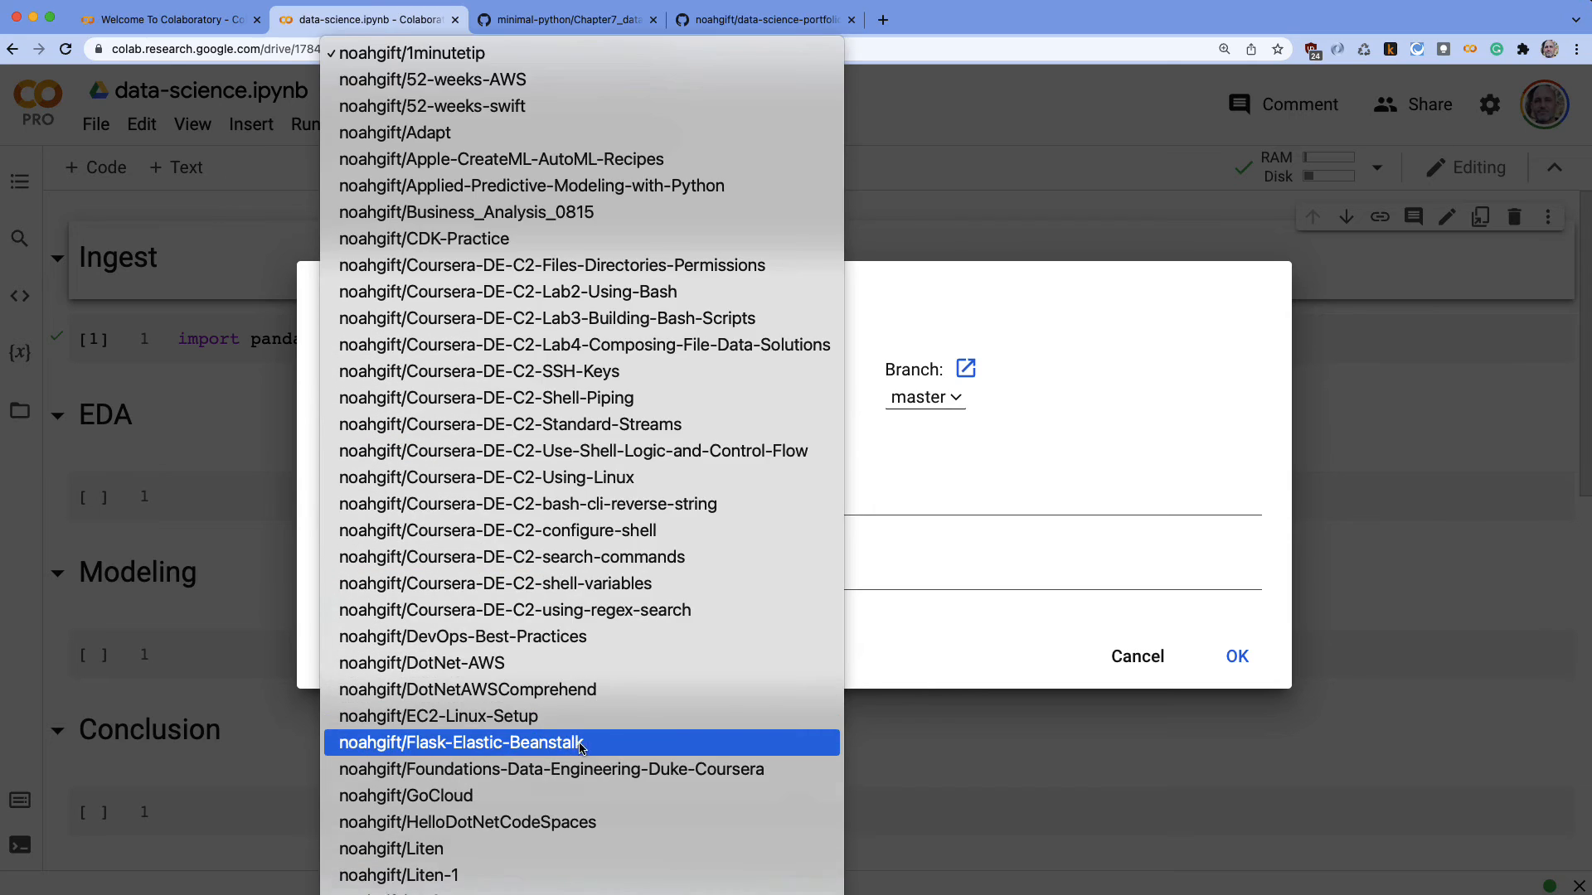
Select data-science-portfolio as the destination repository and confirm the notebook copy
scroll(down, 3)
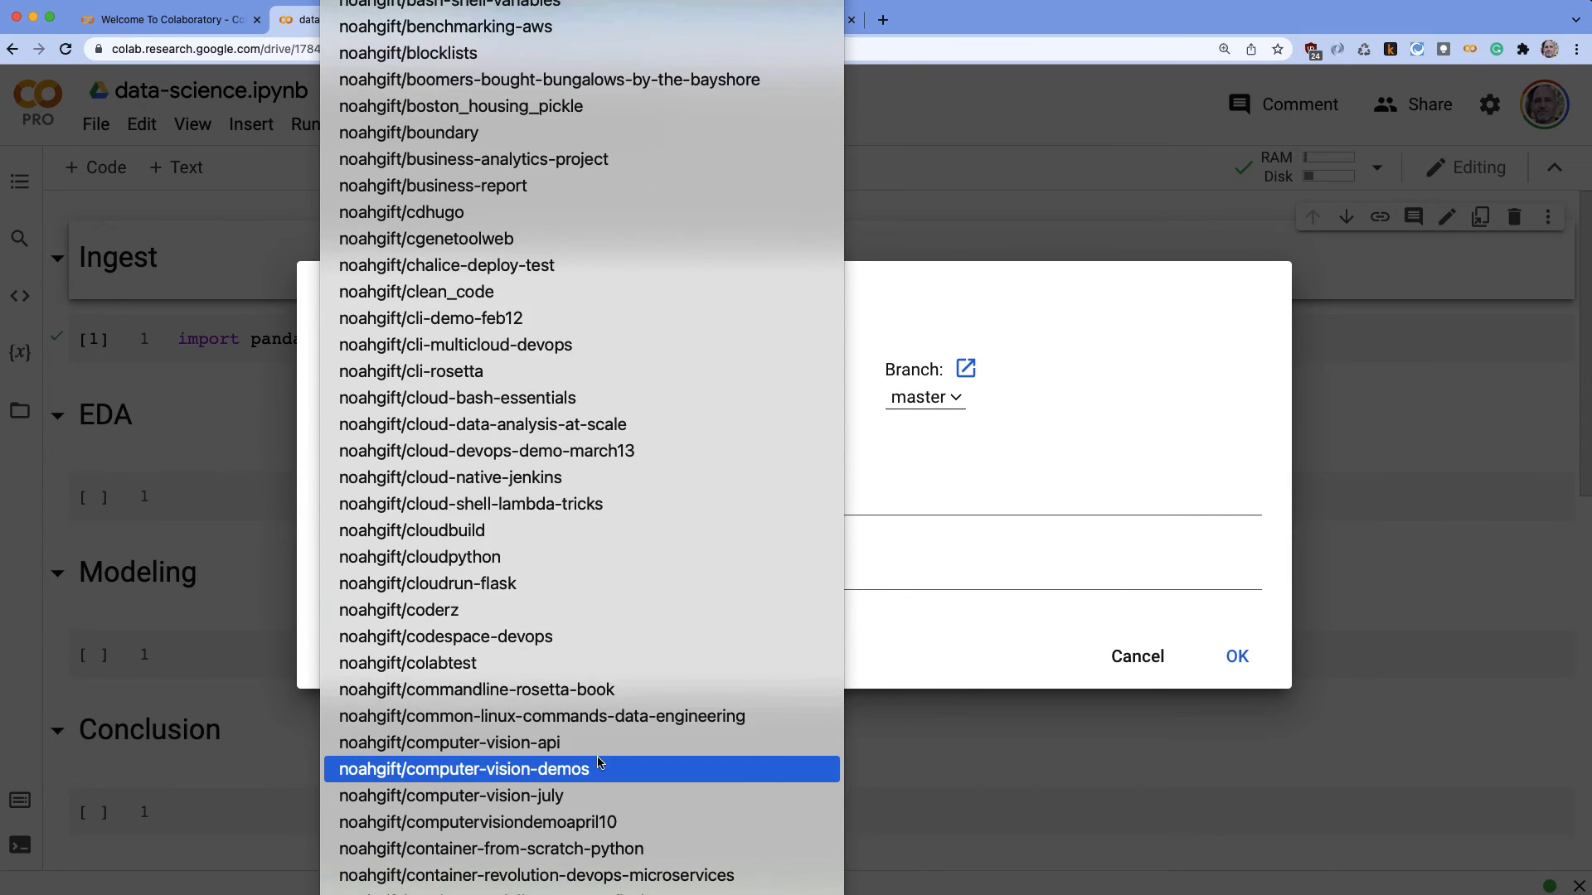
scroll(down, 3)
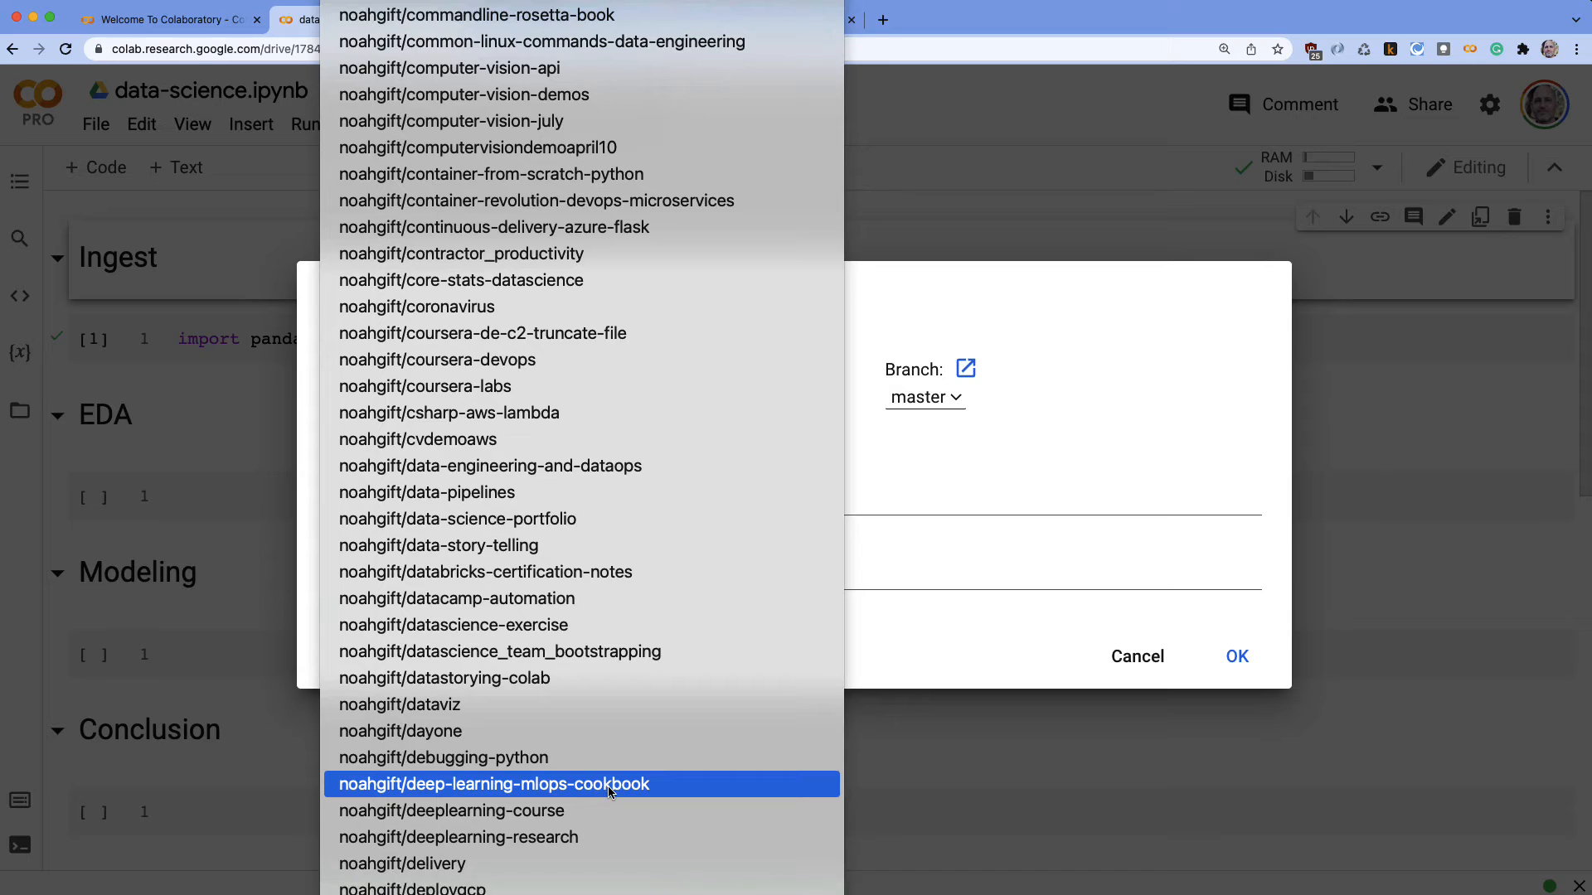
click(458, 519)
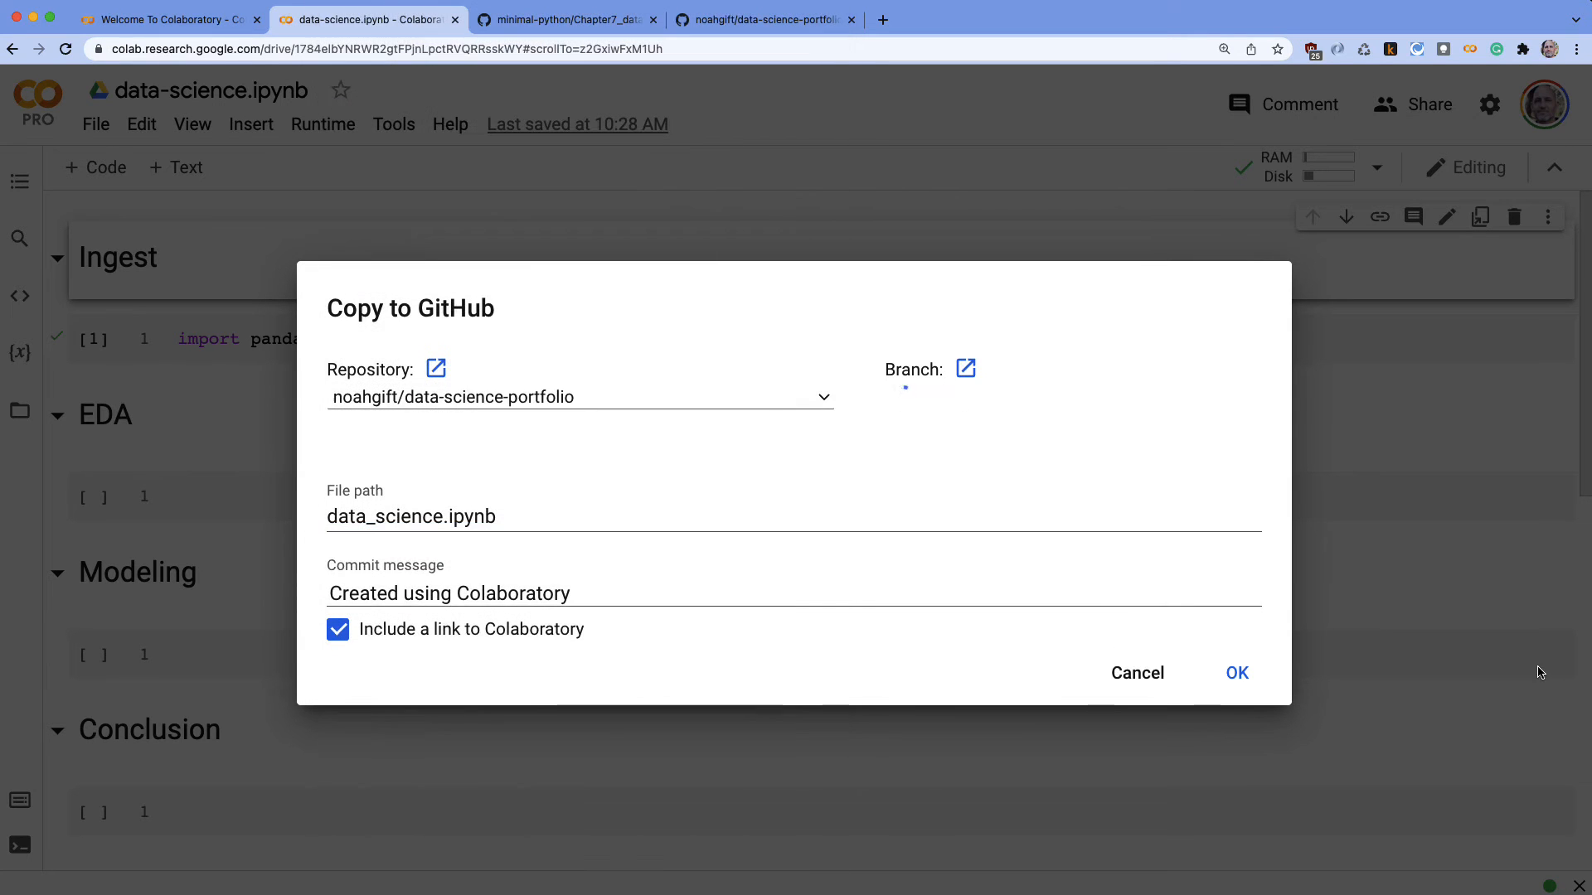
click(1237, 671)
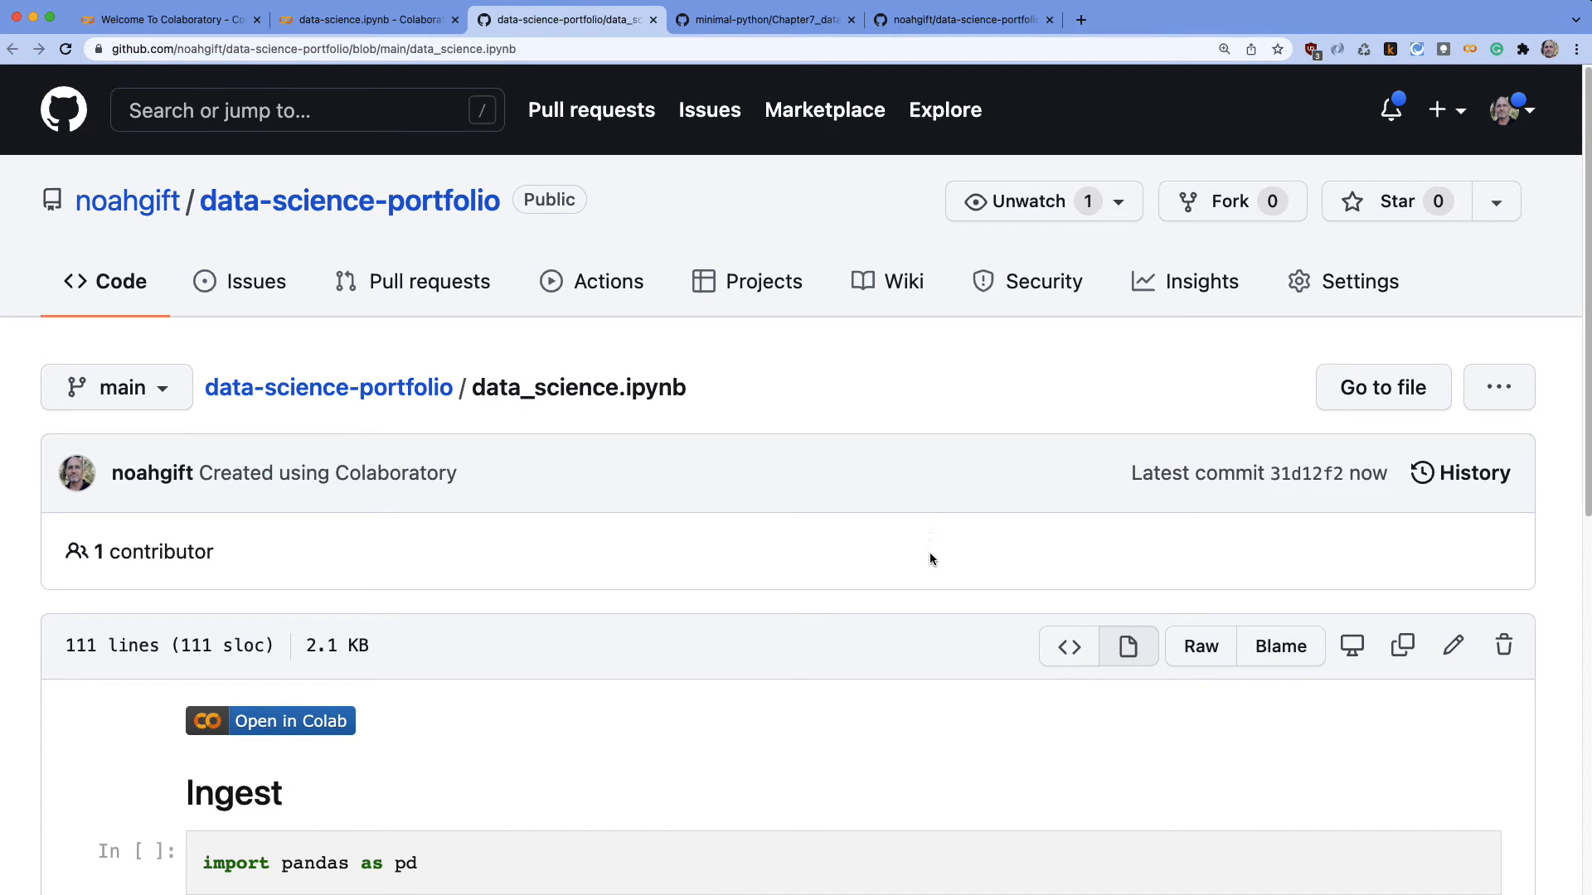
mouse_move(955, 569)
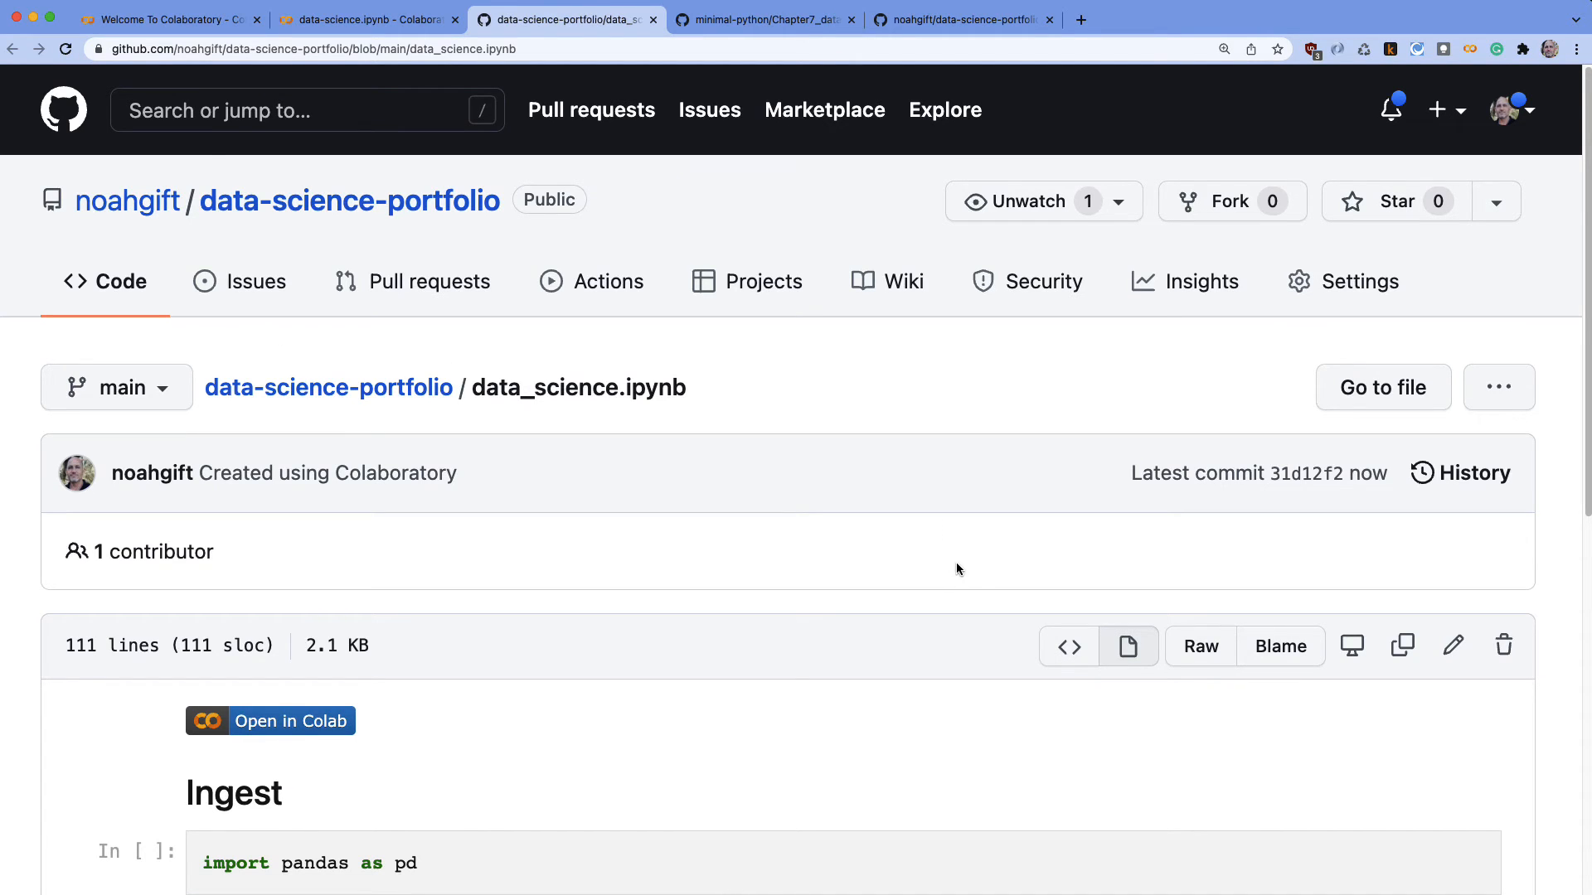
scroll(down, 3)
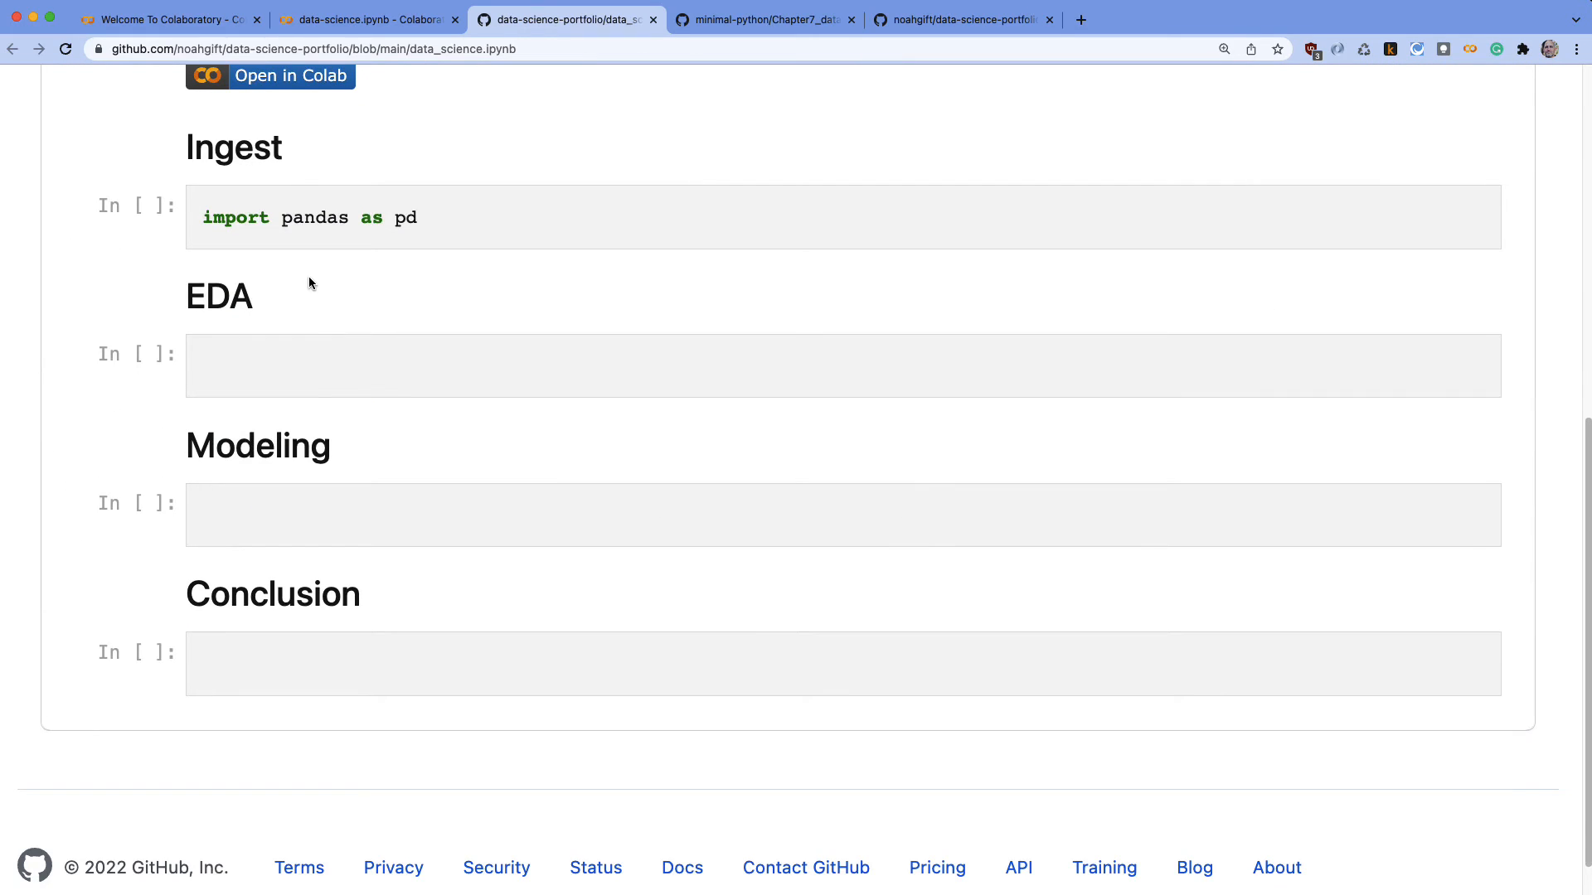
click(271, 75)
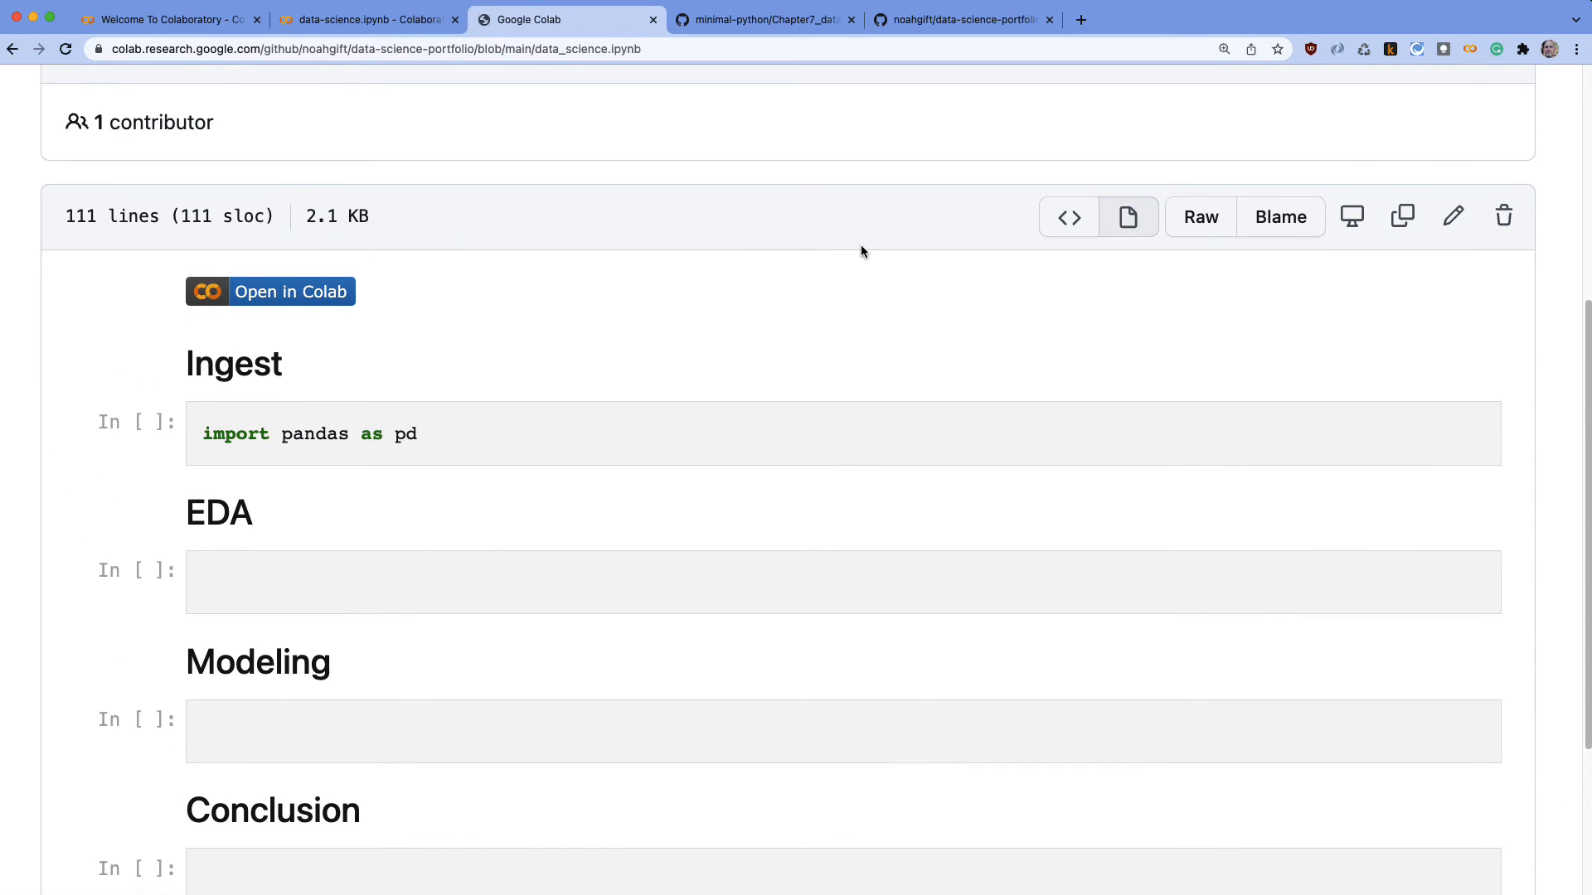
click(270, 292)
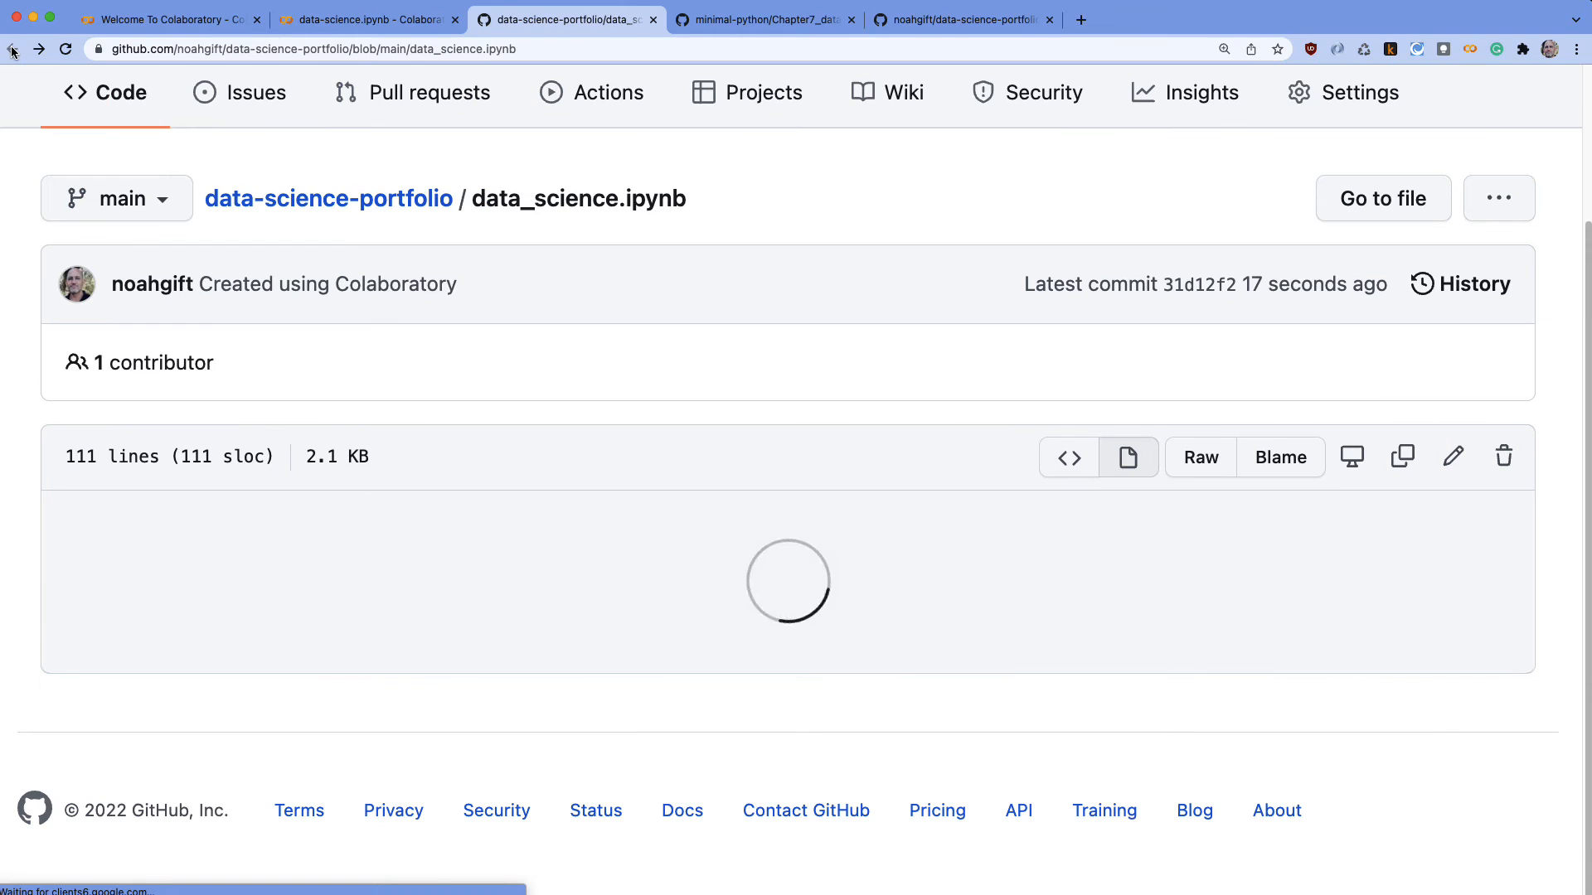
Share data-science.ipynb so anyone with the link can view, and copy the link
click(365, 20)
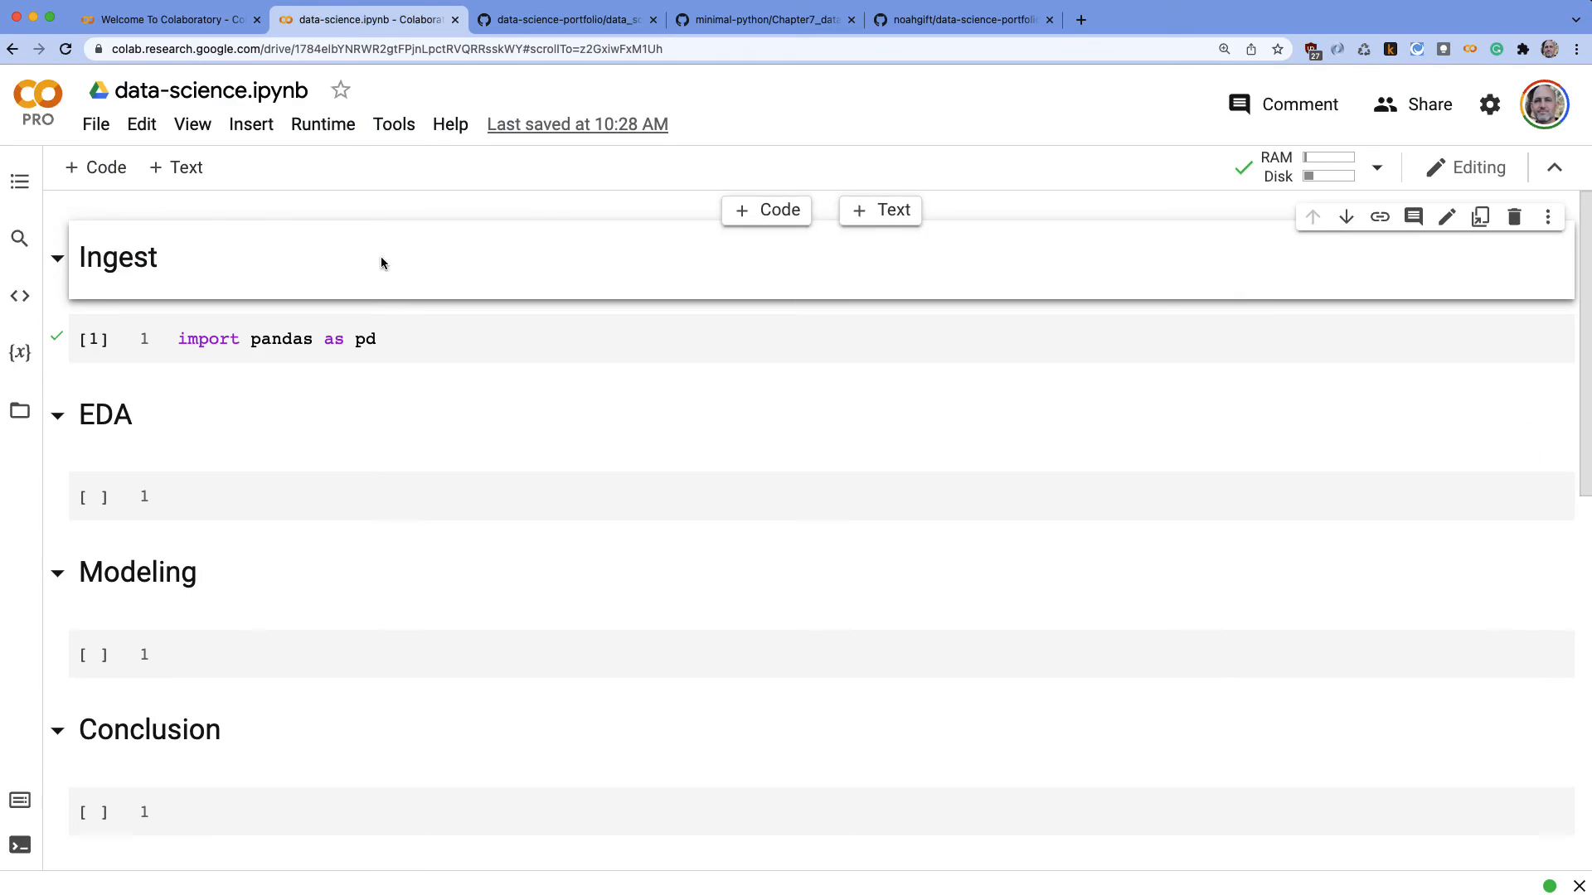
mouse_move(251, 125)
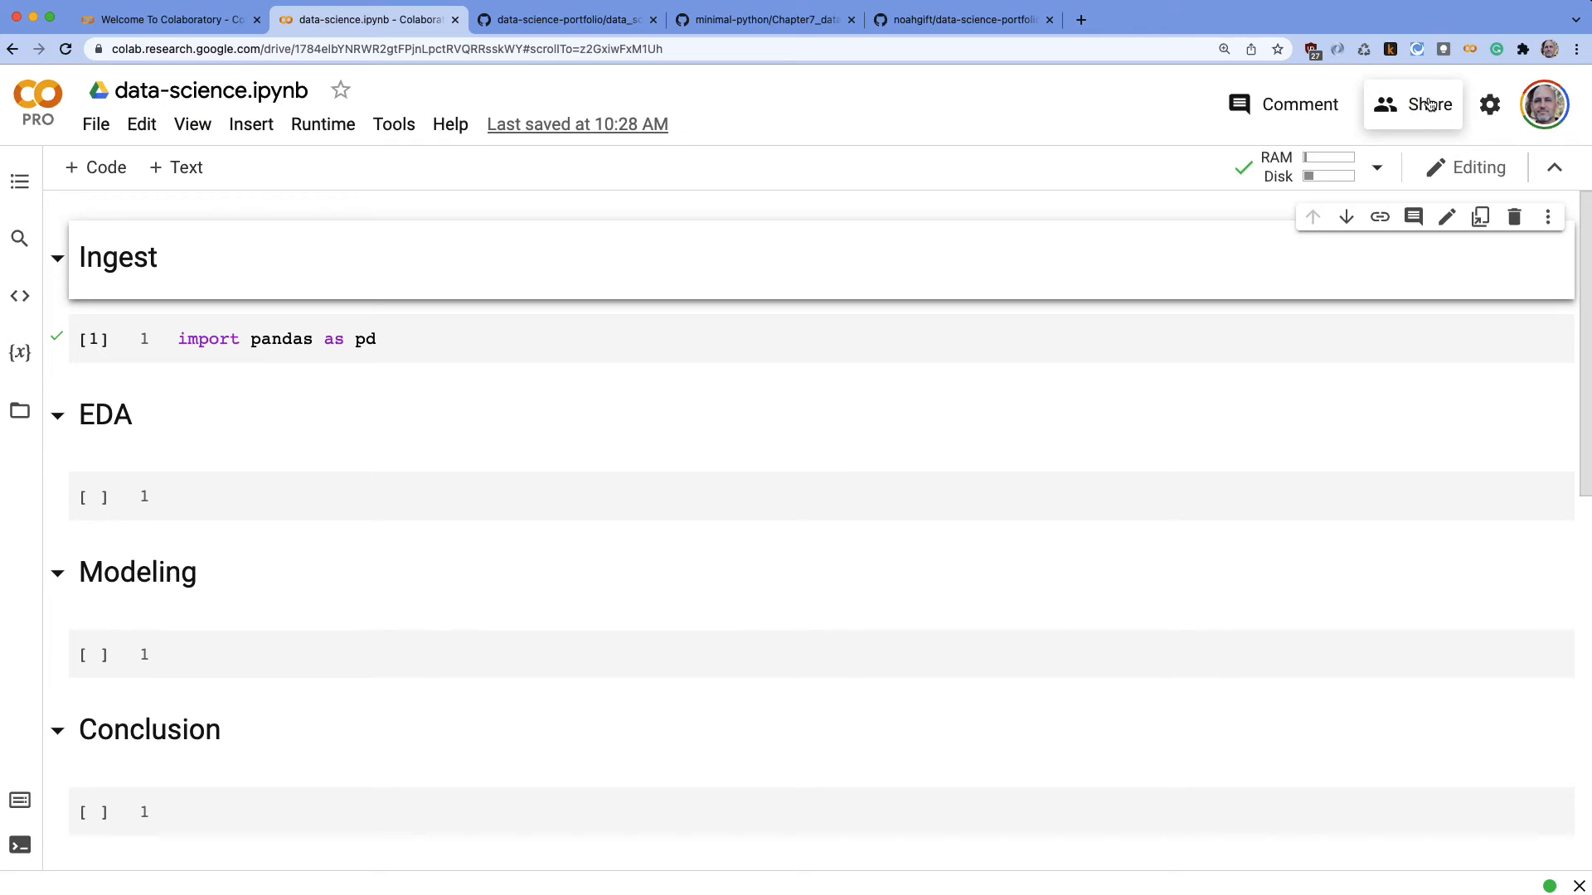
click(1429, 103)
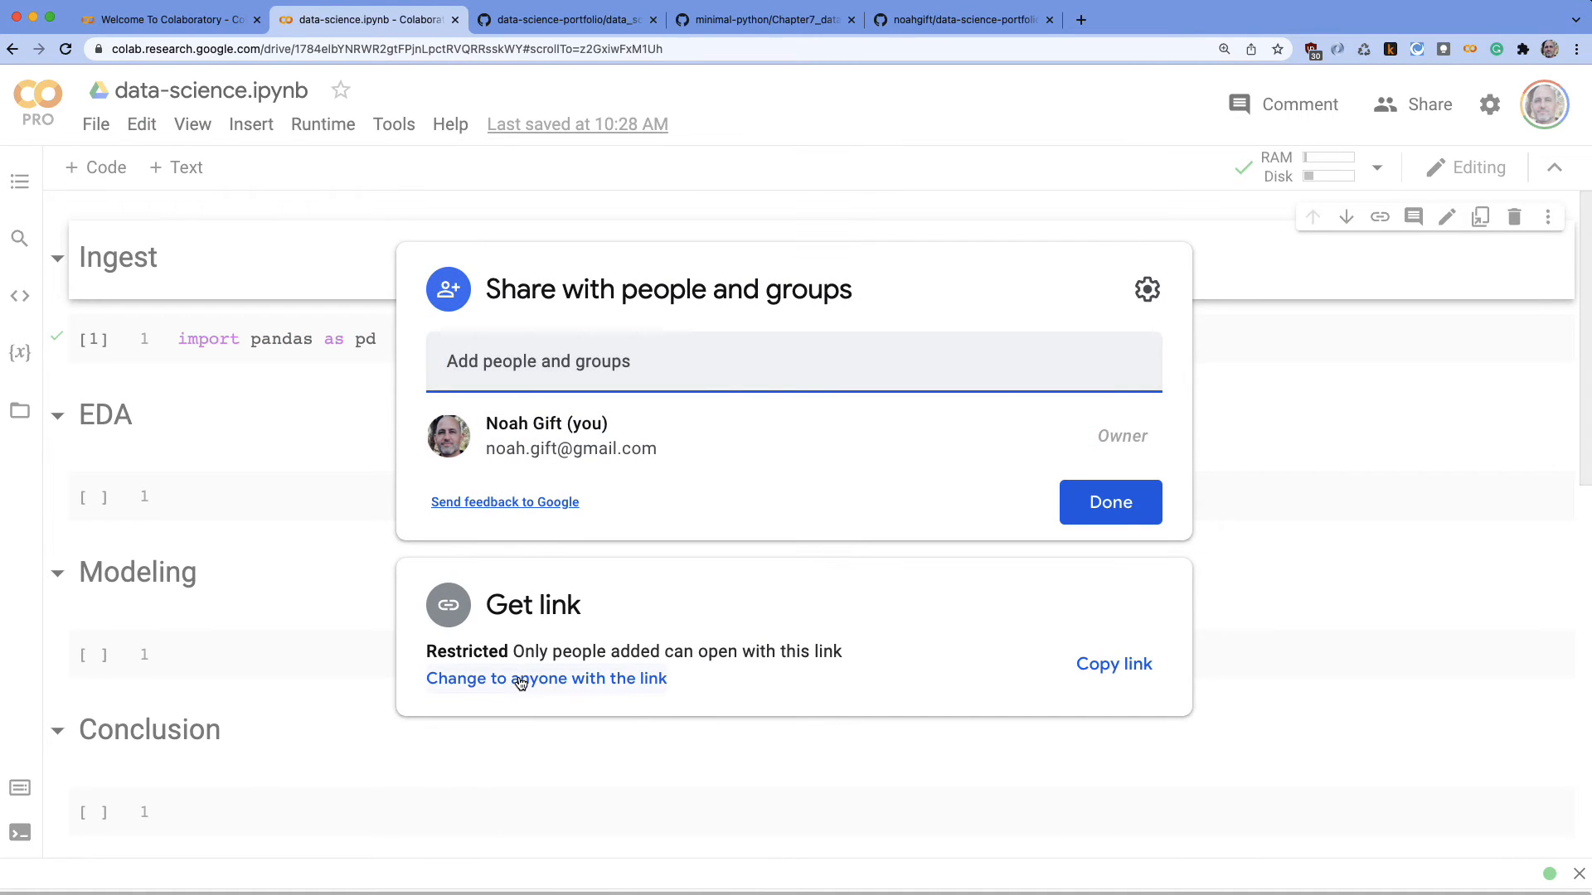
click(545, 678)
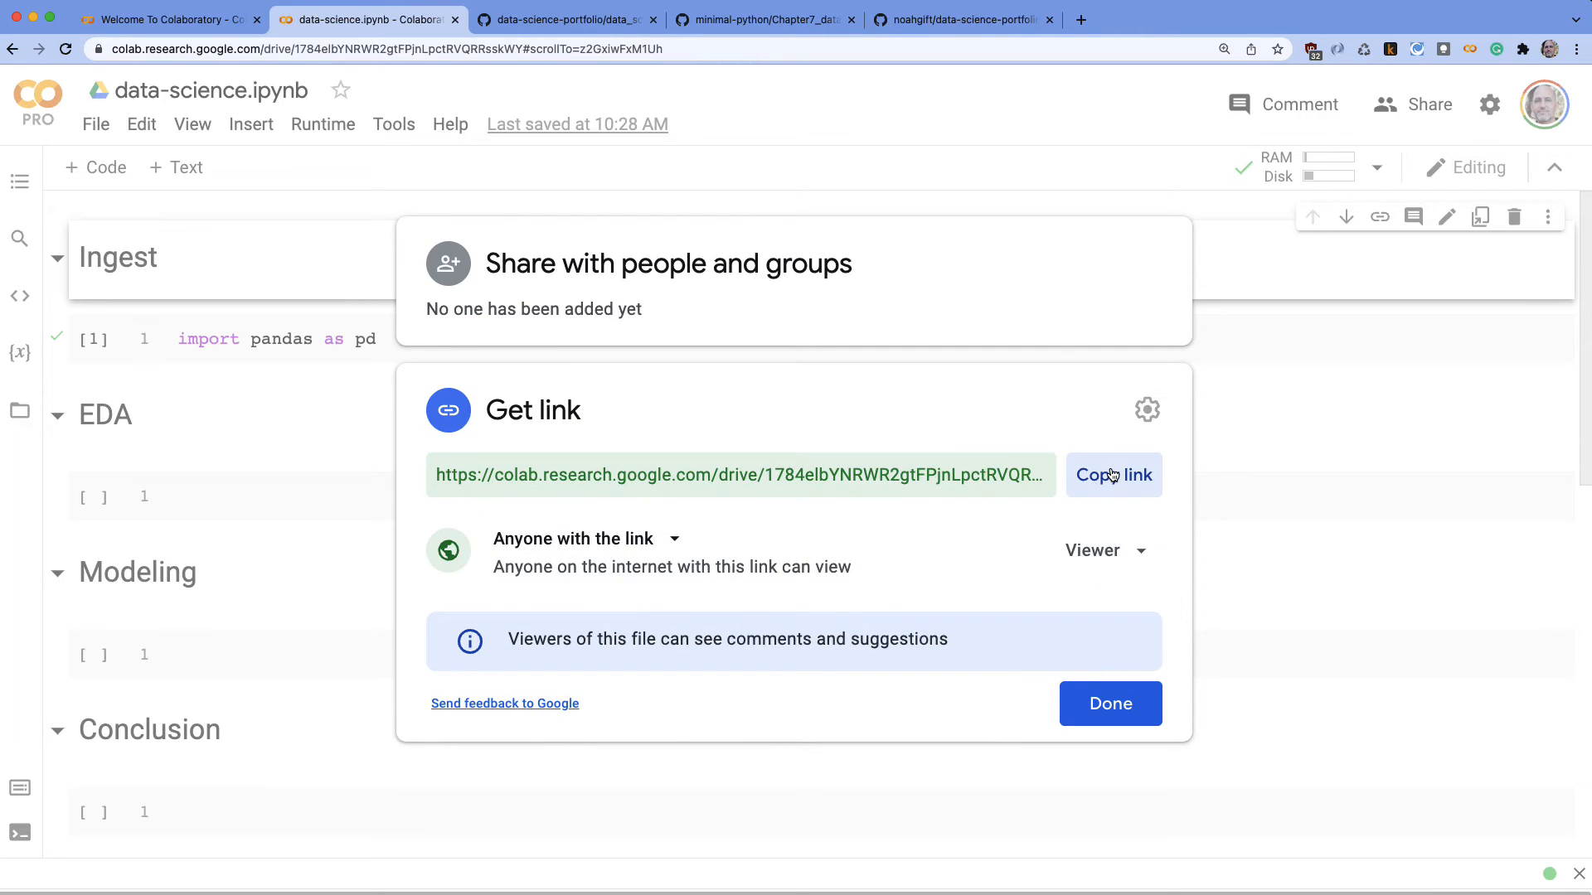
click(1109, 703)
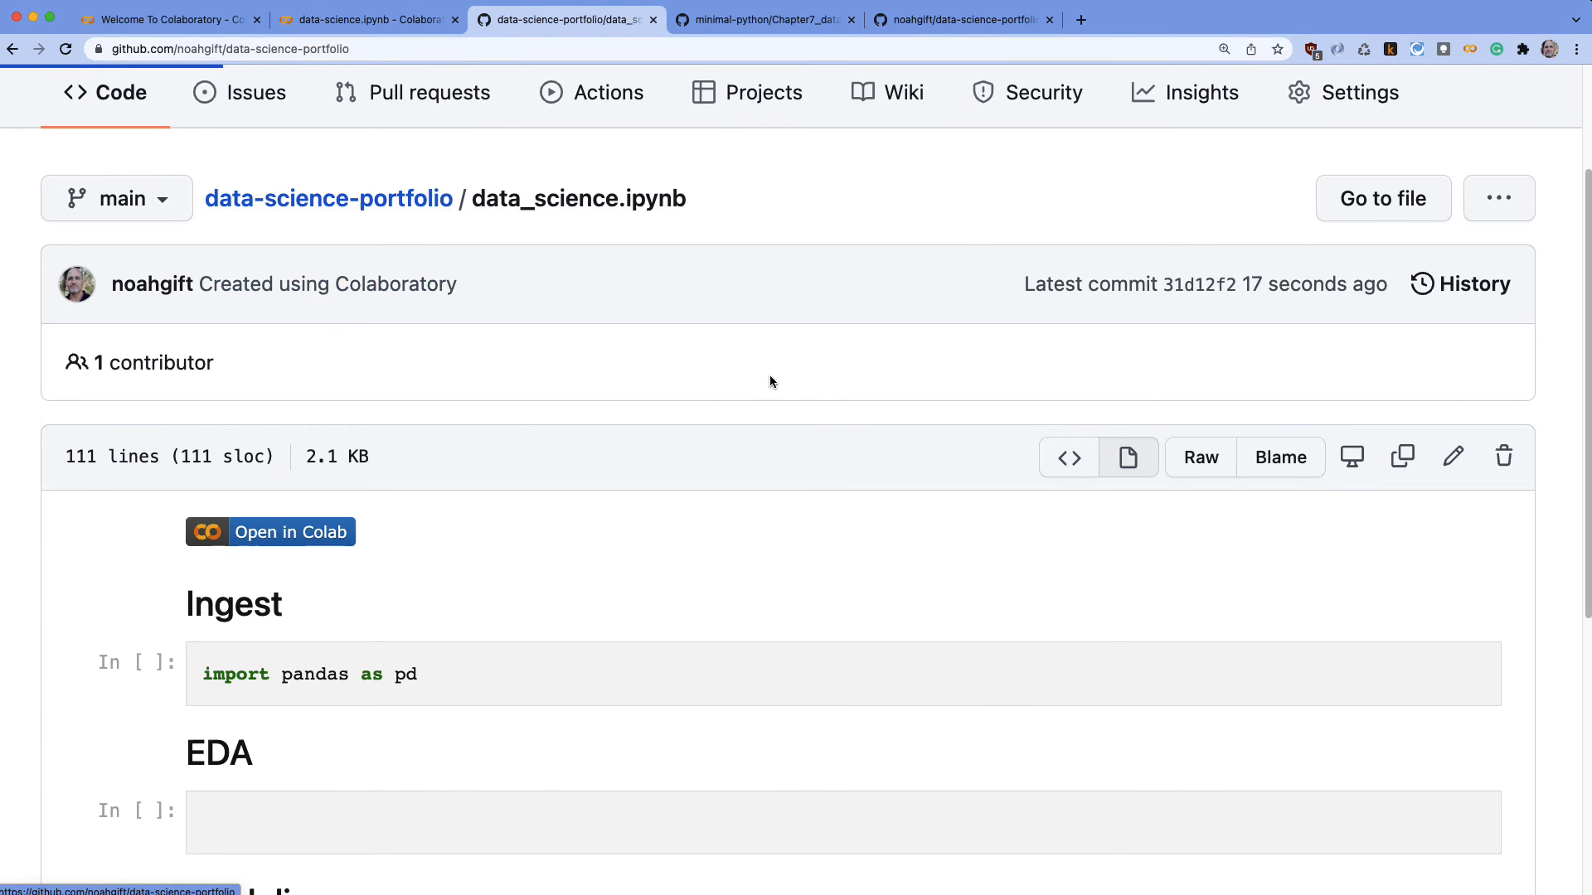
Edit the README to add a markdown link '[Open my notebook](Colab URL)'
click(328, 197)
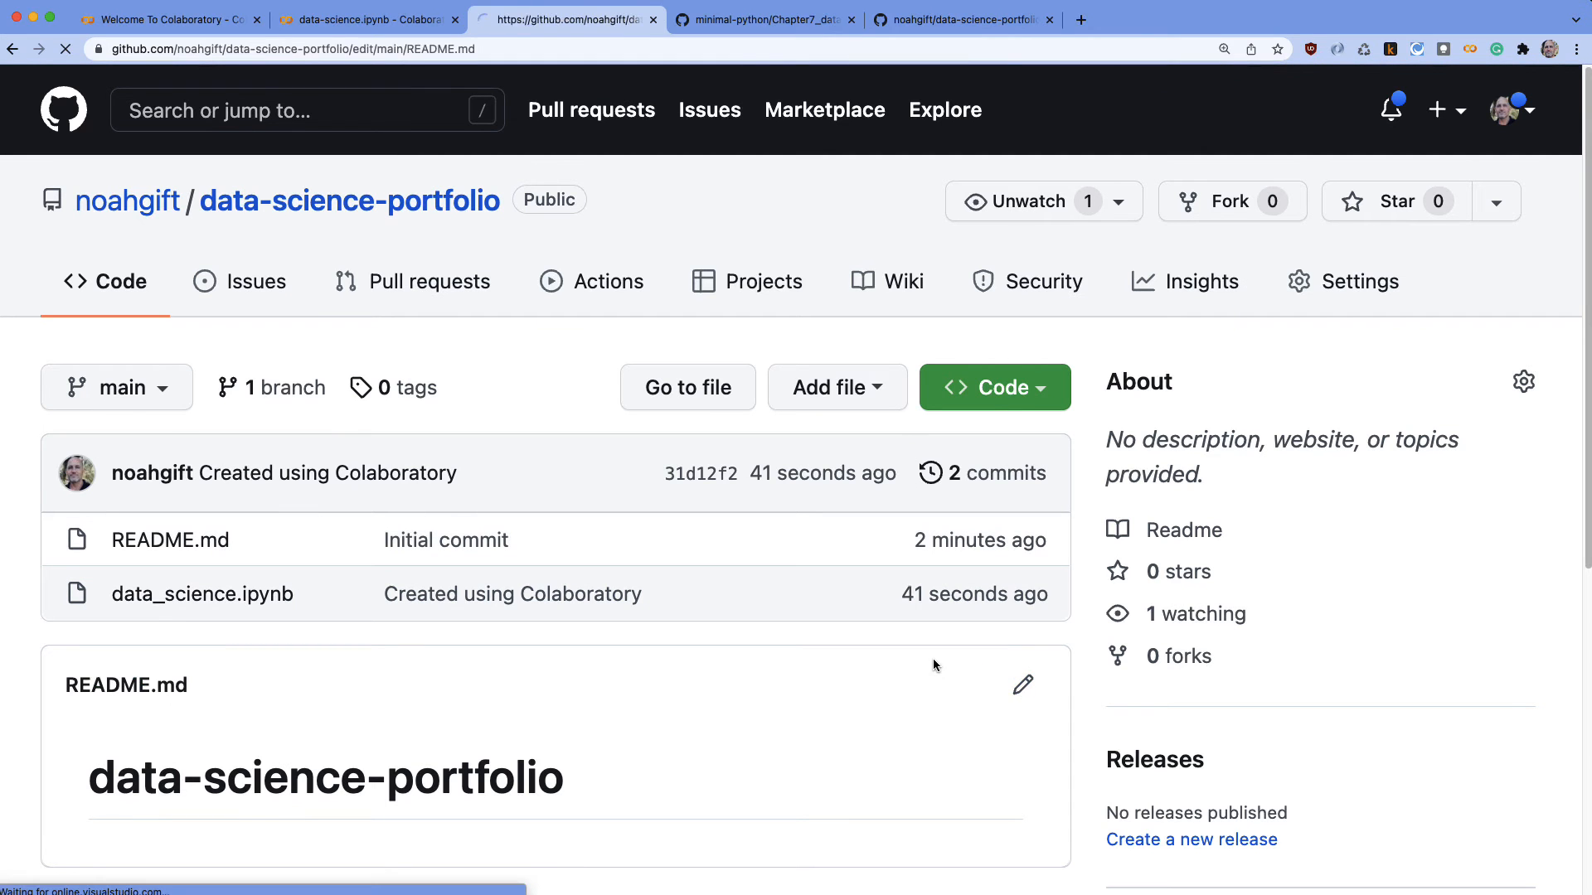
click(1023, 685)
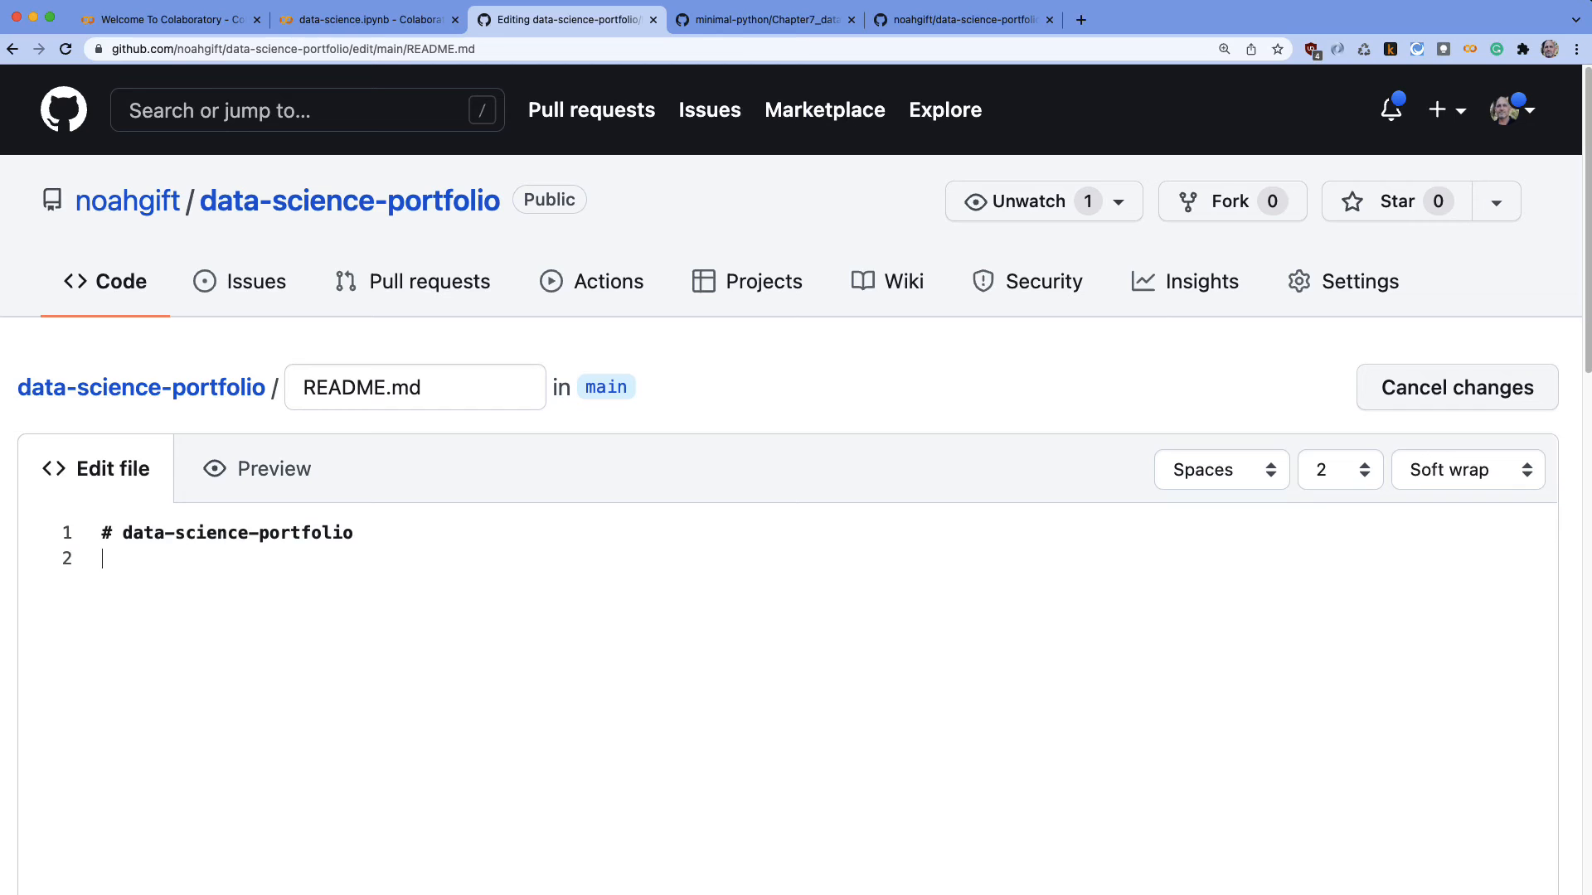
text(0)
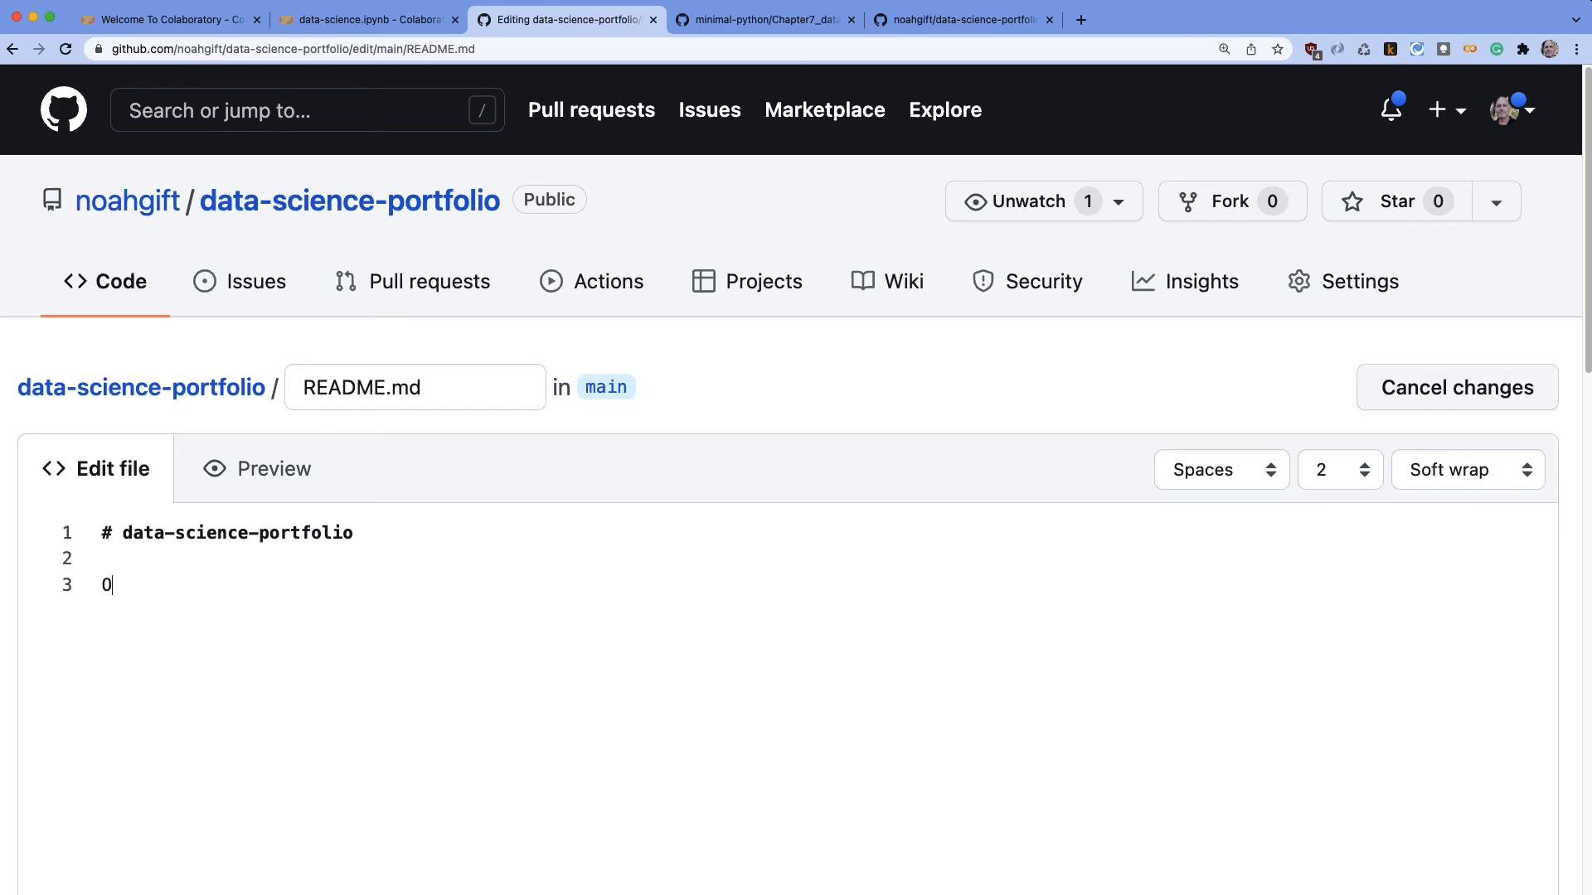
text(Open my no)
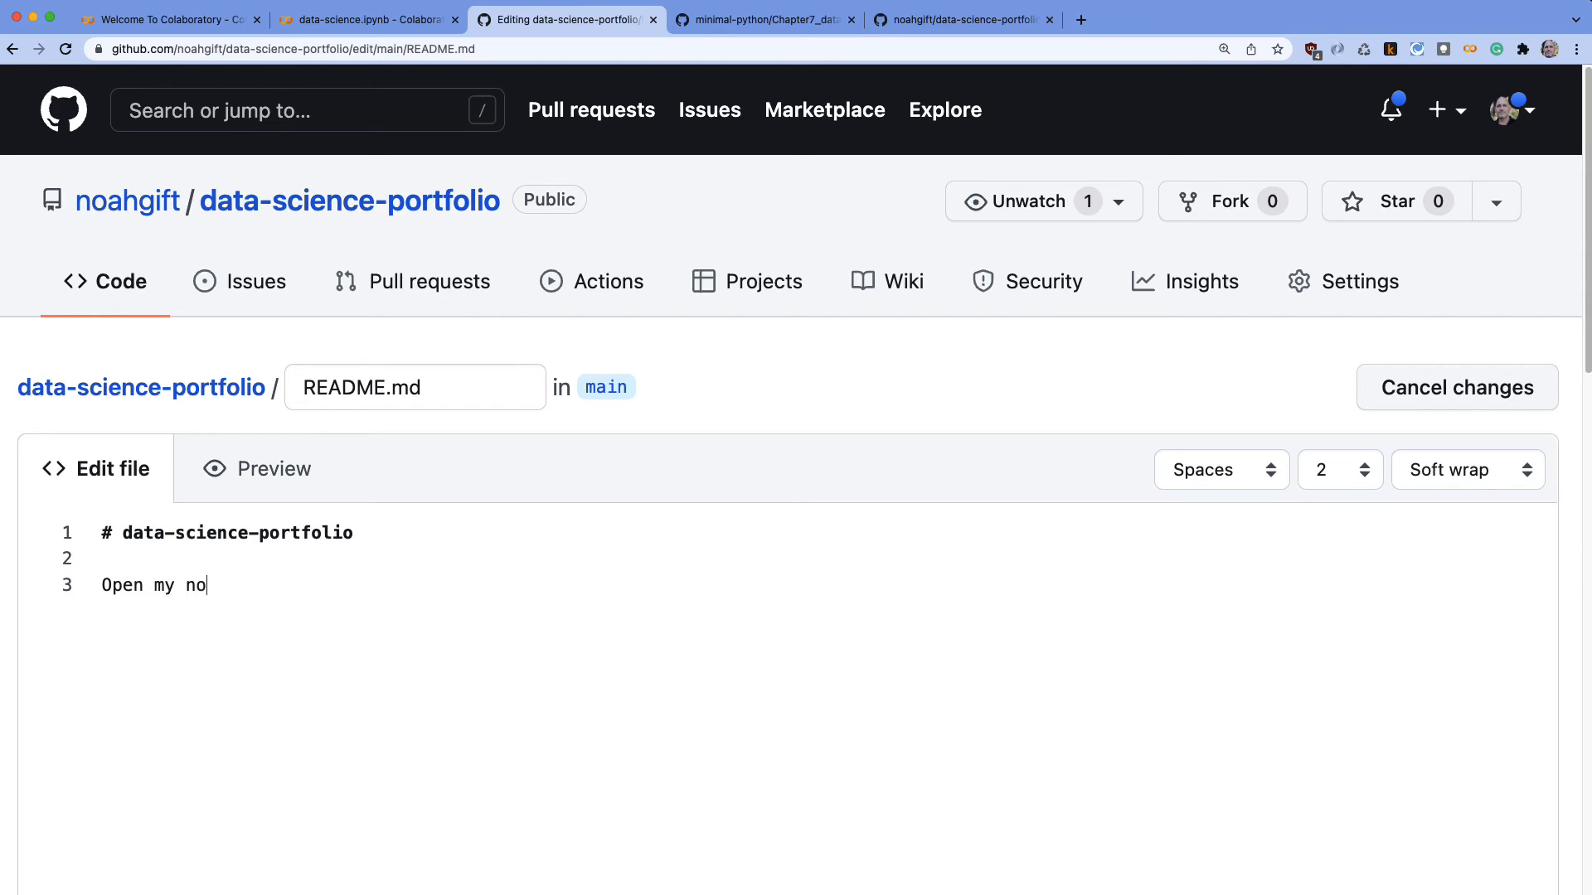
text(tebook)
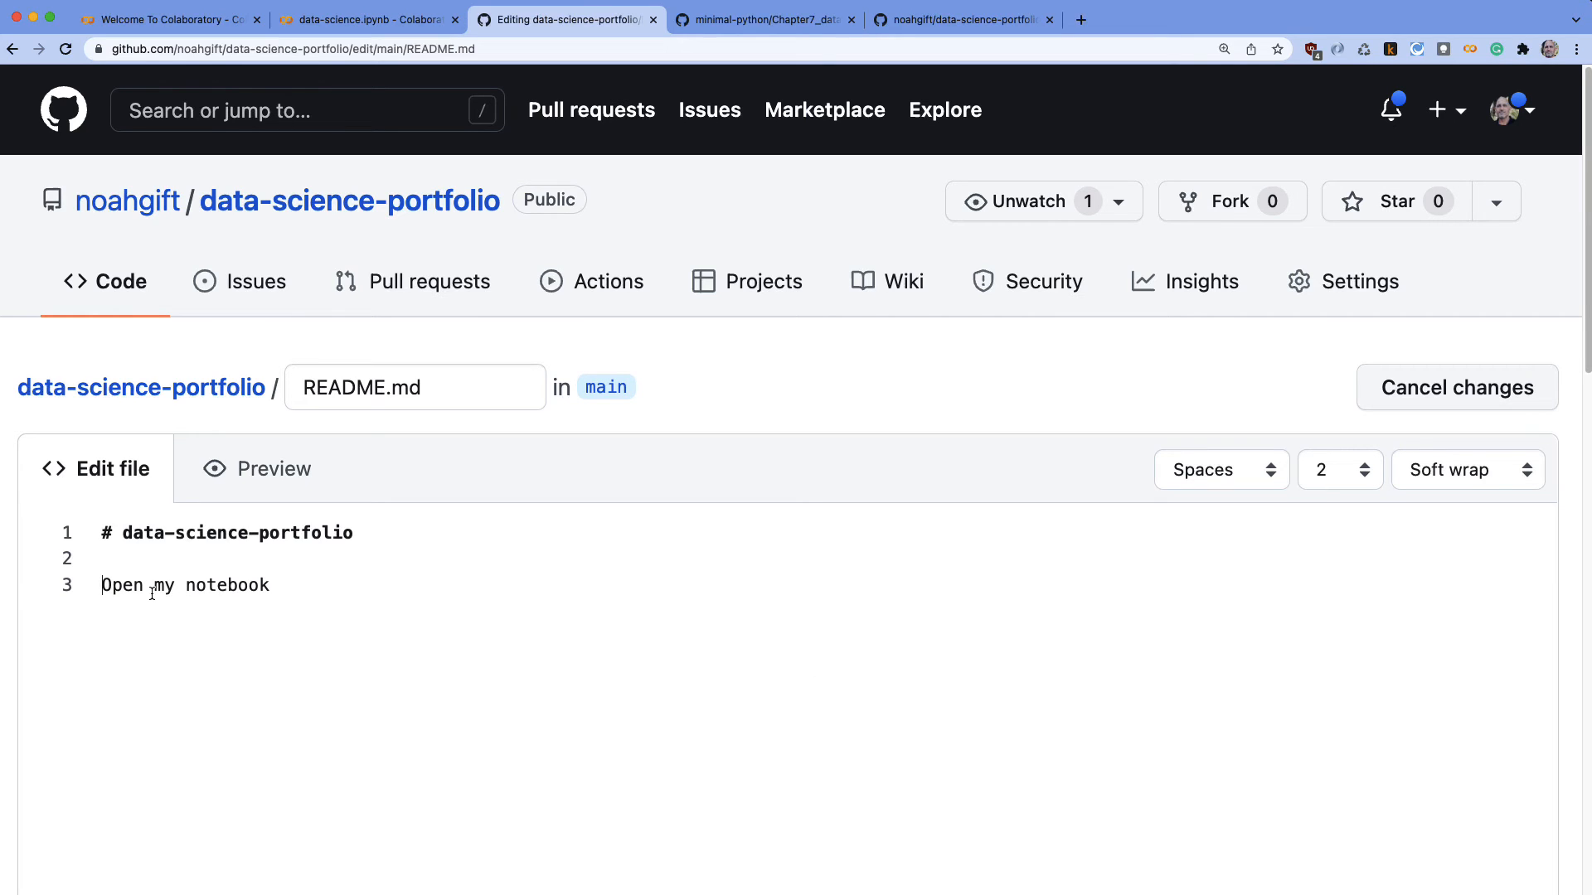
text([)
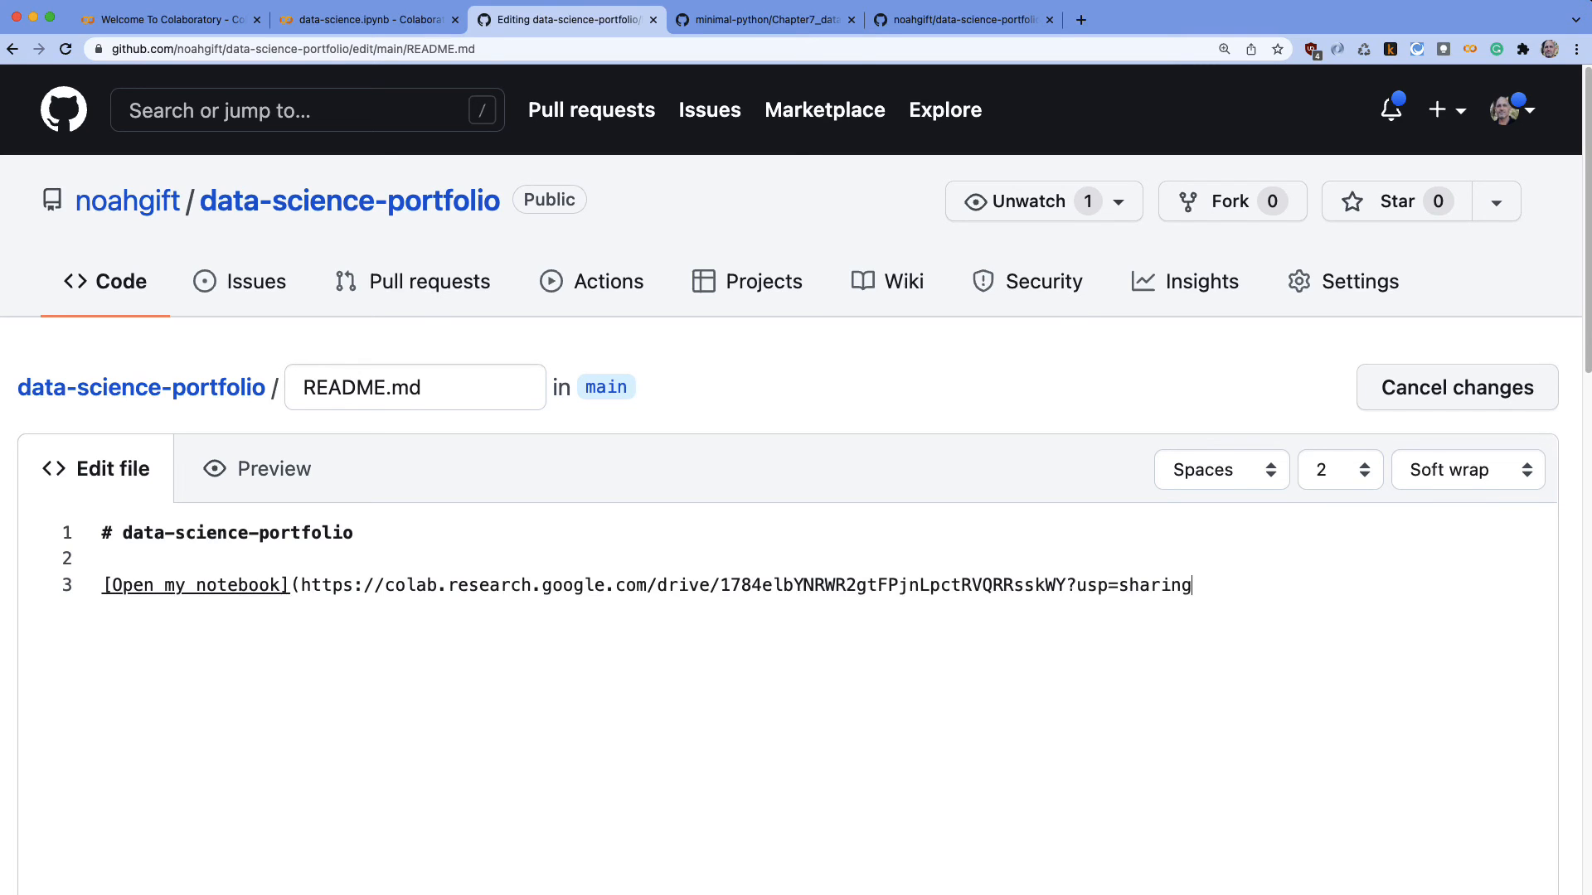
text())
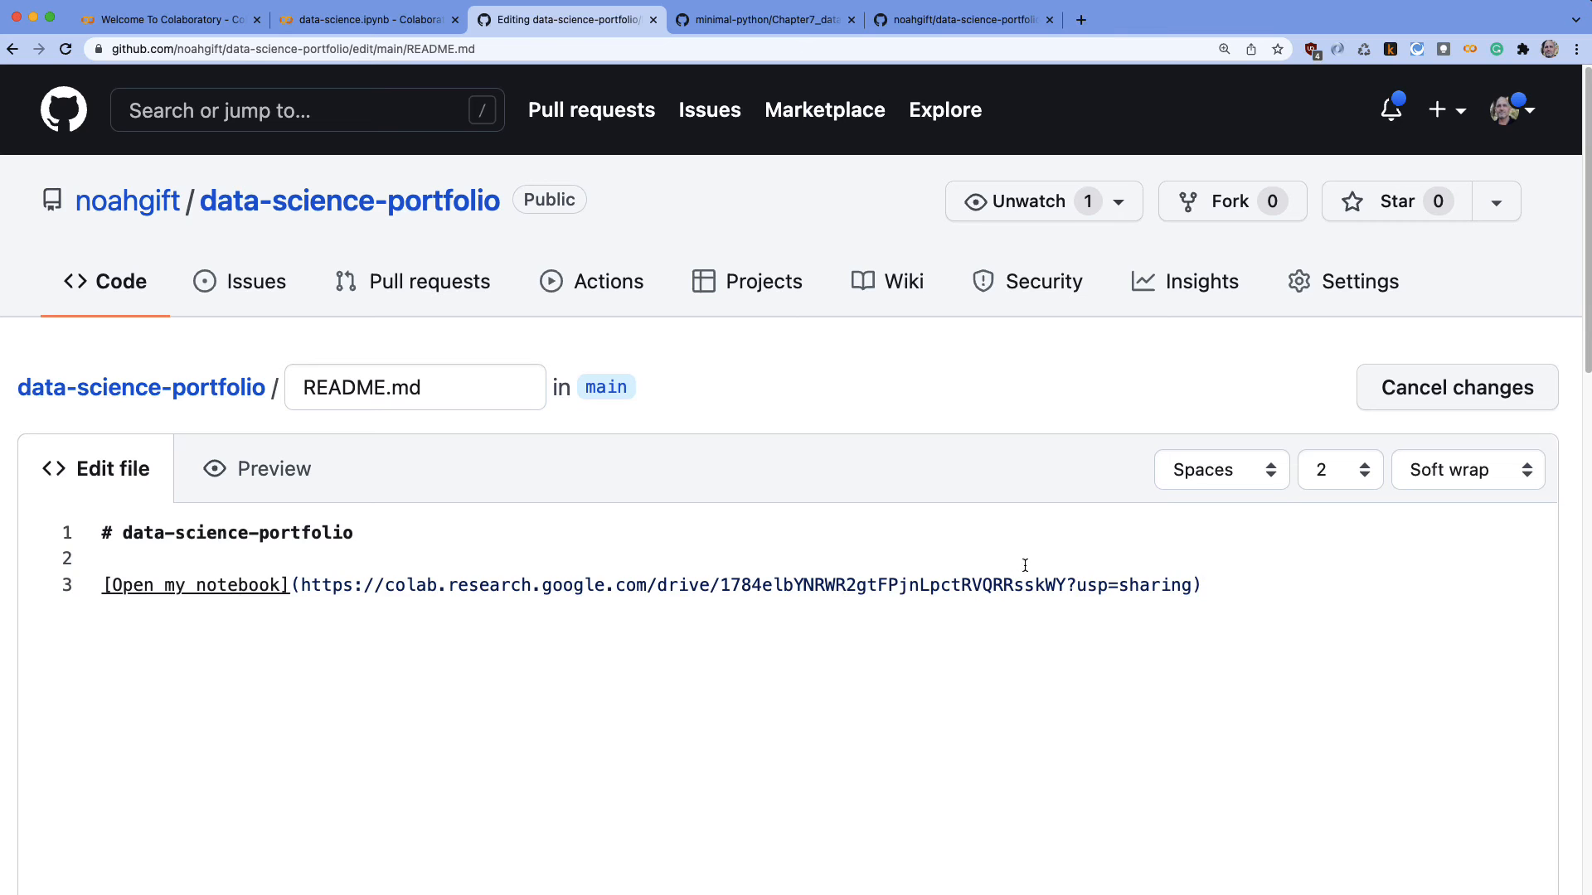
Commit the README change to the main branch
triple_click(650, 586)
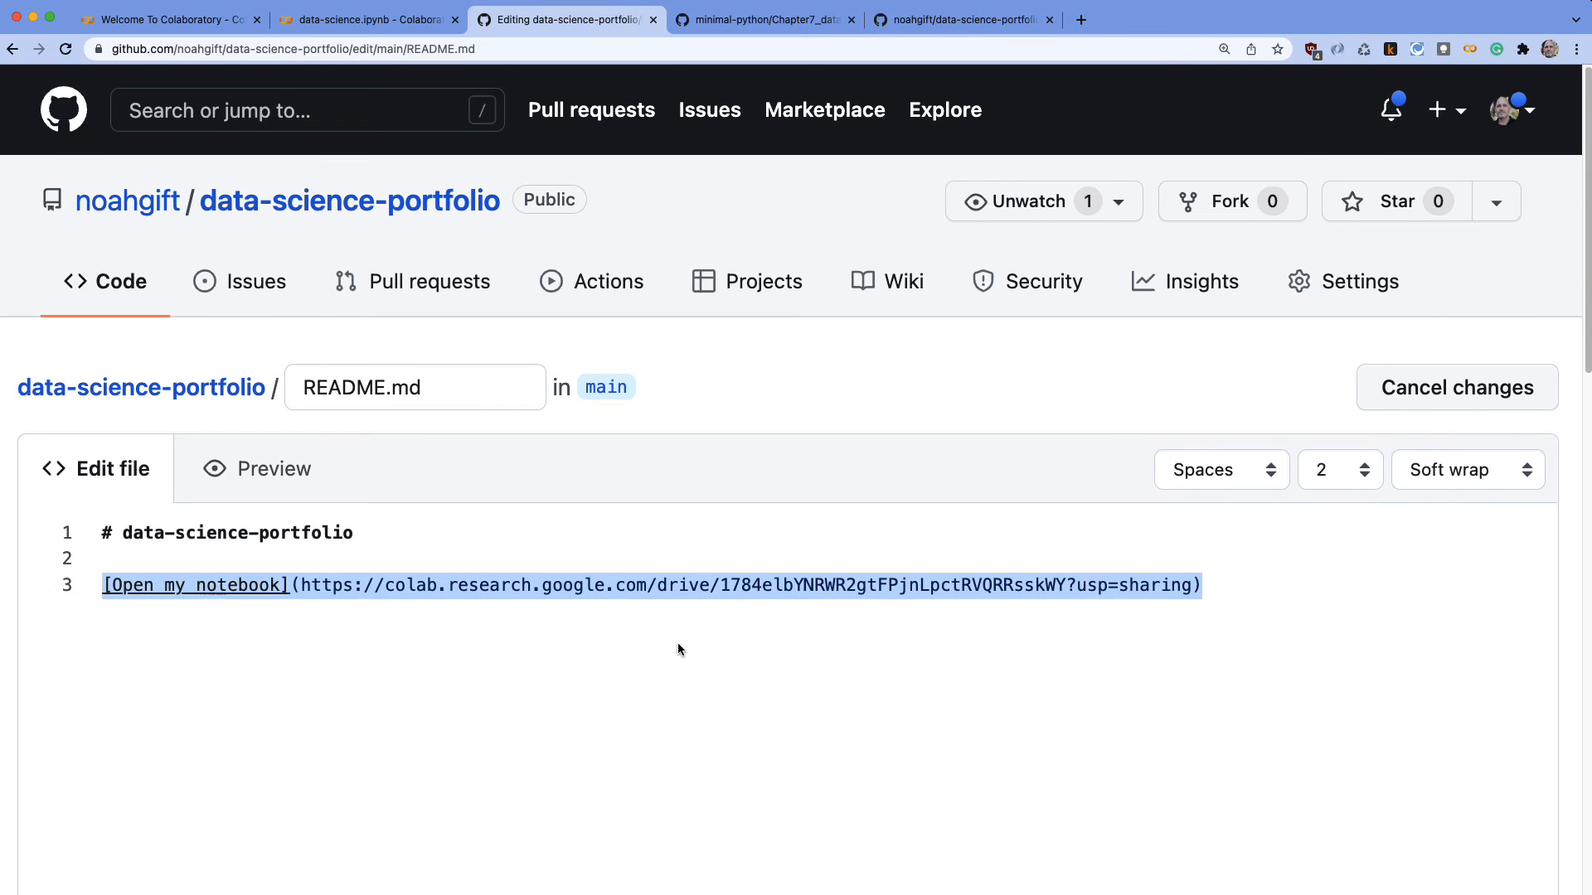
scroll(down, 3)
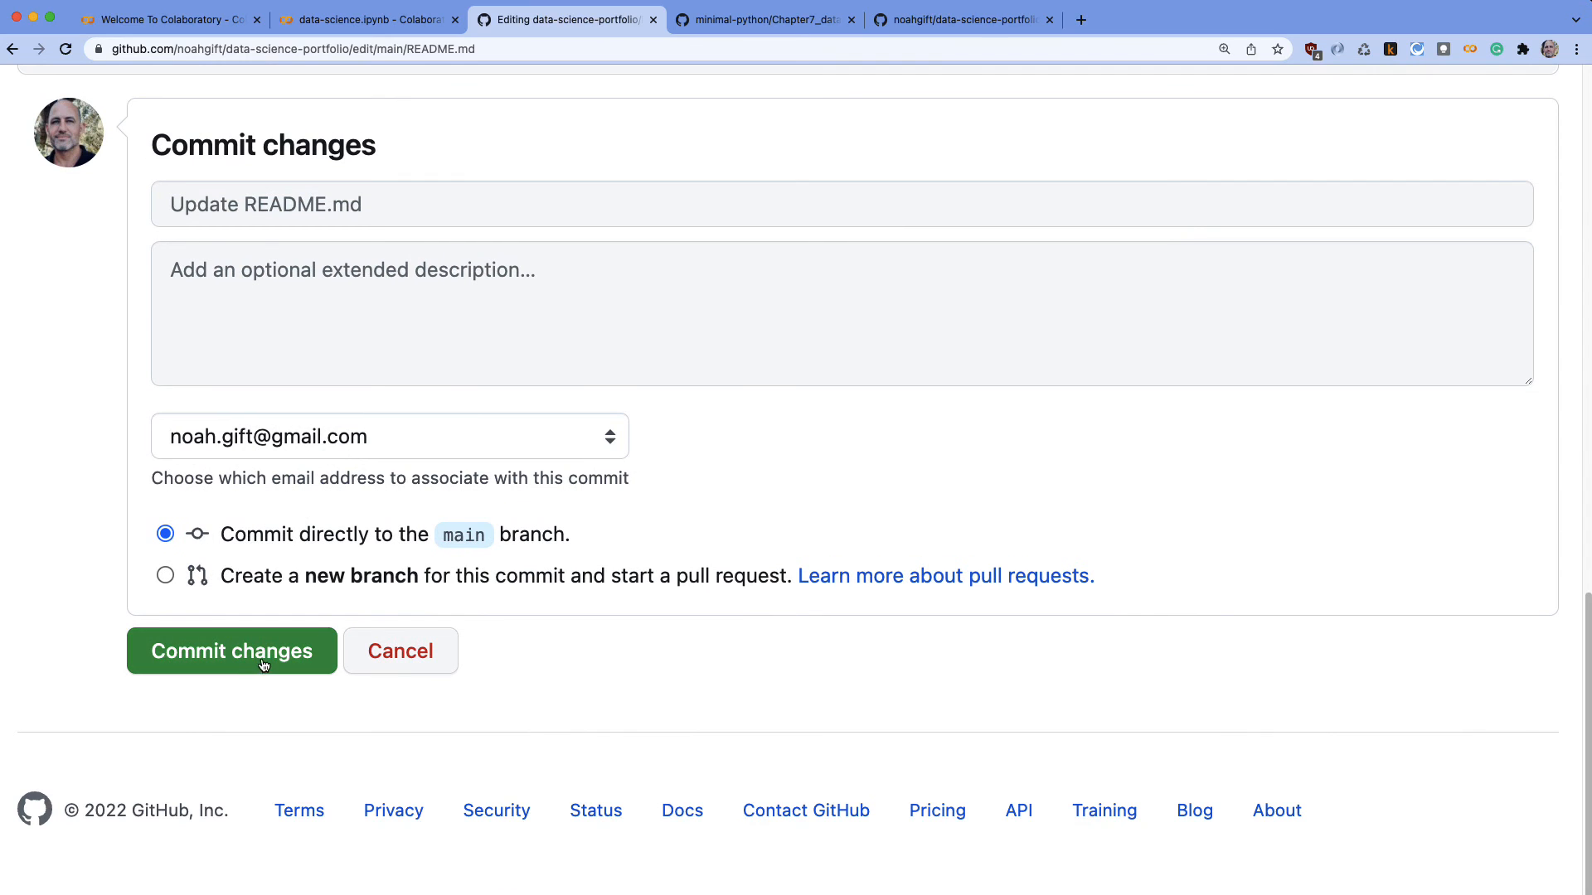
click(232, 650)
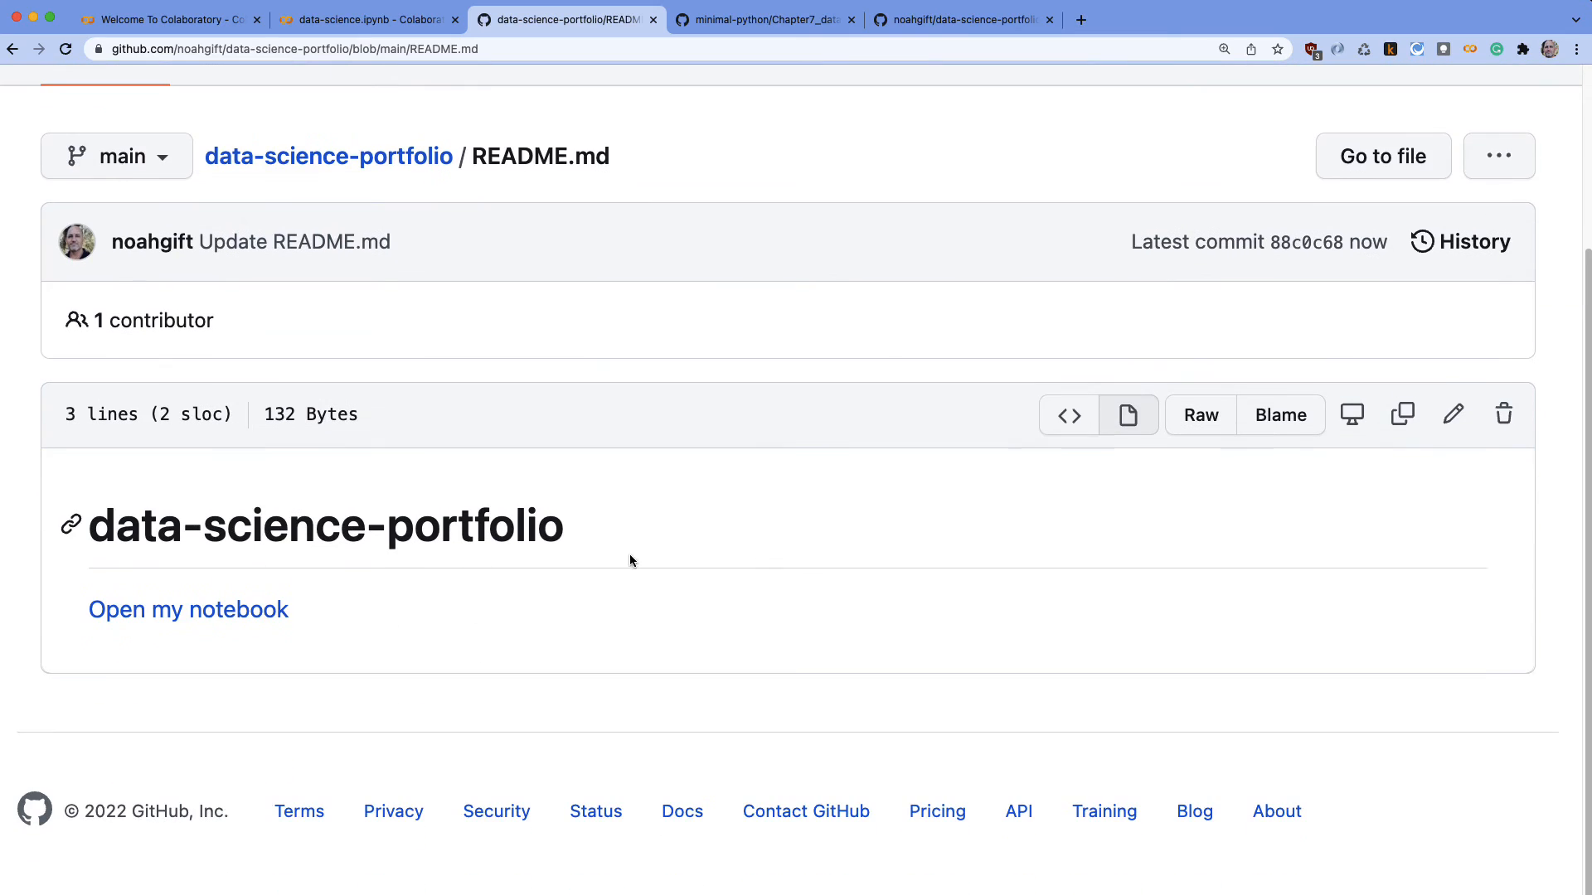
mouse_move(108, 637)
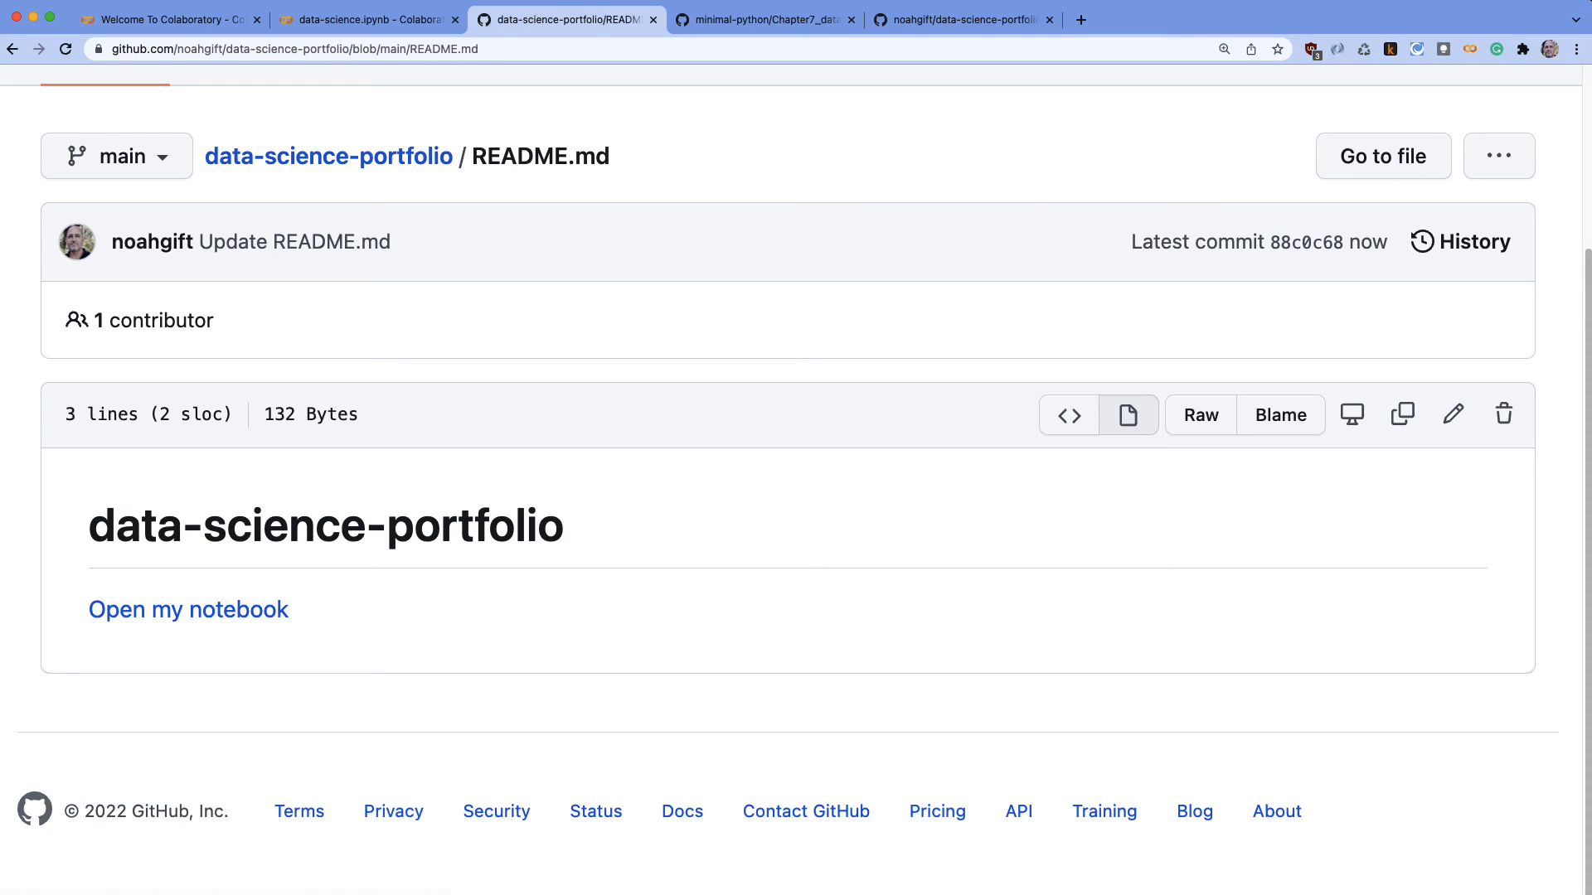
Switch to the minimal-python Chapter7_data_science.ipynb tab and scroll through its ingest cells
click(766, 20)
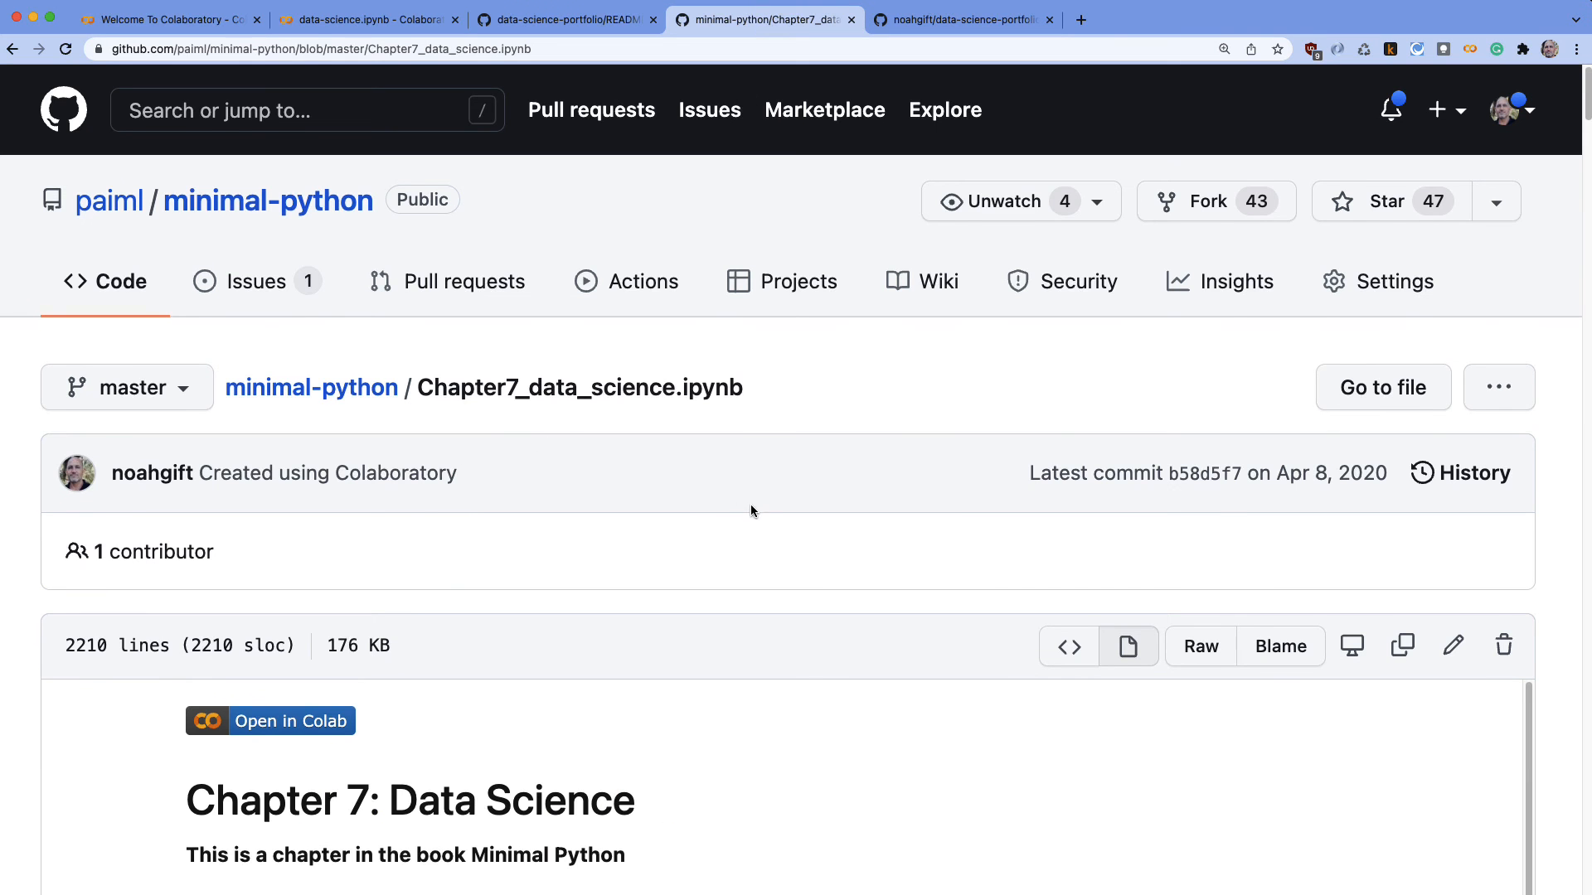
scroll(down, 3)
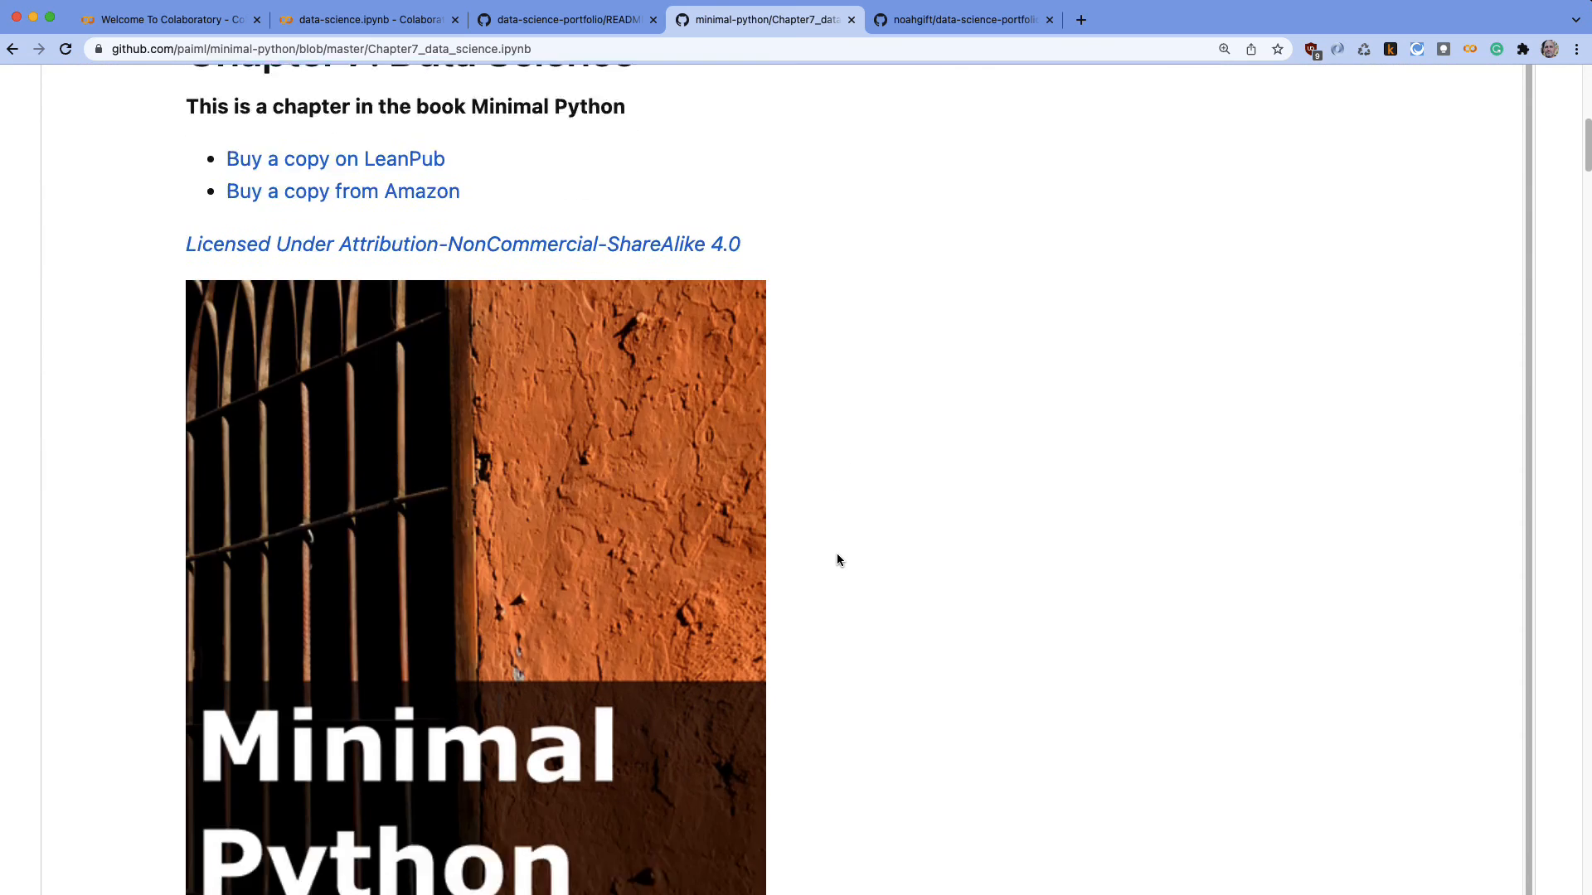
scroll(down, 3)
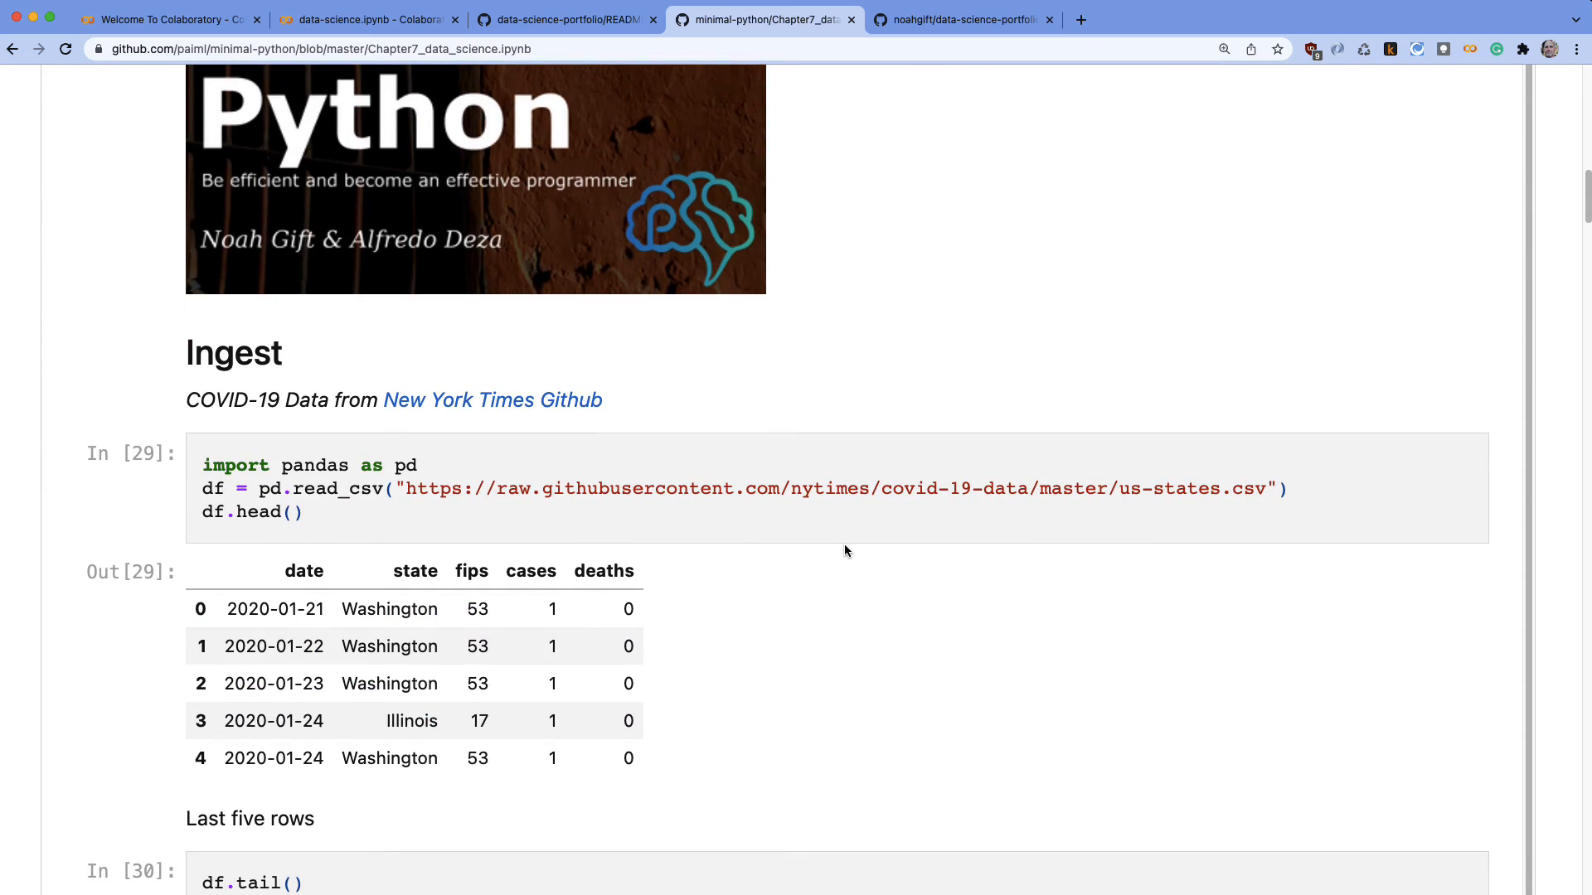
scroll(up, 3)
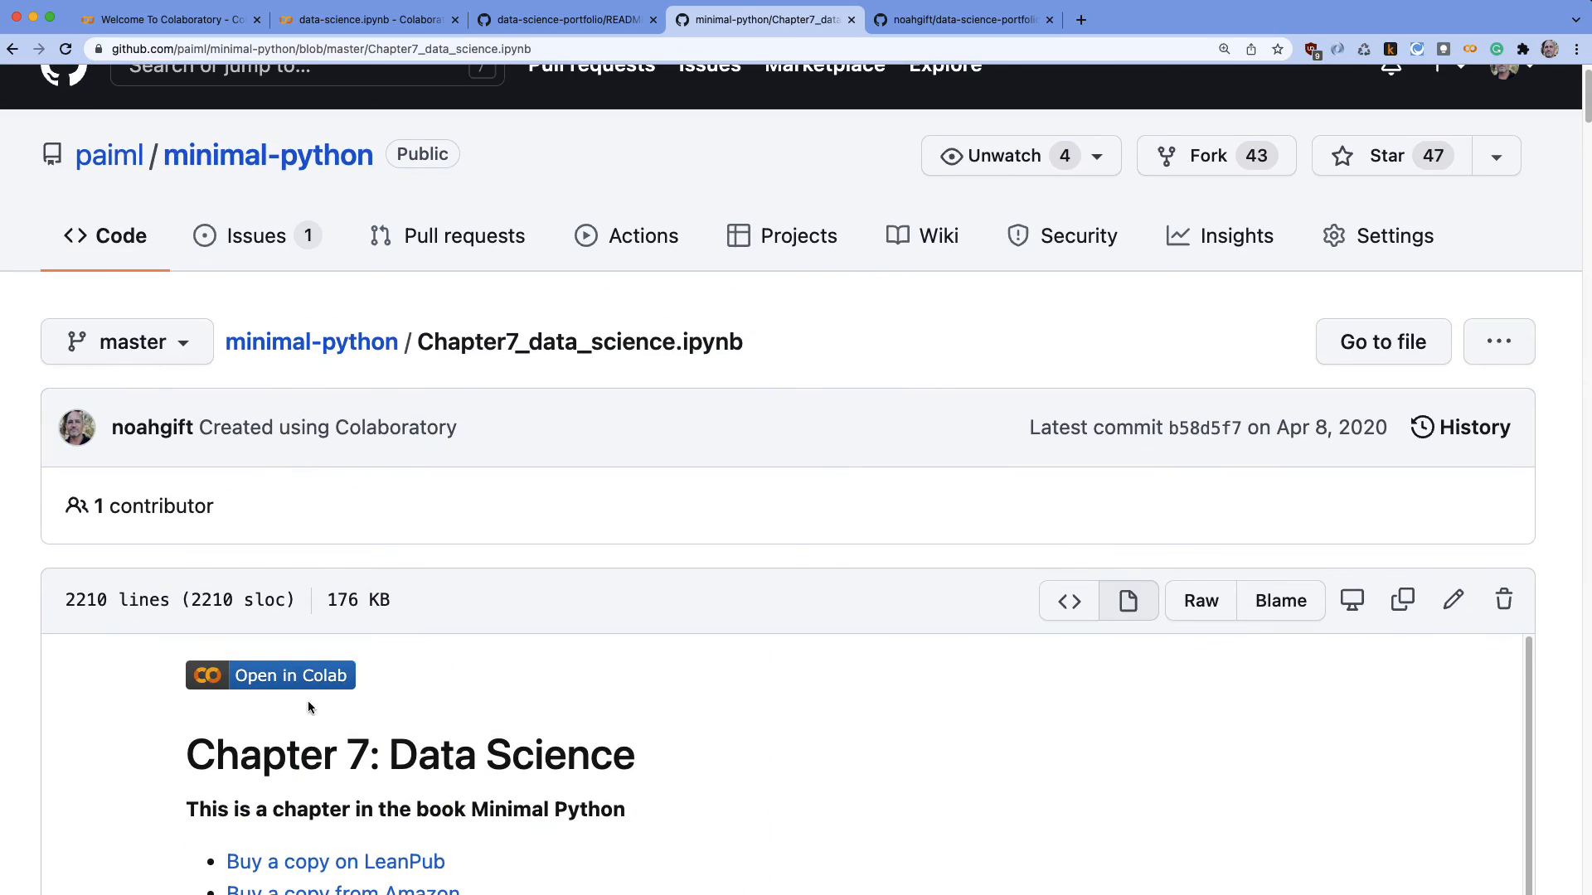
Launch the Chapter 7 reference notebook in Colab and jump to its Ingest section
click(271, 675)
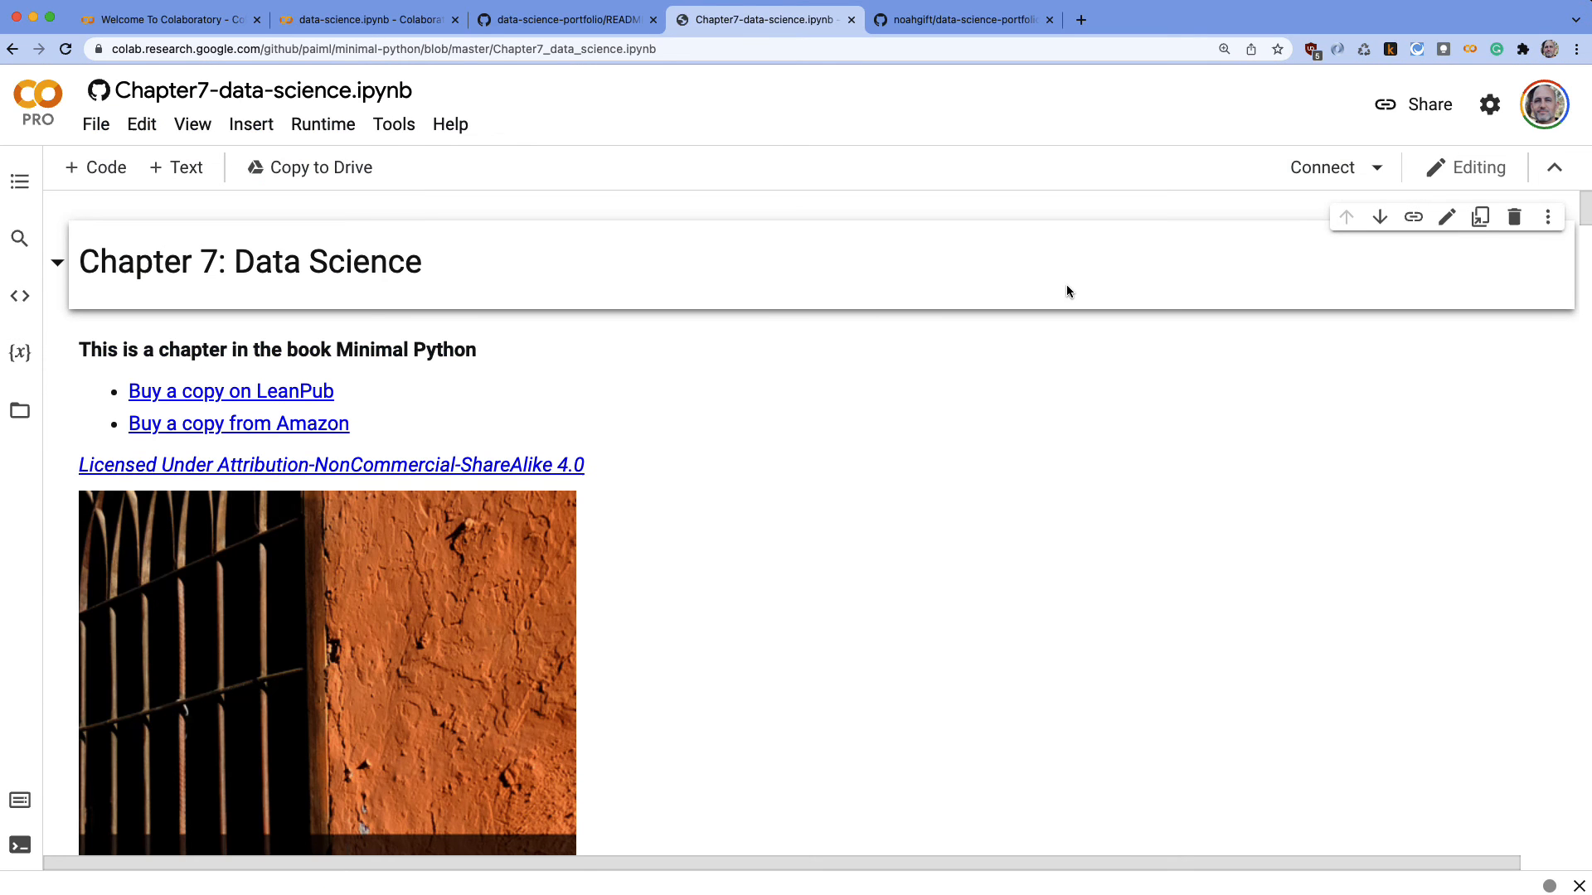
mouse_move(1127, 603)
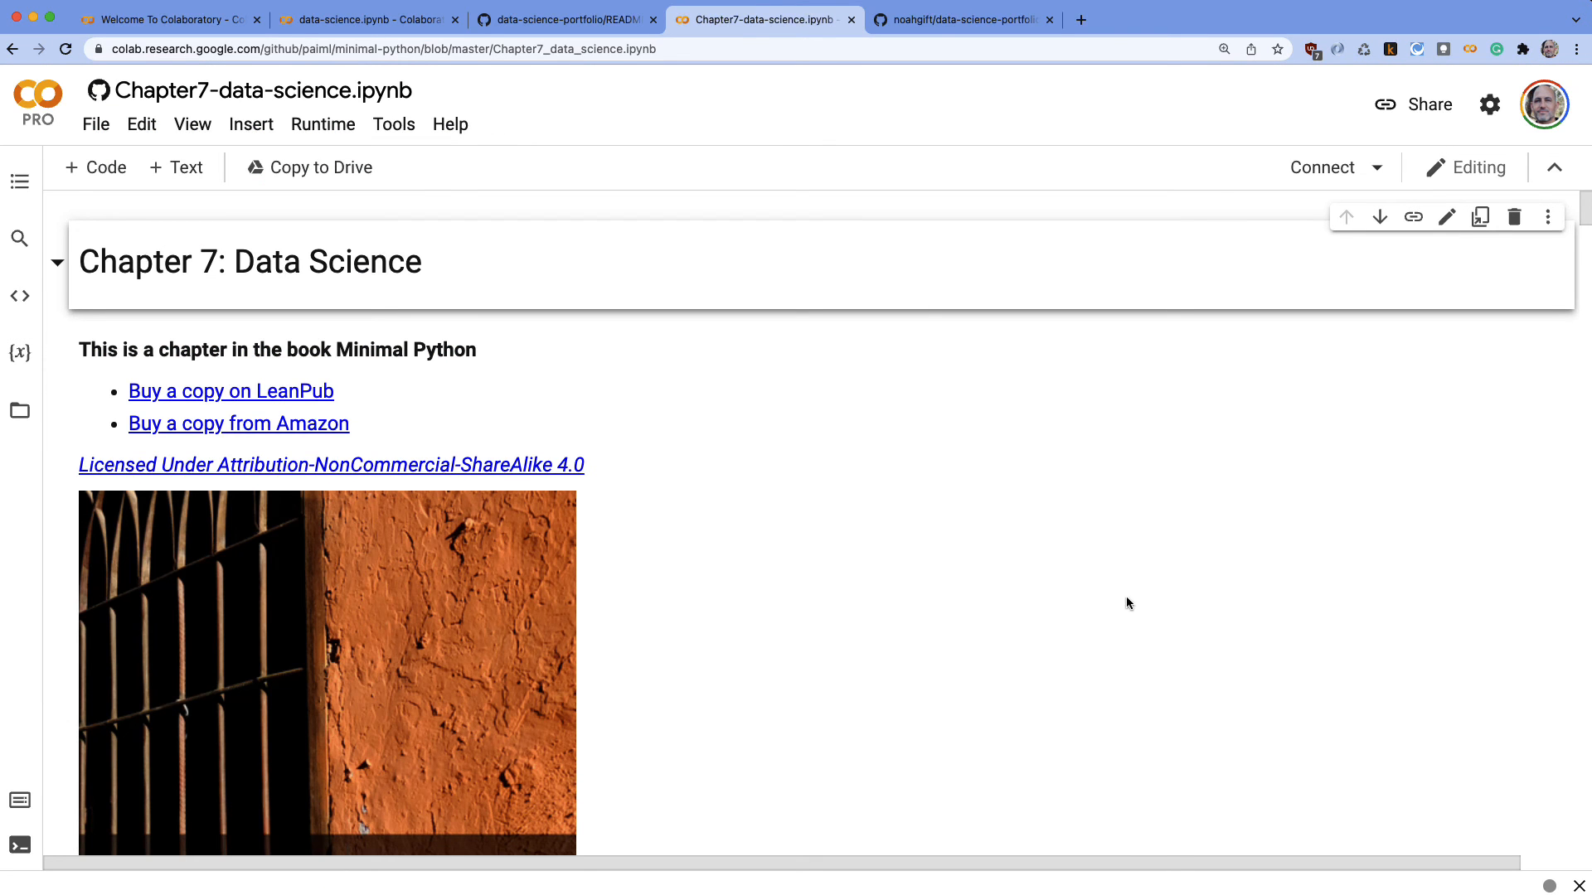
click(20, 182)
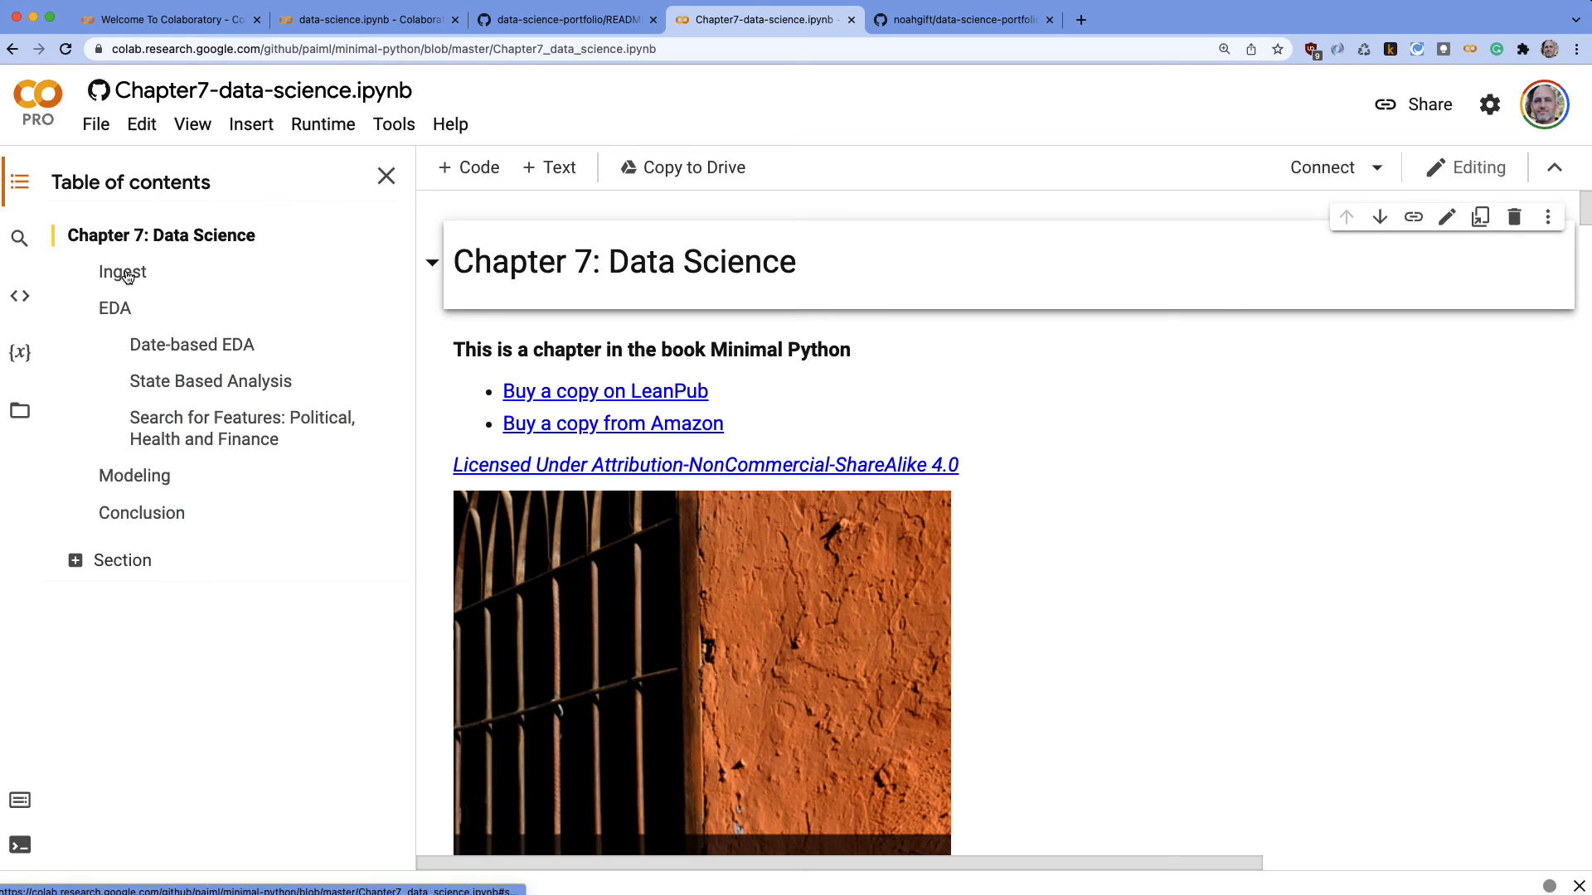
mouse_move(73, 324)
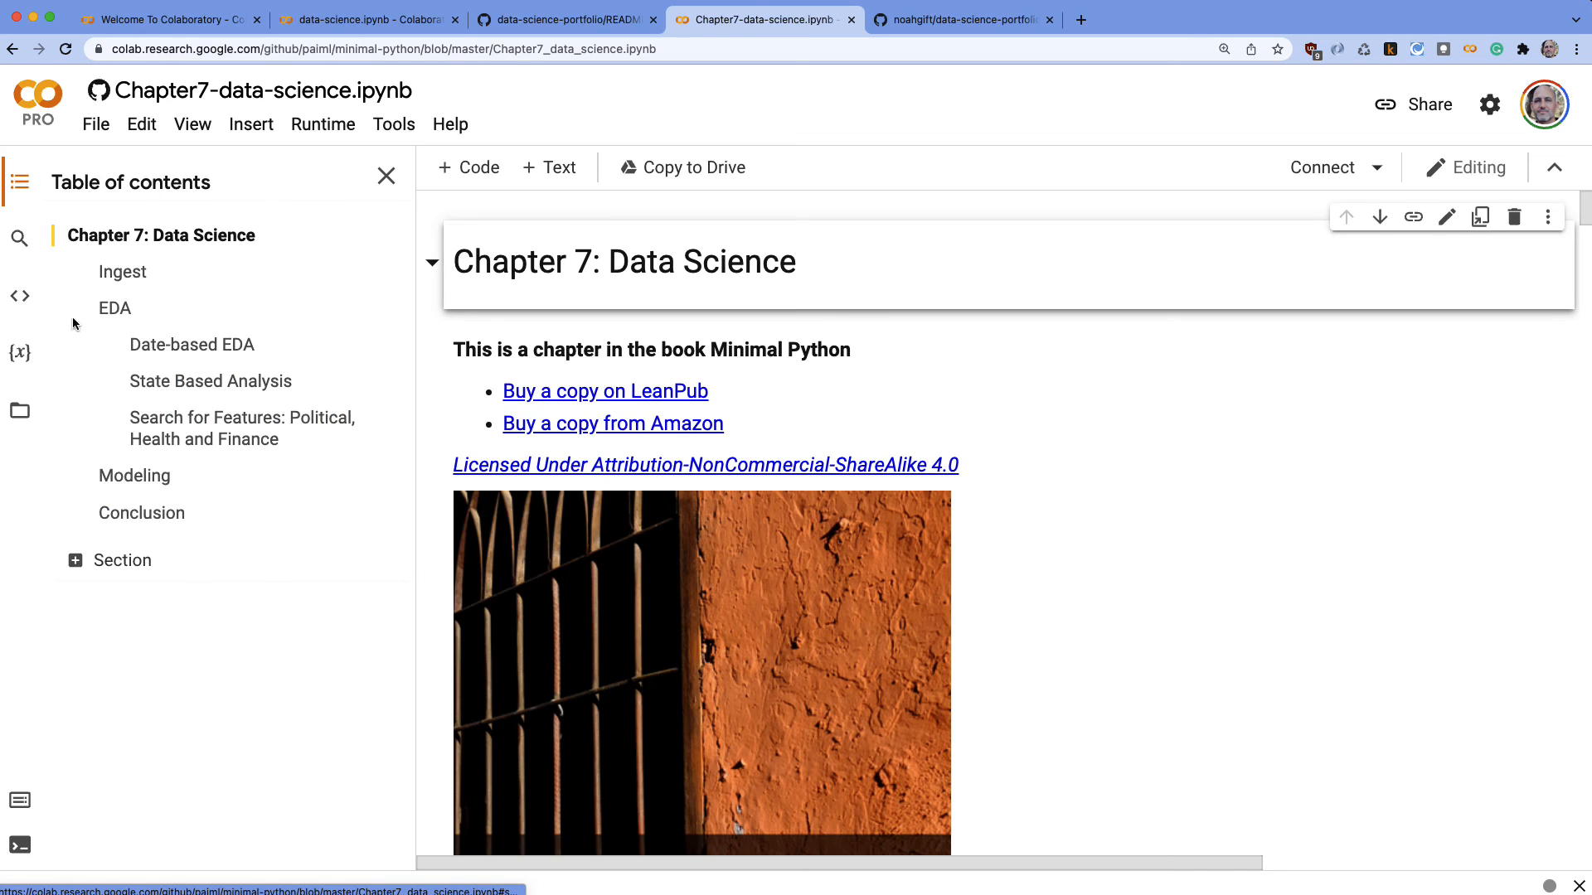
click(121, 270)
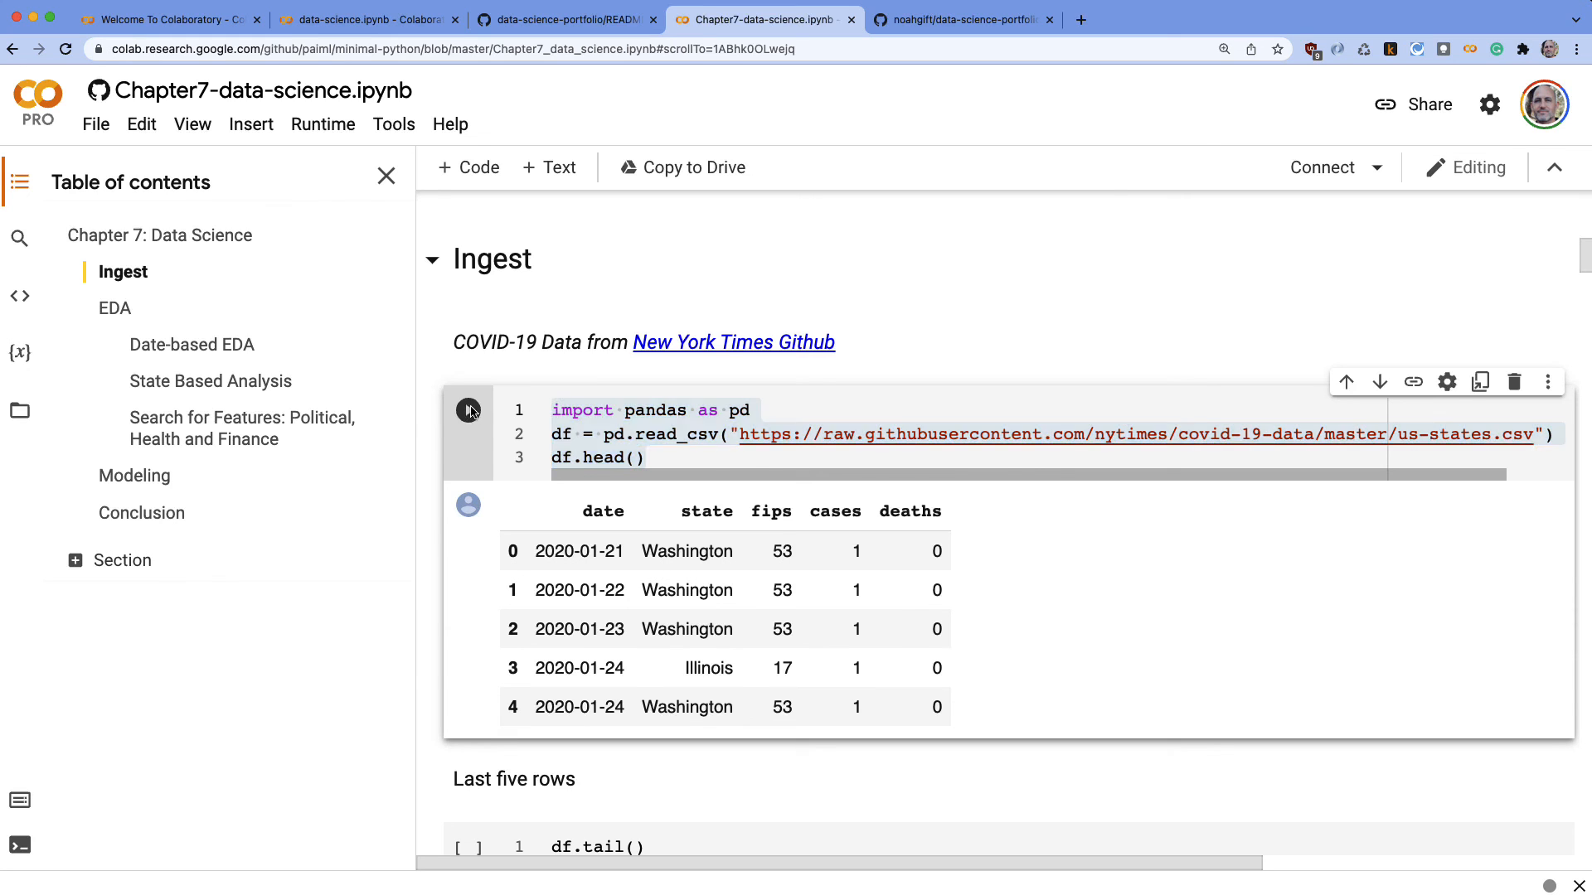
Run the Ingest cell to load the NYT COVID-19 states data and show its first rows
click(468, 409)
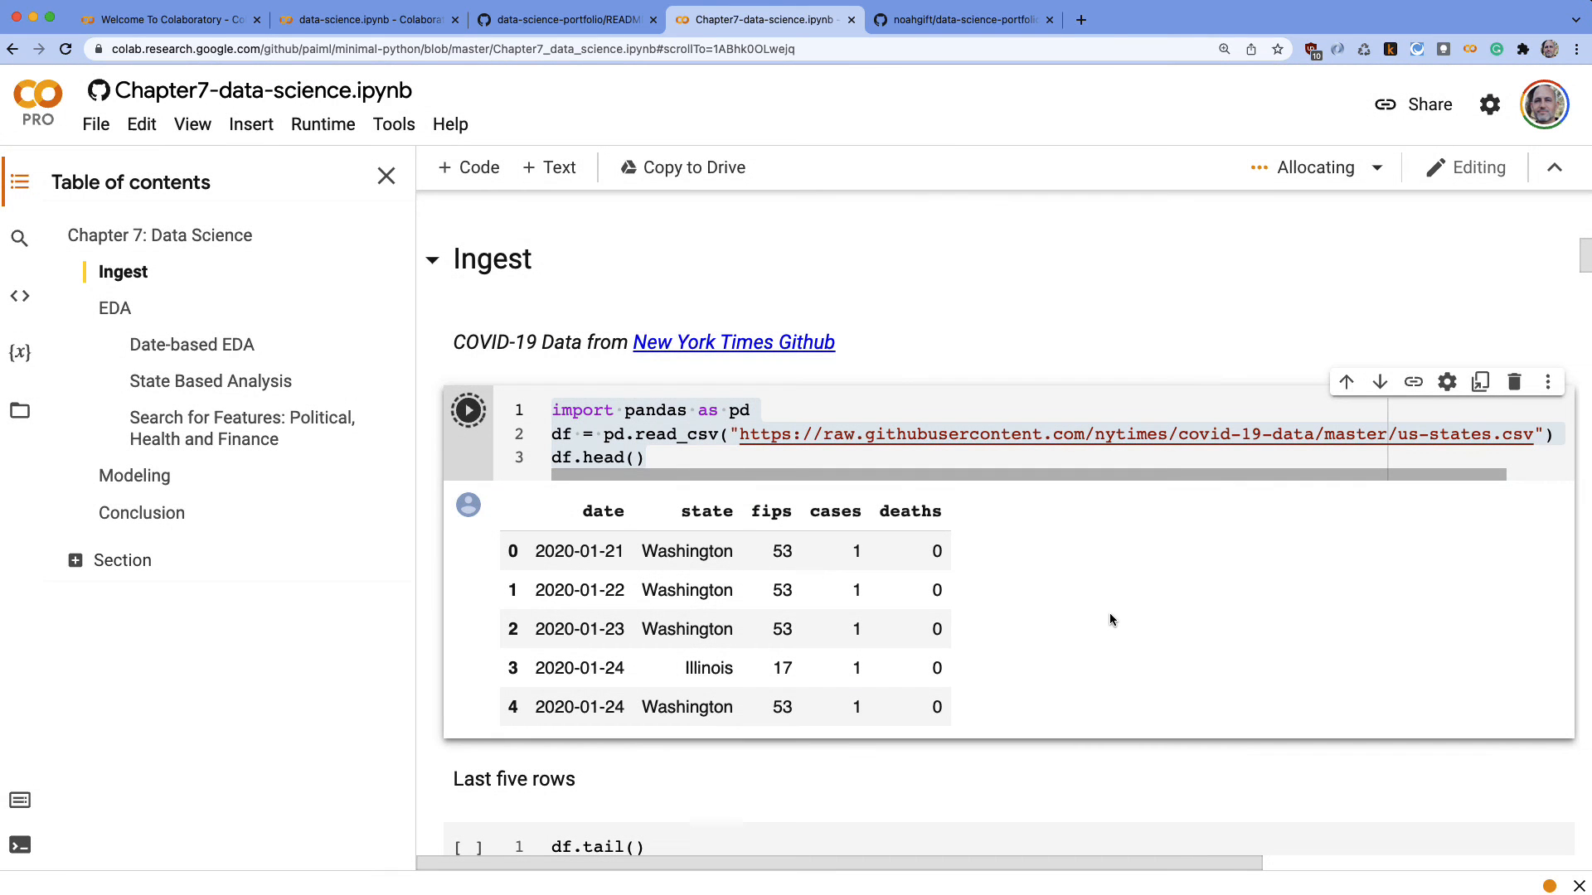
click(468, 409)
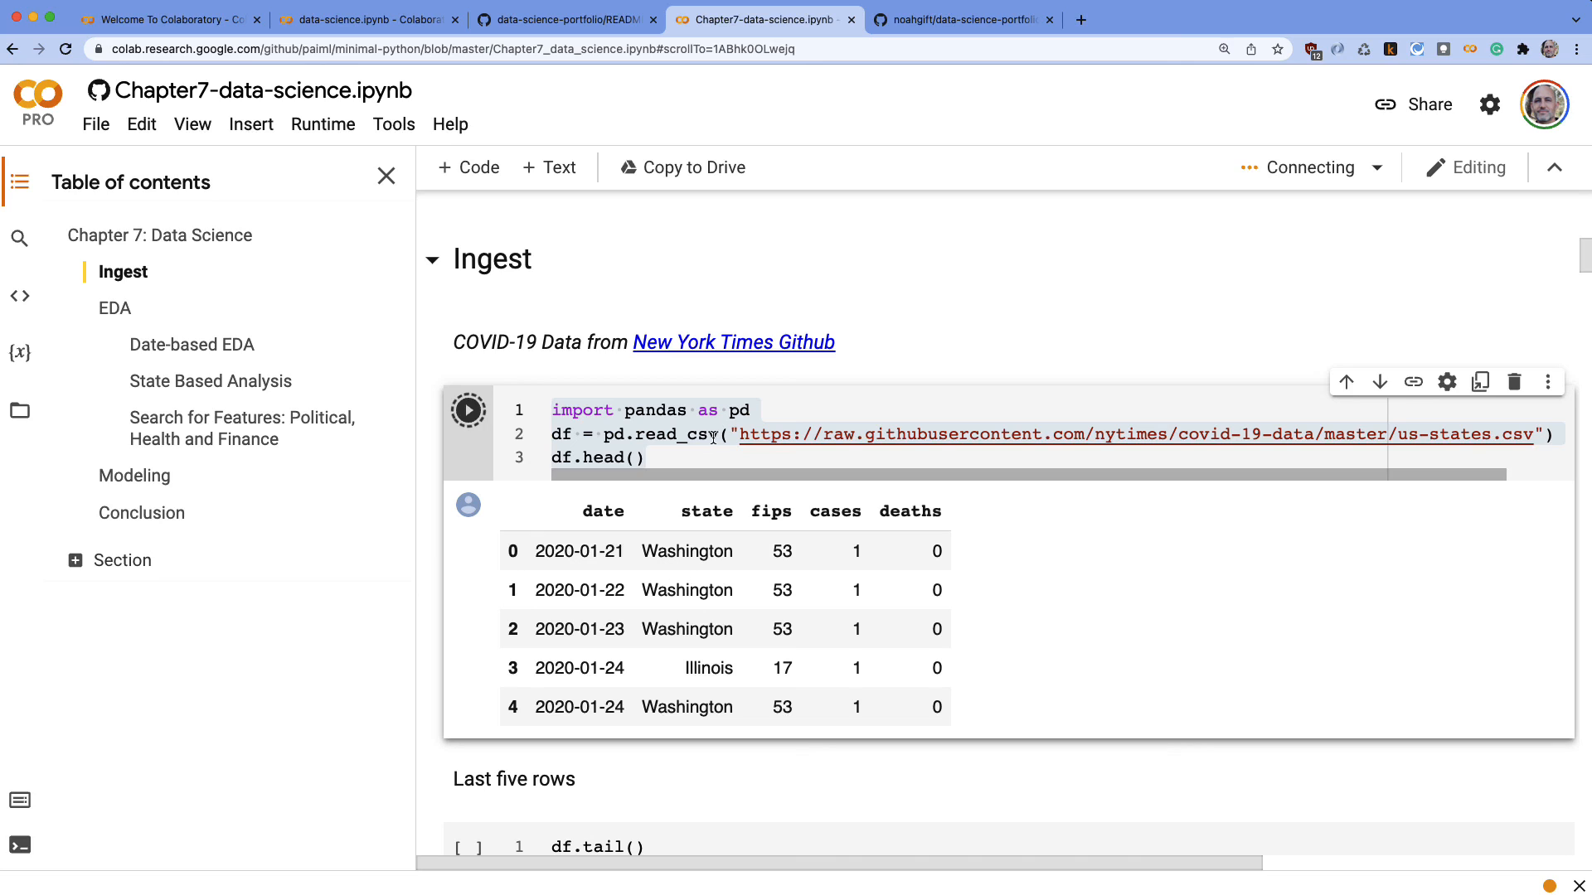
click(468, 410)
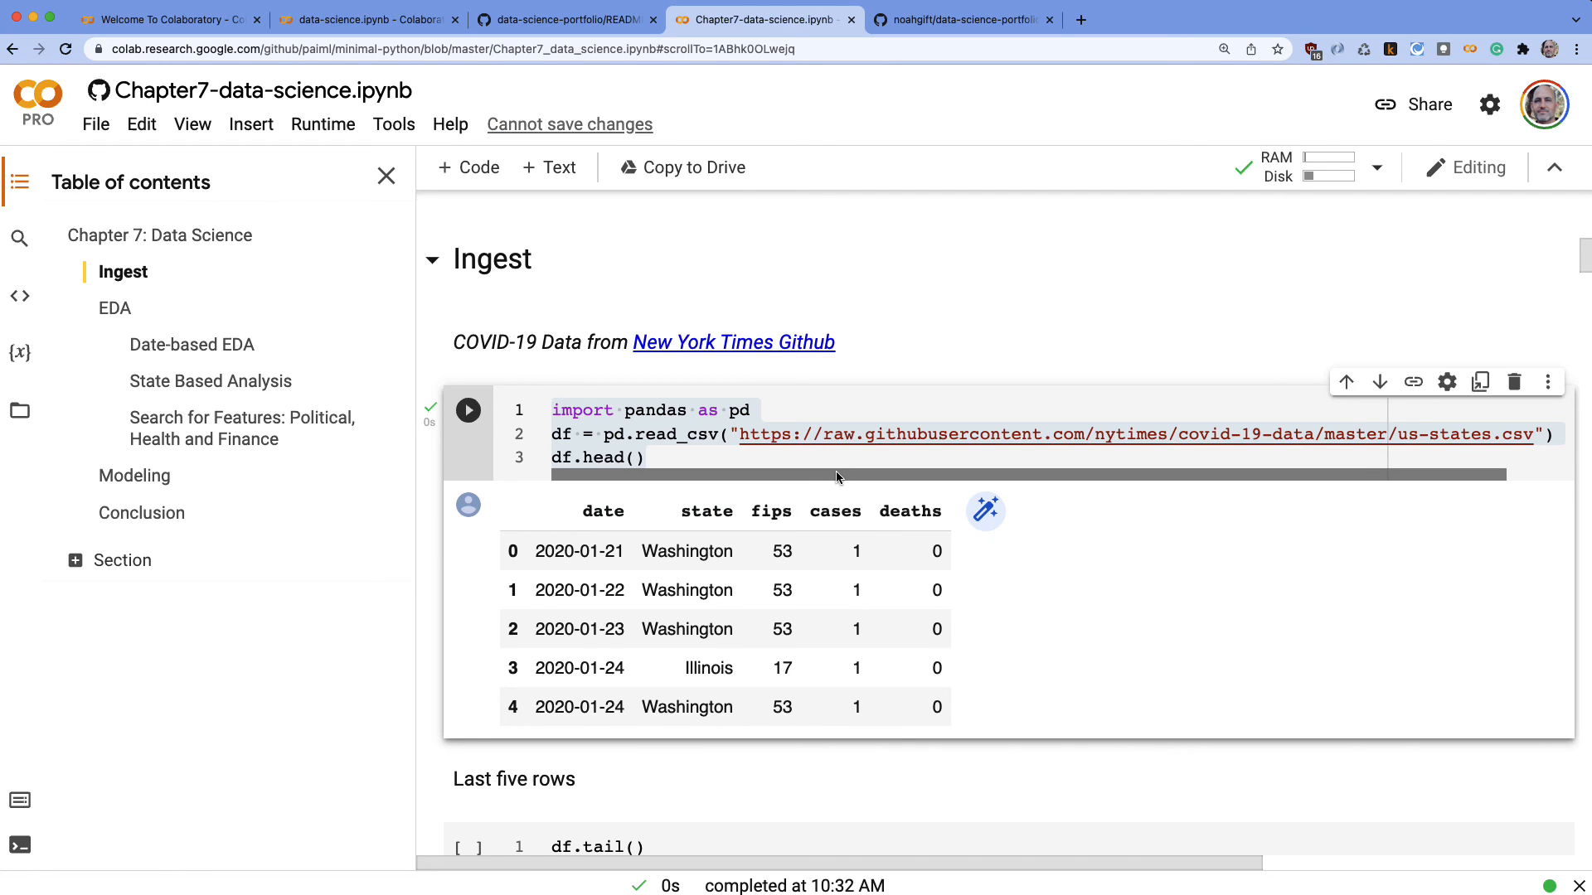
mouse_move(864, 490)
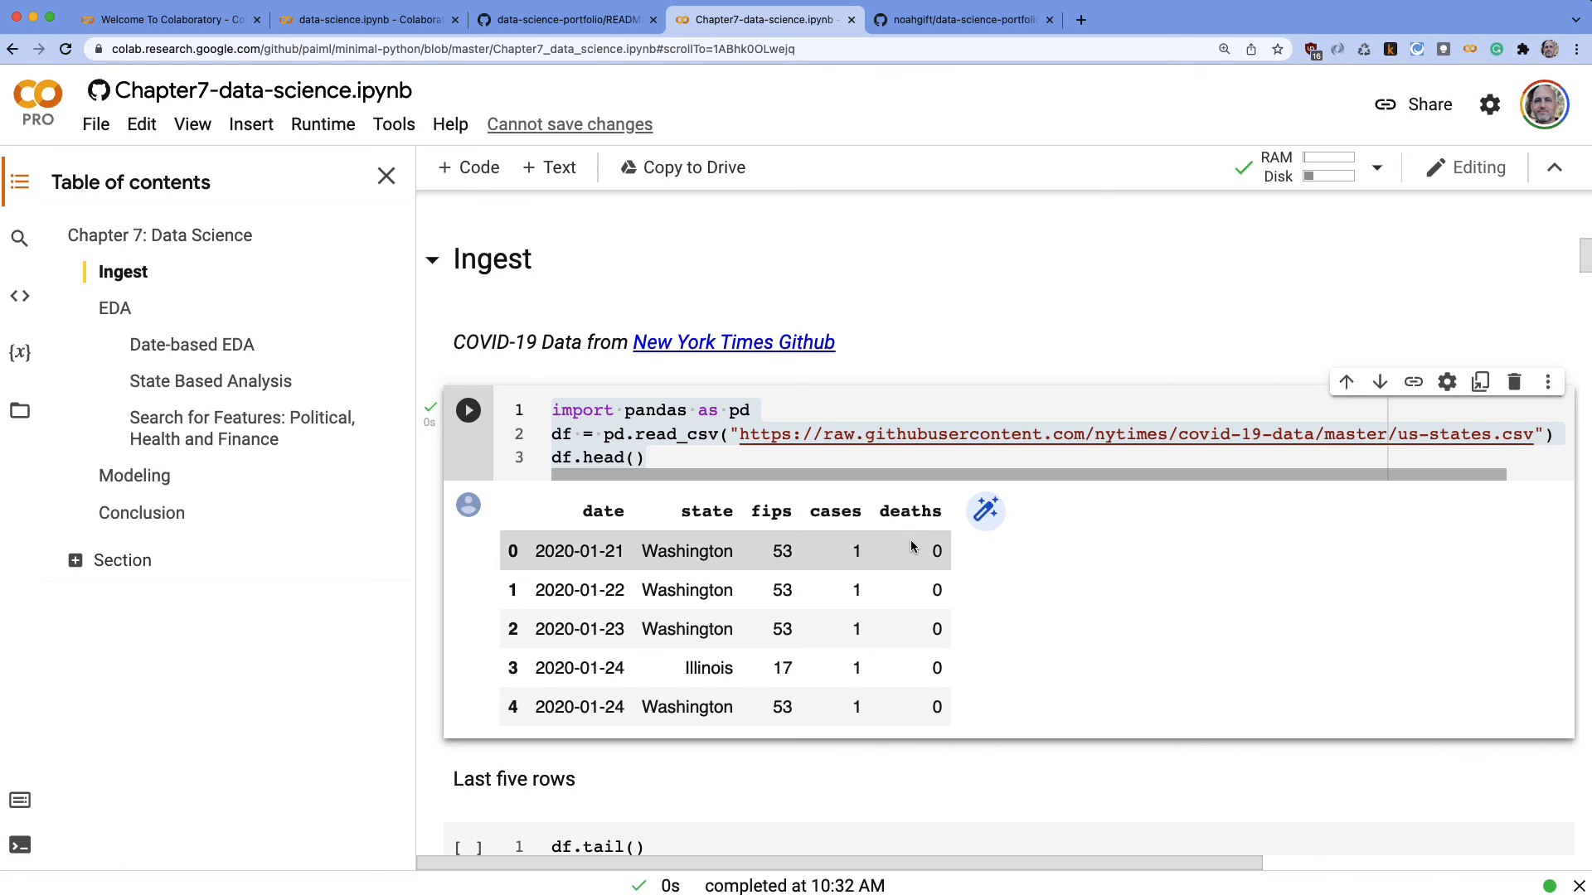
mouse_move(880, 546)
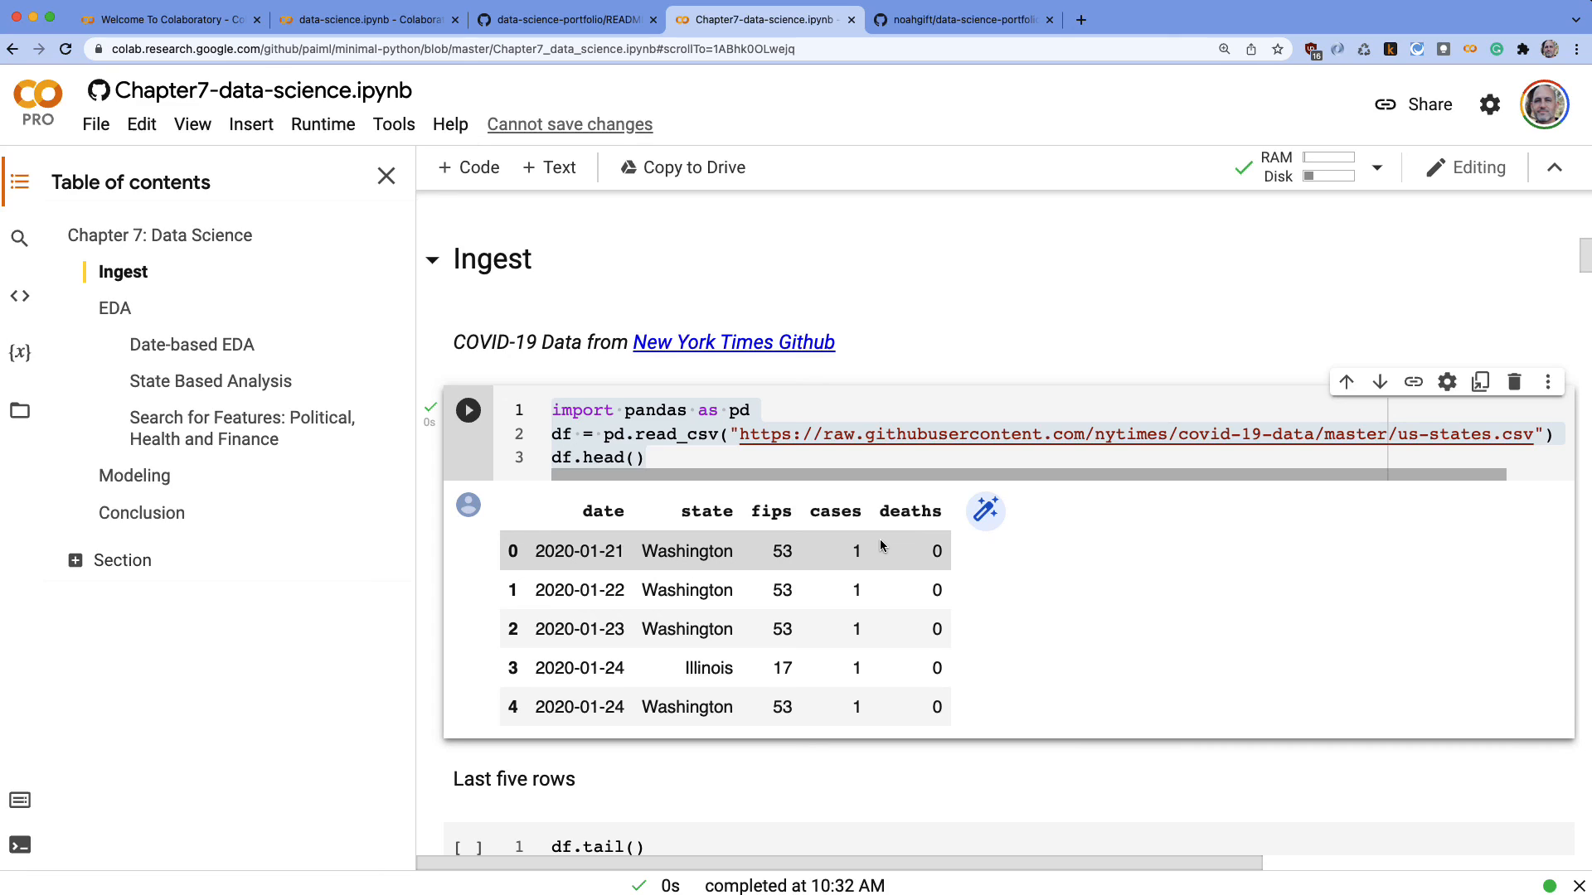